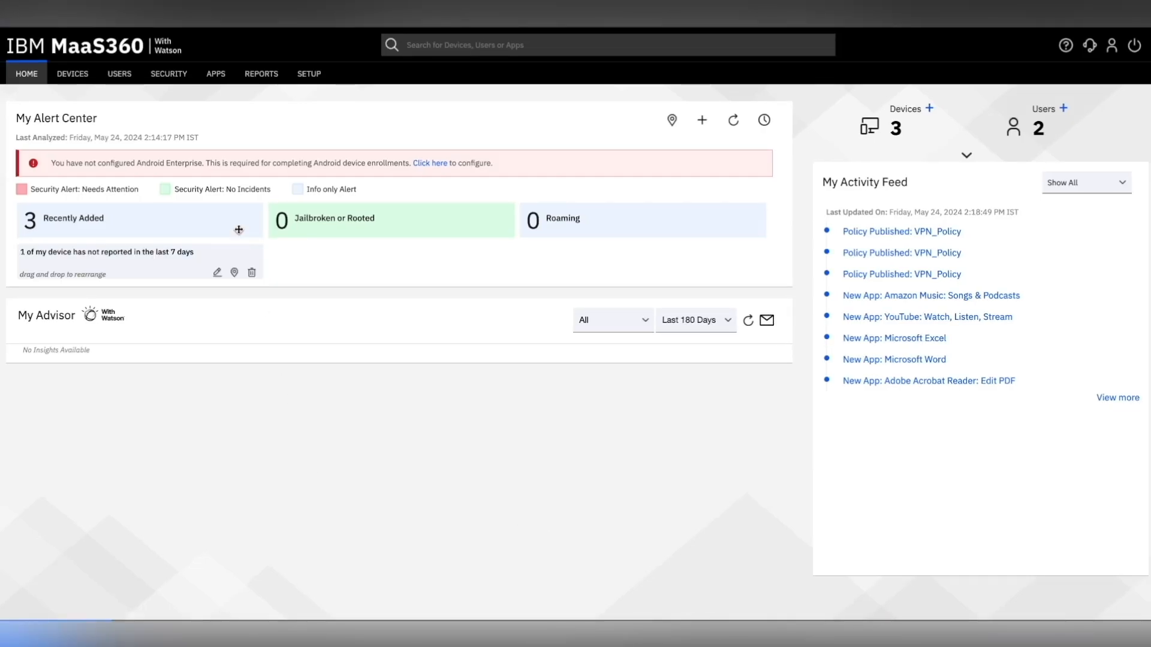
Open iOS Home Screen Configuration templates from Security > Policies under More
click(168, 73)
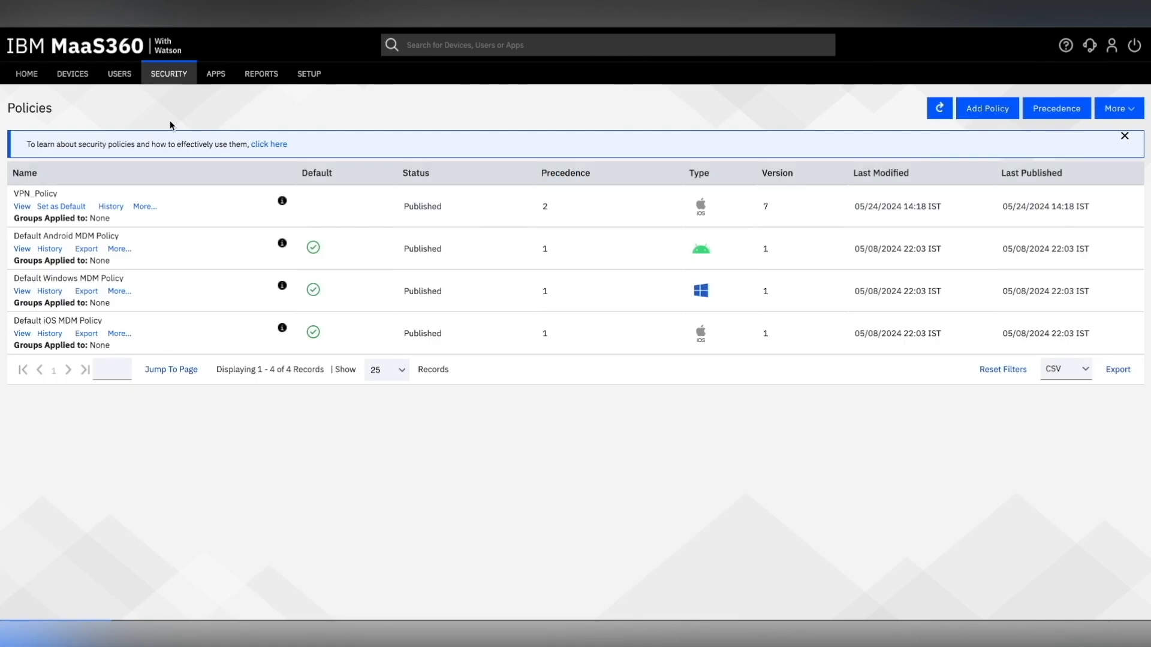
click(1116, 108)
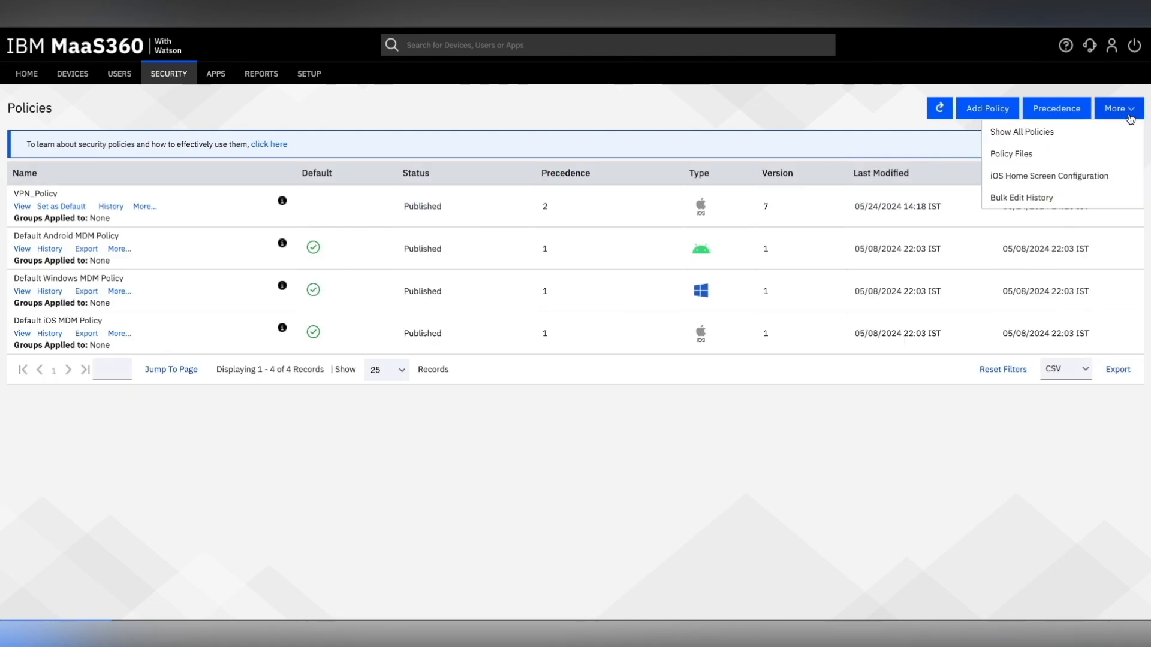
click(1047, 176)
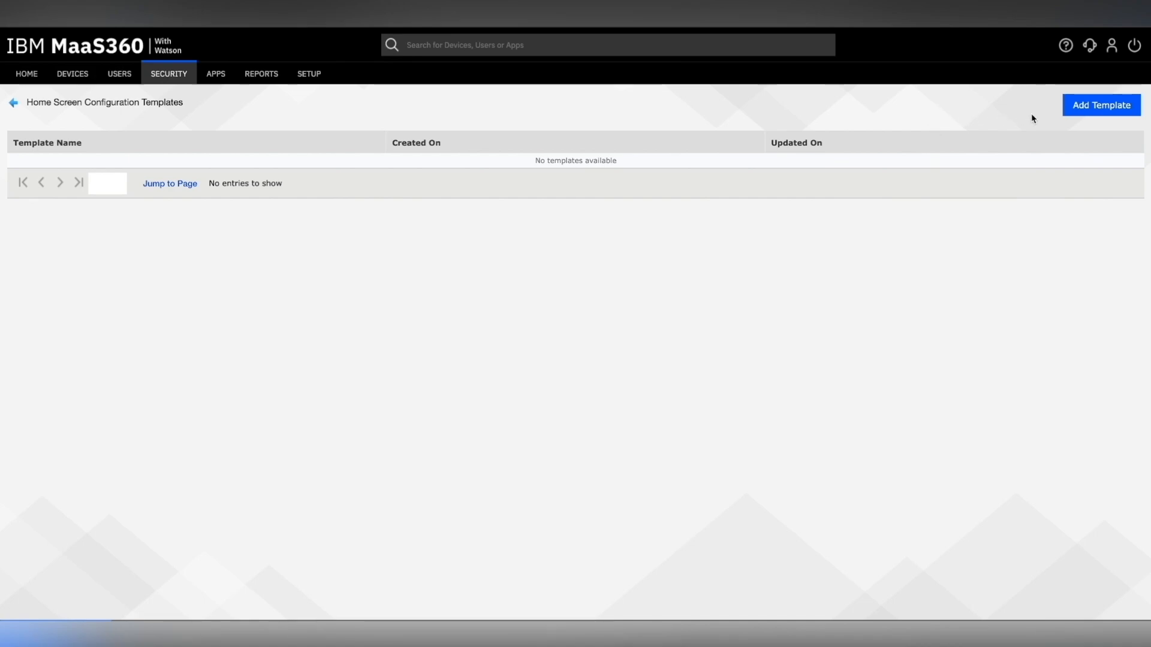
Add a new home screen template and name it 'Office Template'
click(1101, 105)
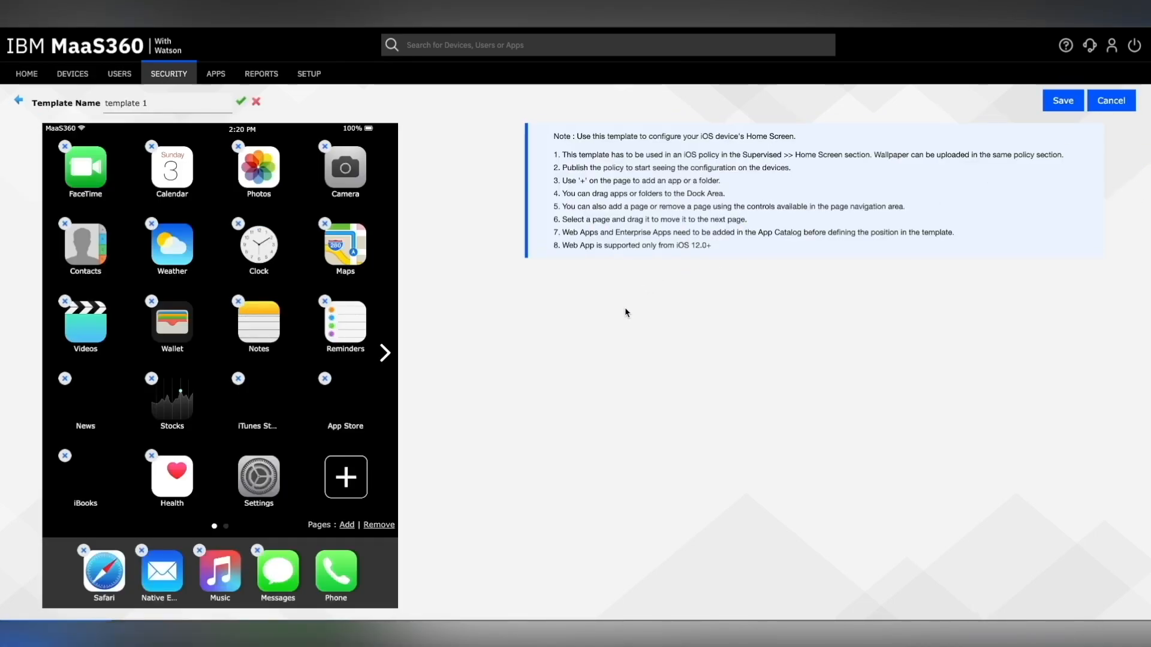
click(167, 102)
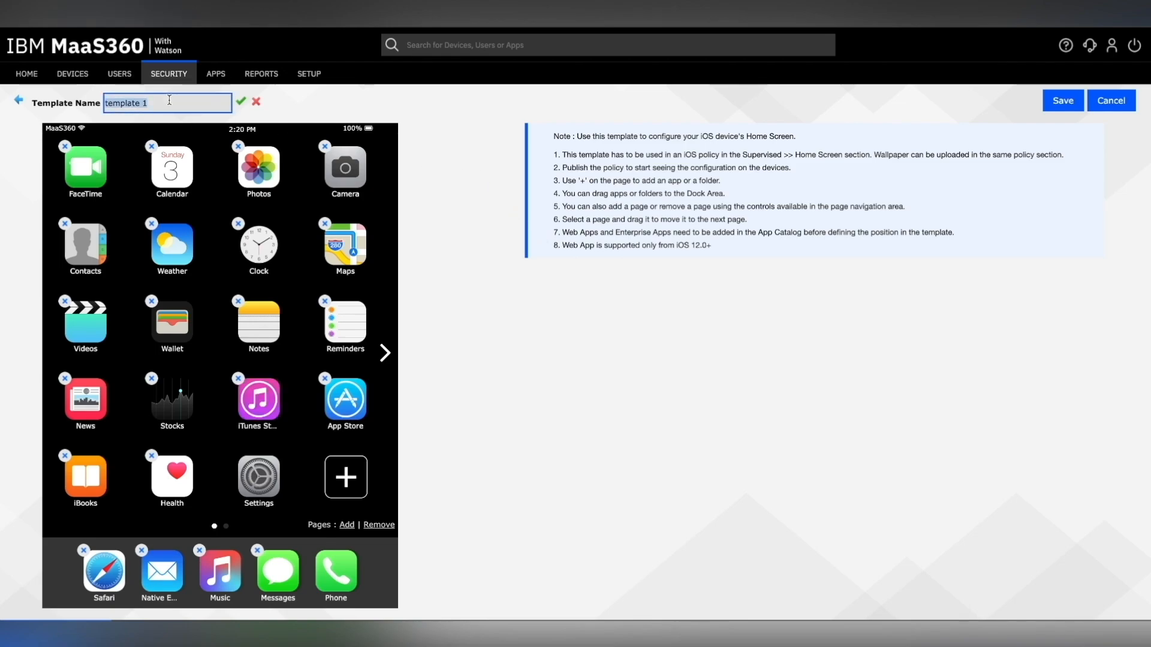
text(Office T)
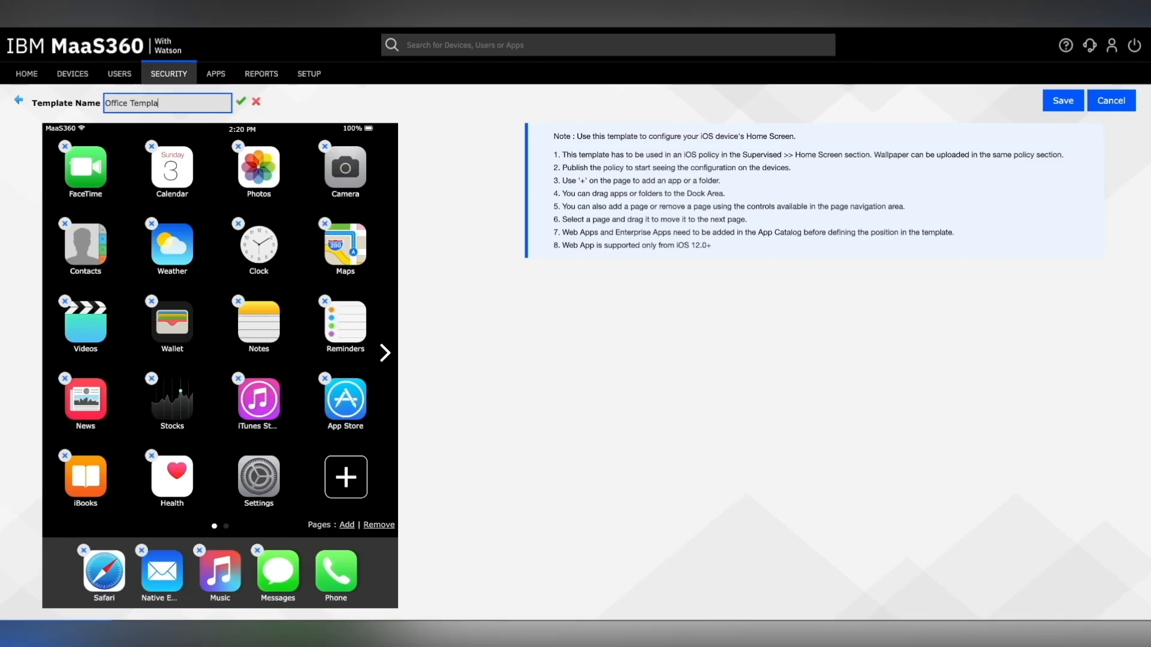
text(te)
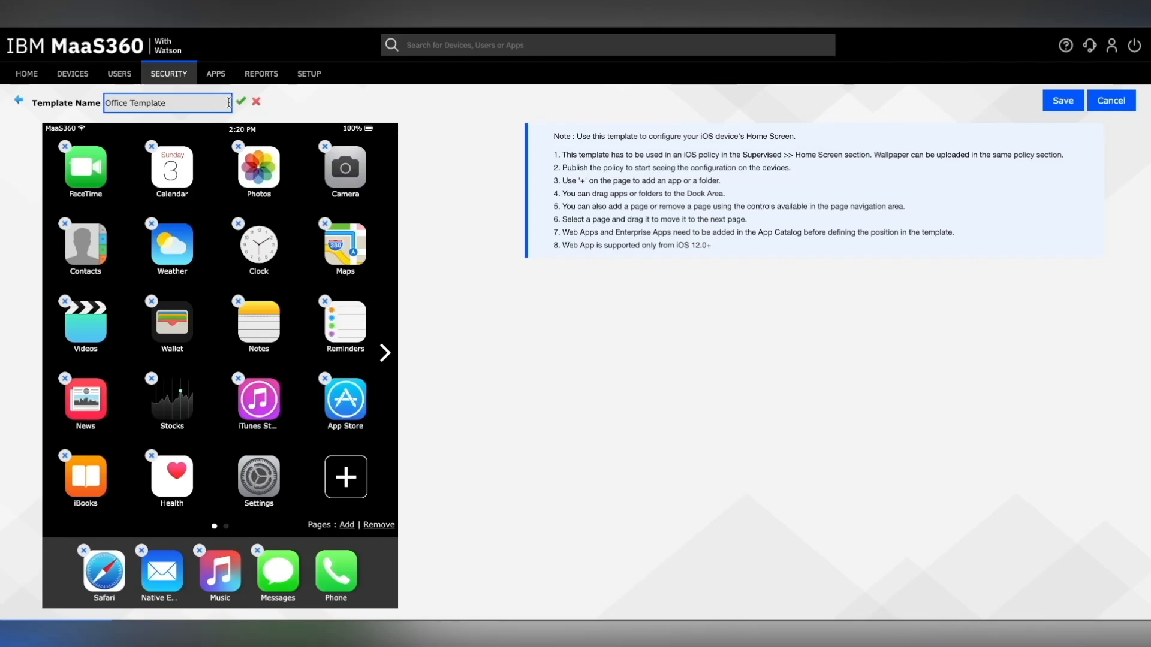
click(239, 103)
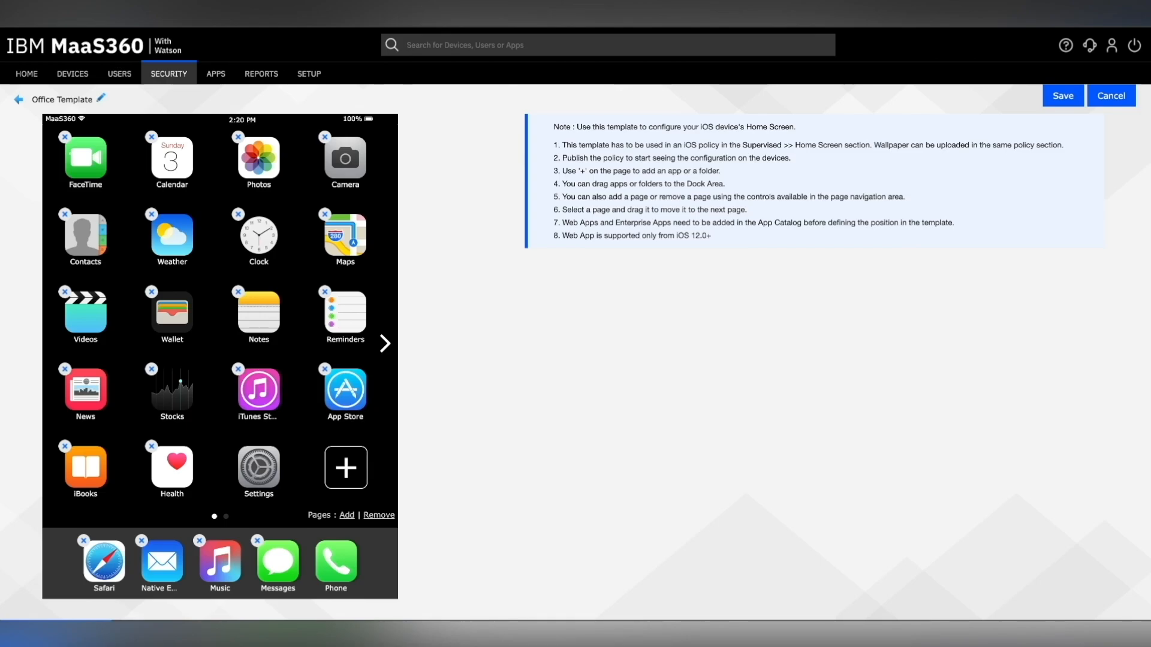
Create a folder named 'Productivity' on the template's home screen
click(345, 467)
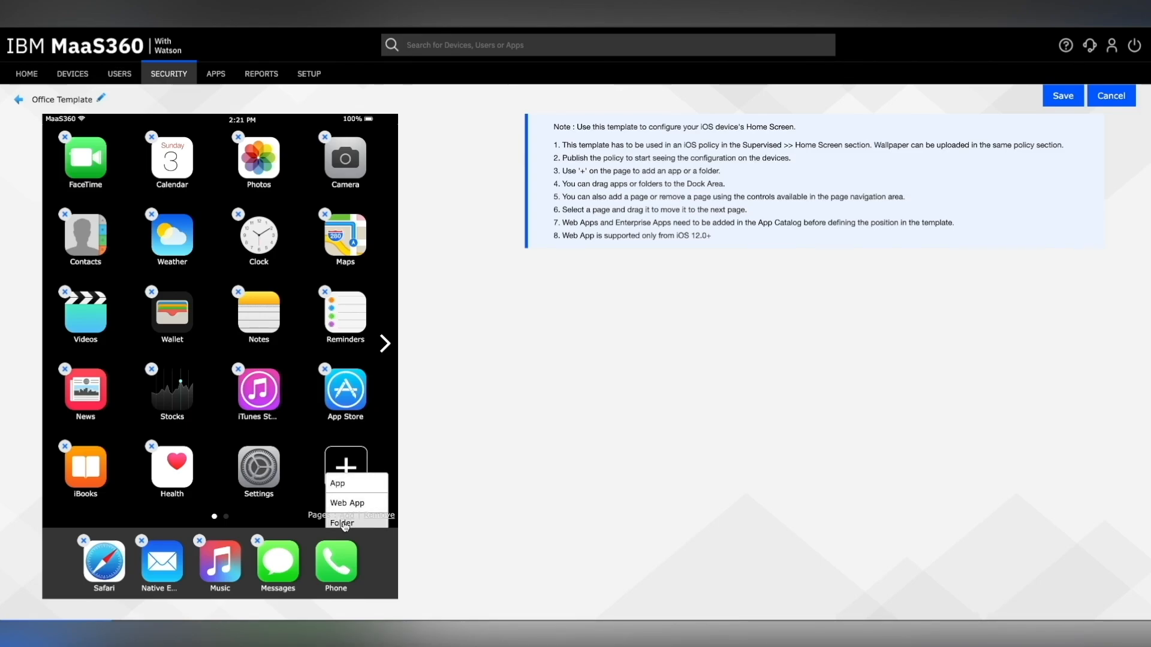
click(342, 524)
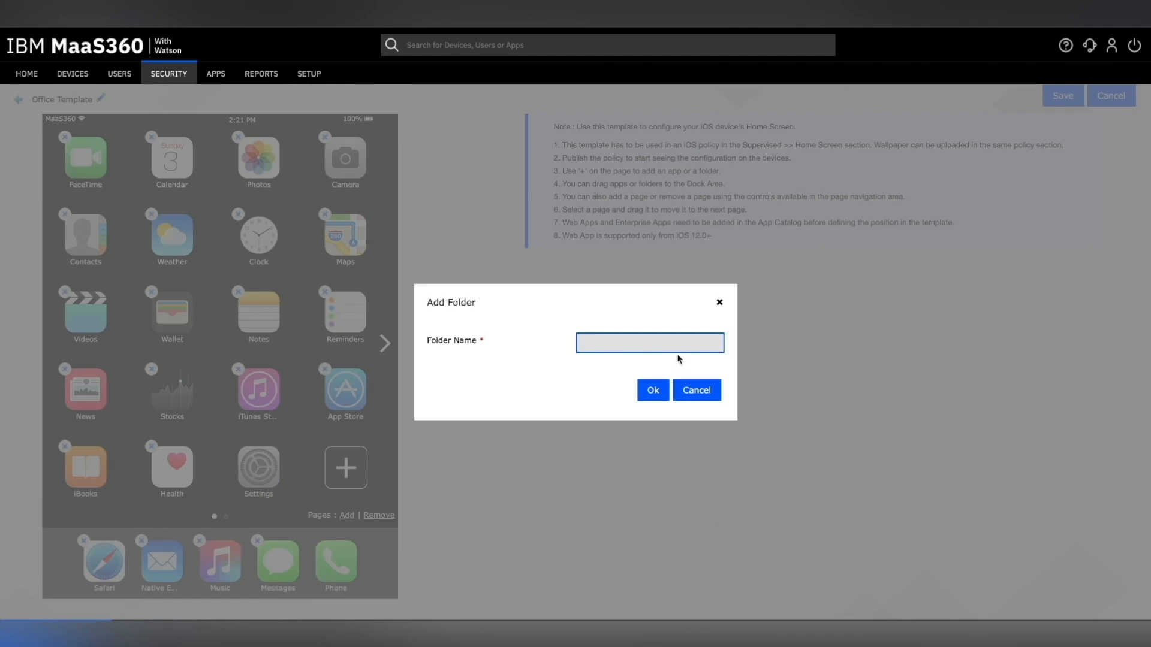
text(Produc)
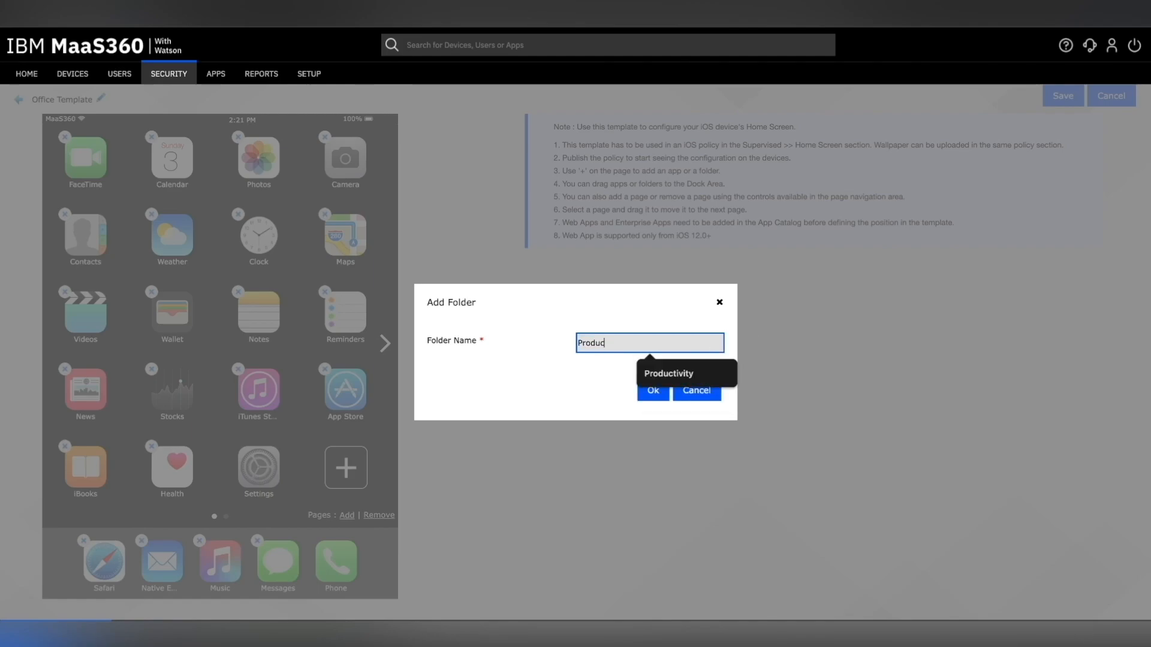
text(tivit)
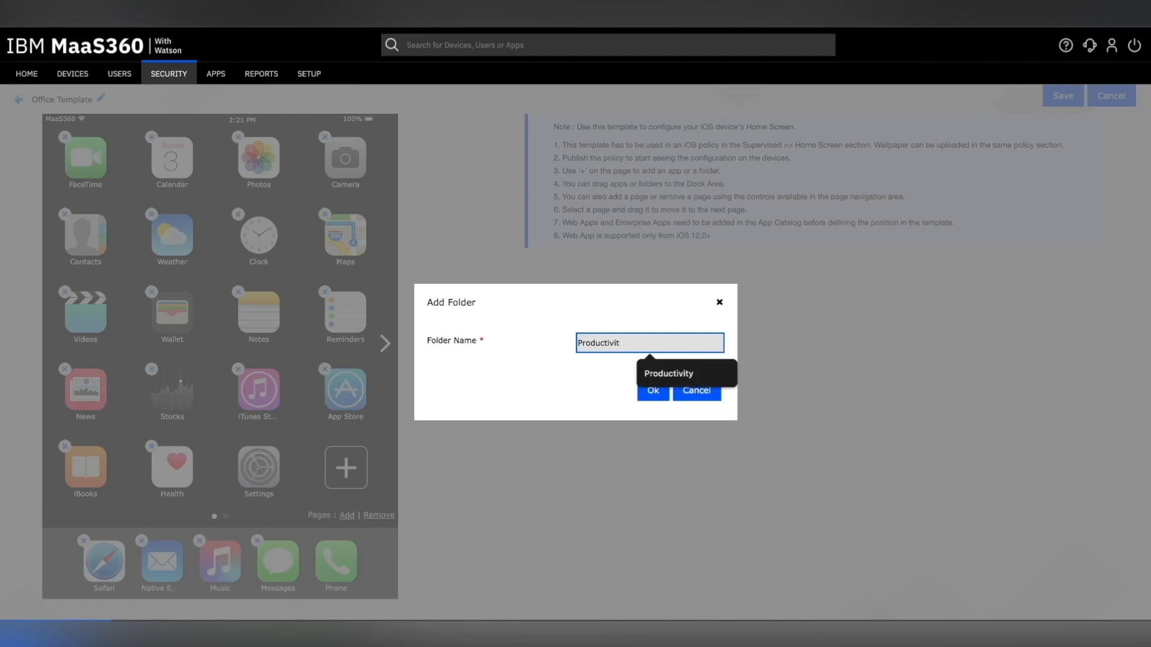
click(668, 373)
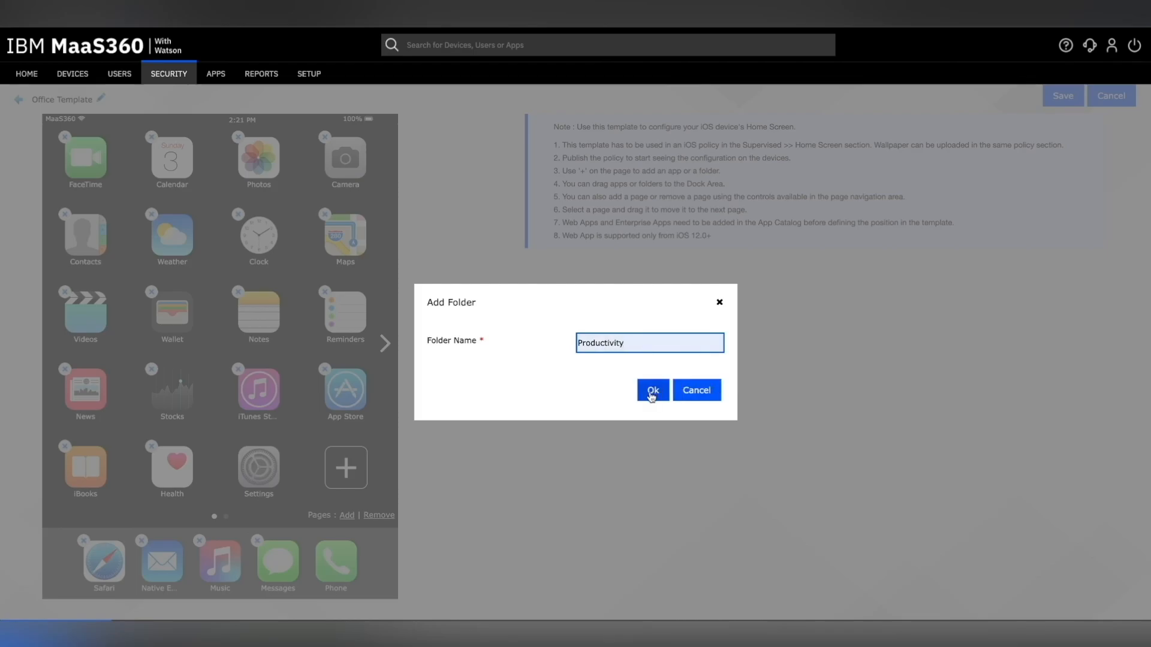
click(652, 390)
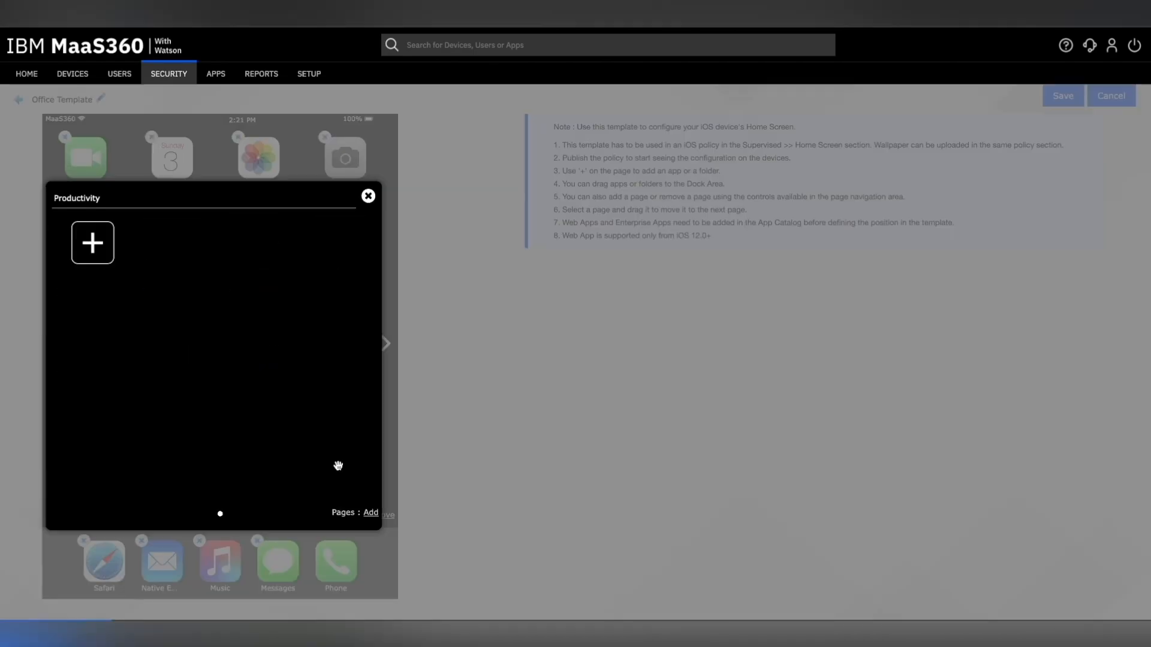
Add Adobe Acrobat Reader, Microsoft Word and Microsoft Excel to the Productivity folder
click(92, 243)
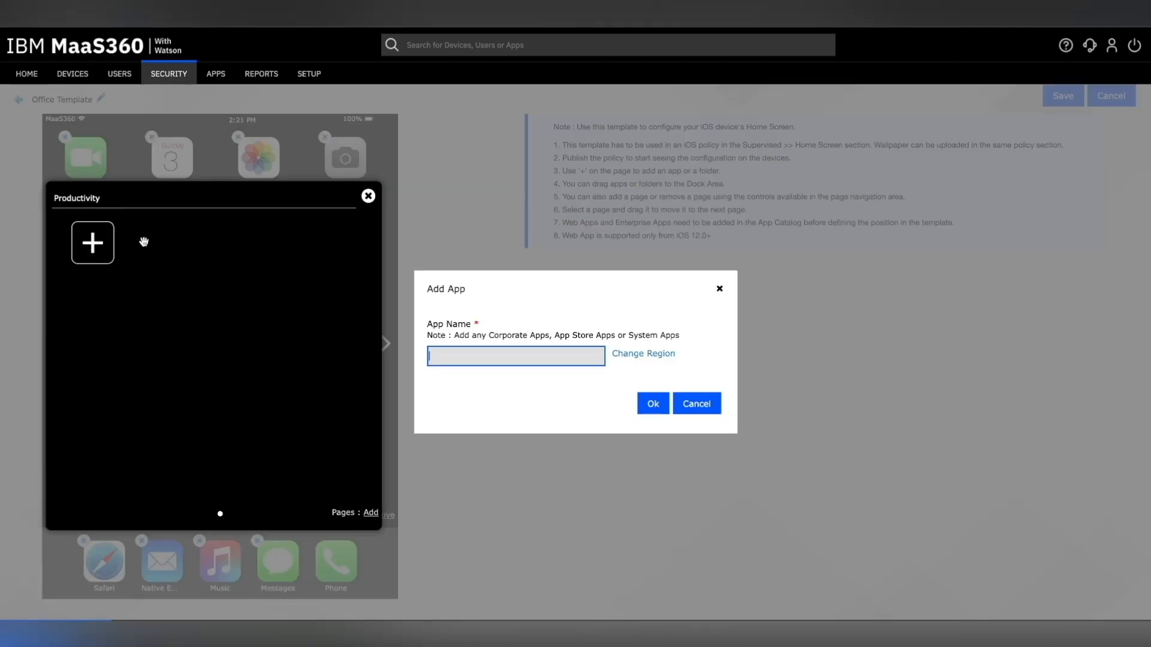
text(Ad)
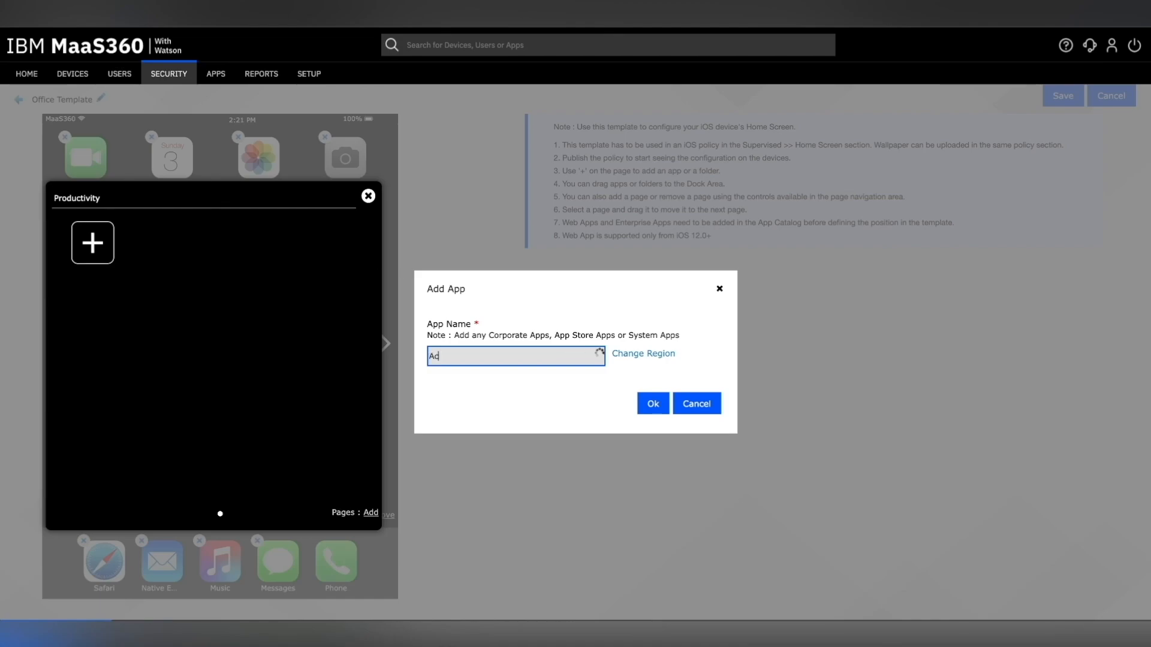
text(Acrobat)
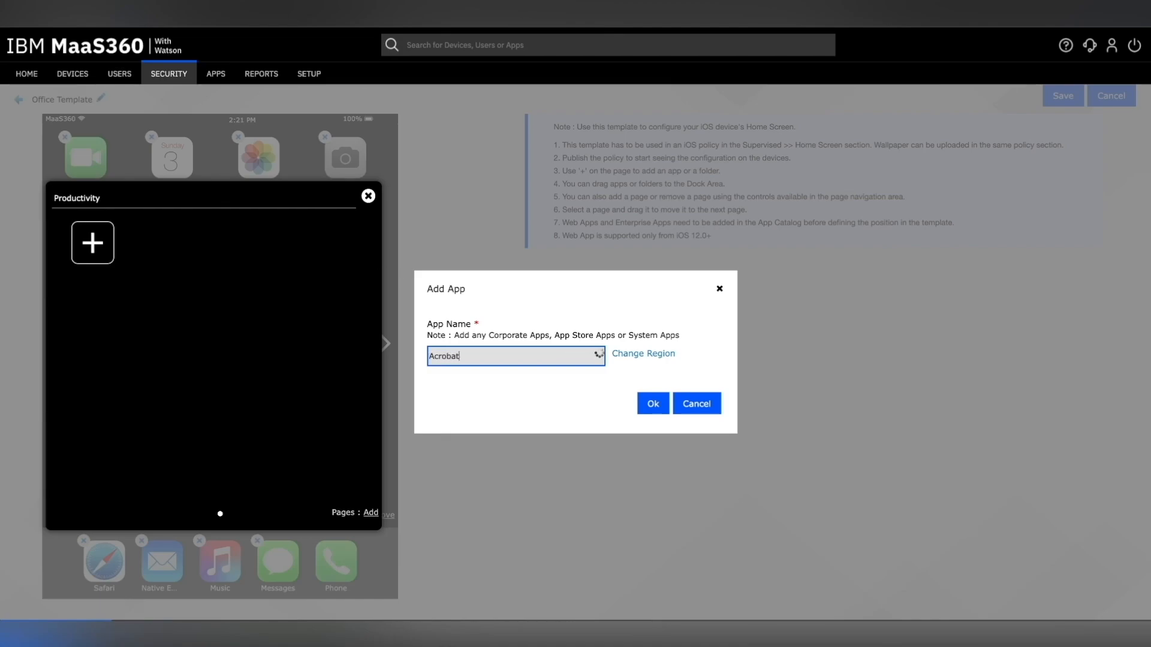
click(513, 356)
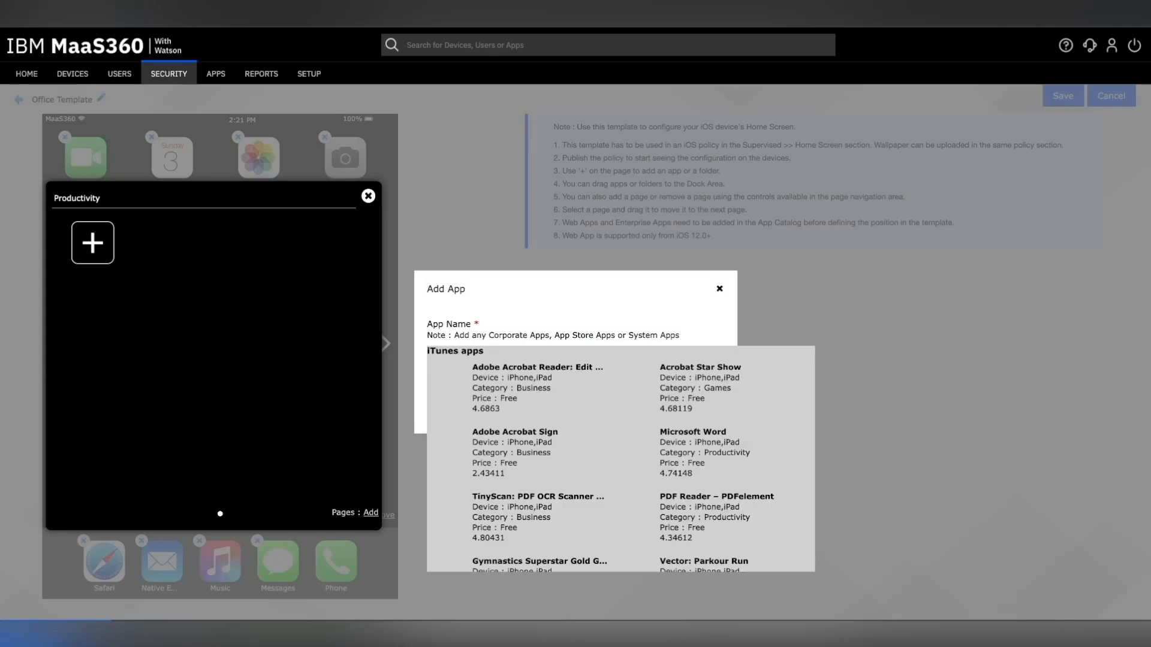
click(537, 366)
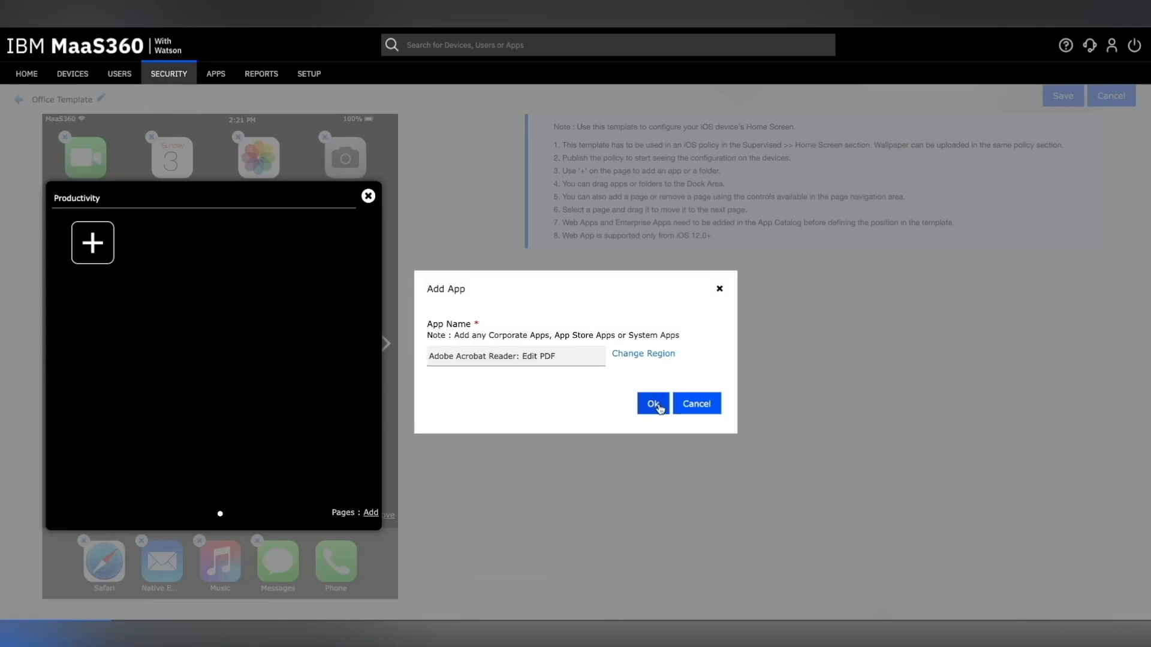
click(651, 403)
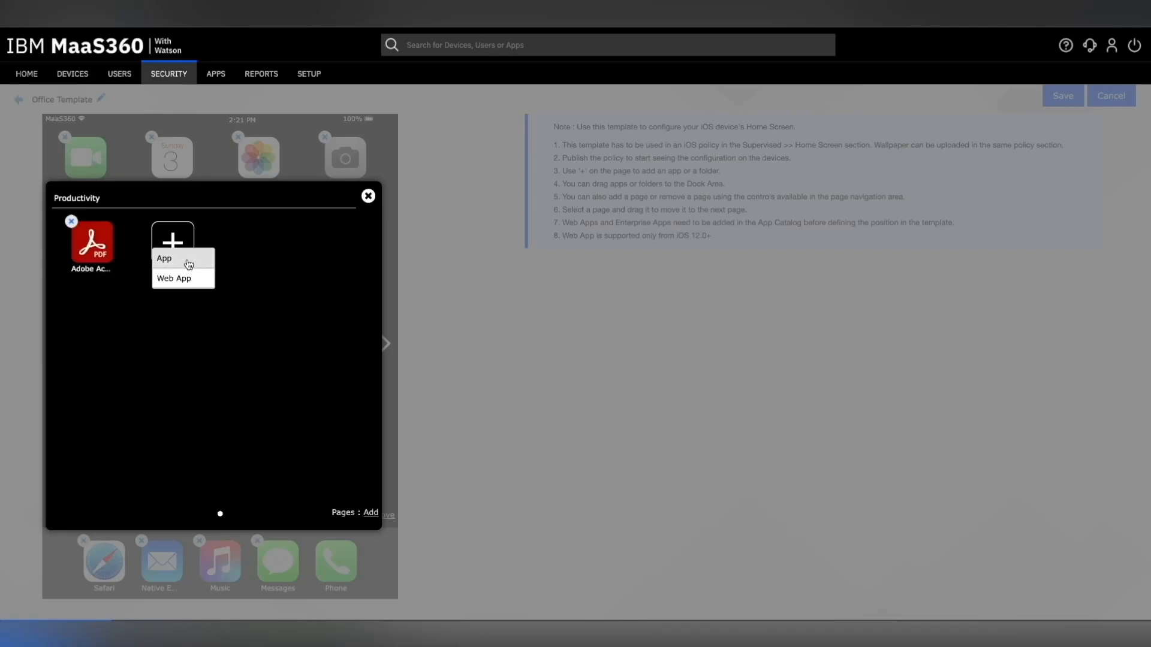
click(164, 259)
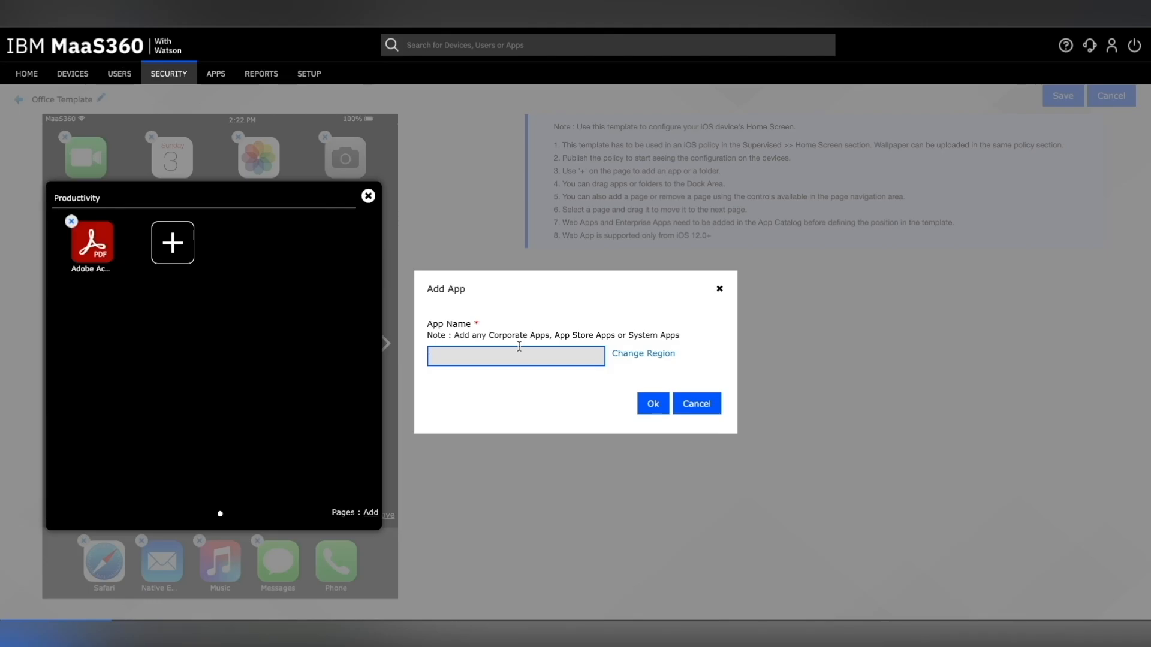
text(Microsoft Word)
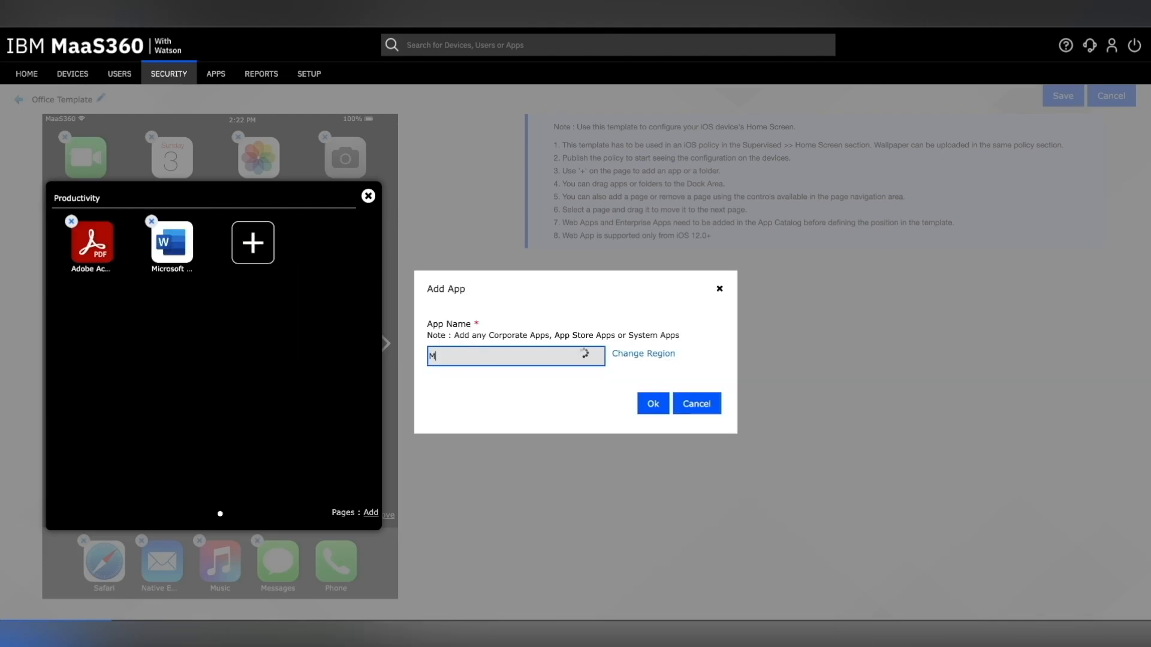
click(651, 403)
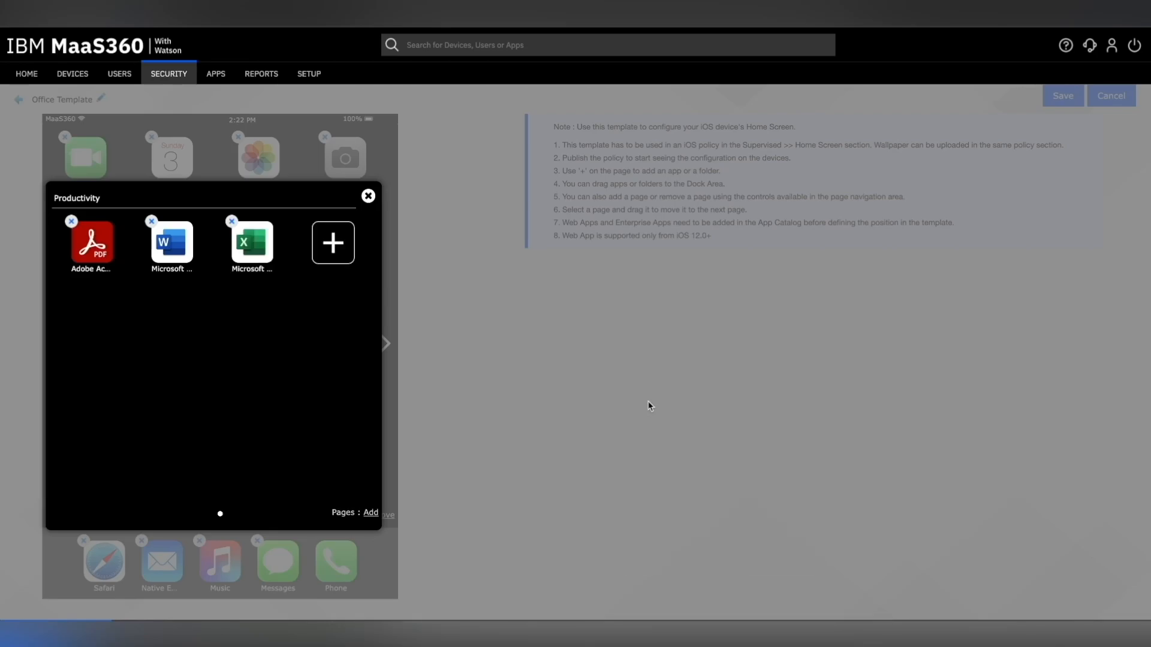
Create a System Apps folder holding FaceTime, Calendar, Photos and Camera
click(368, 196)
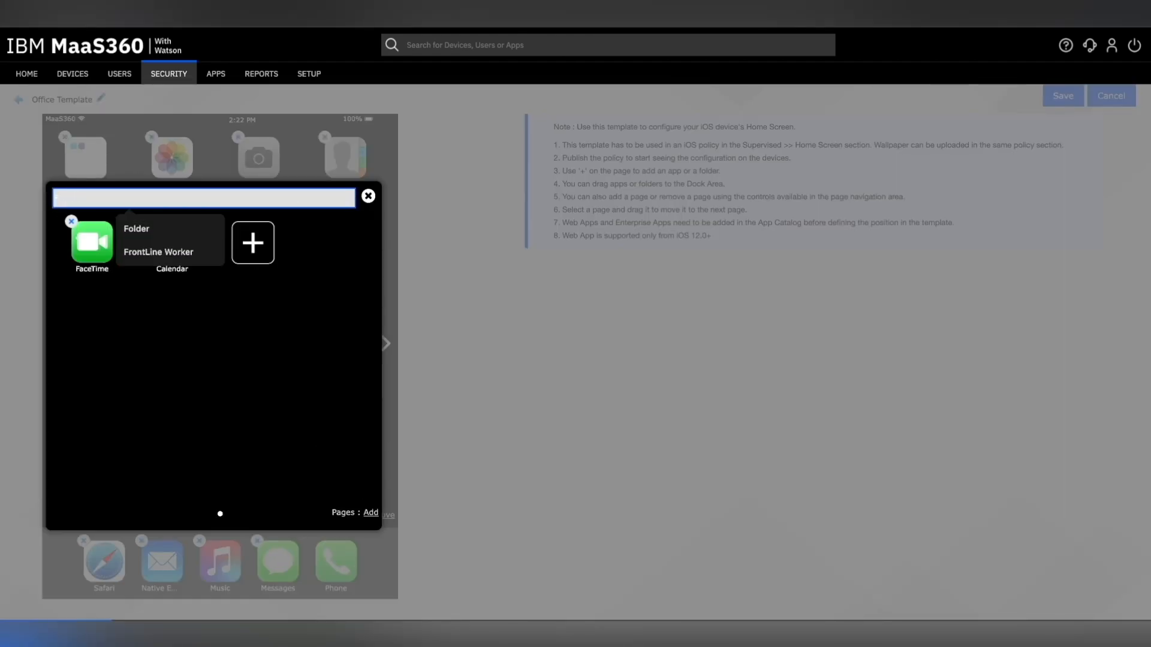
text(System Apps)
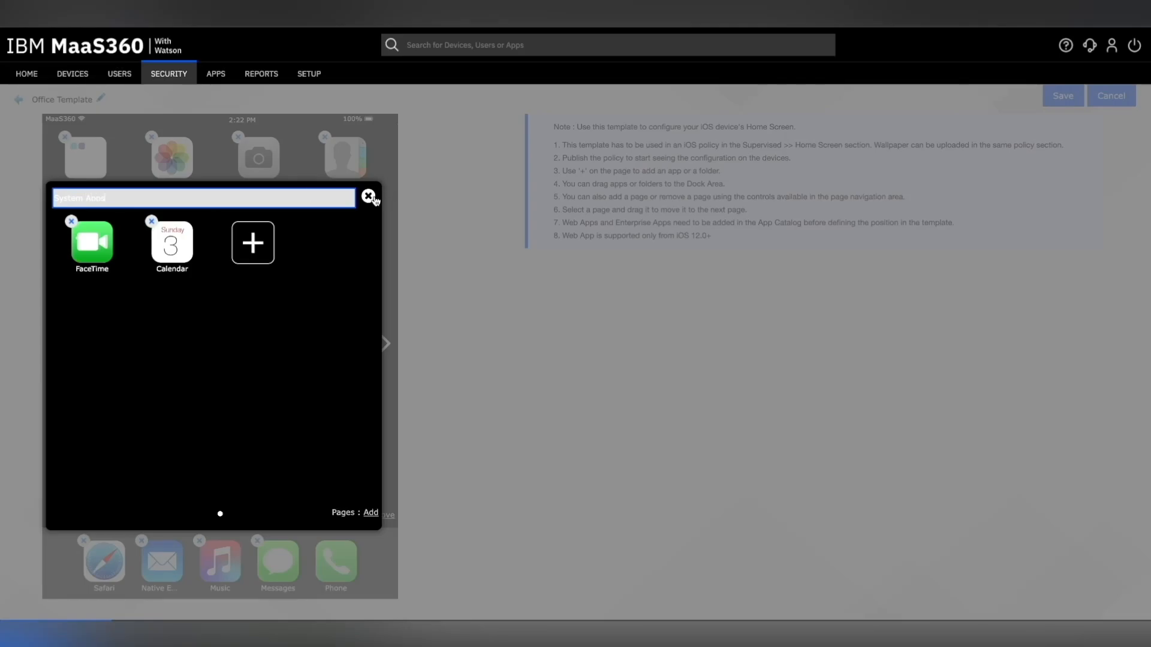
click(369, 196)
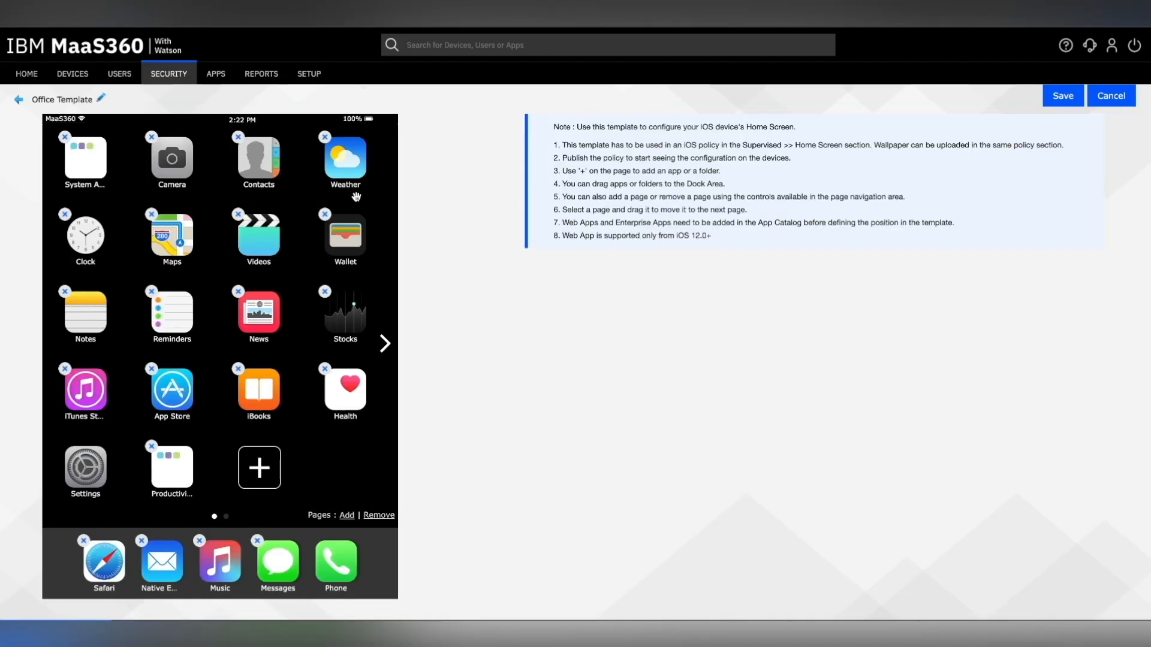
click(85, 158)
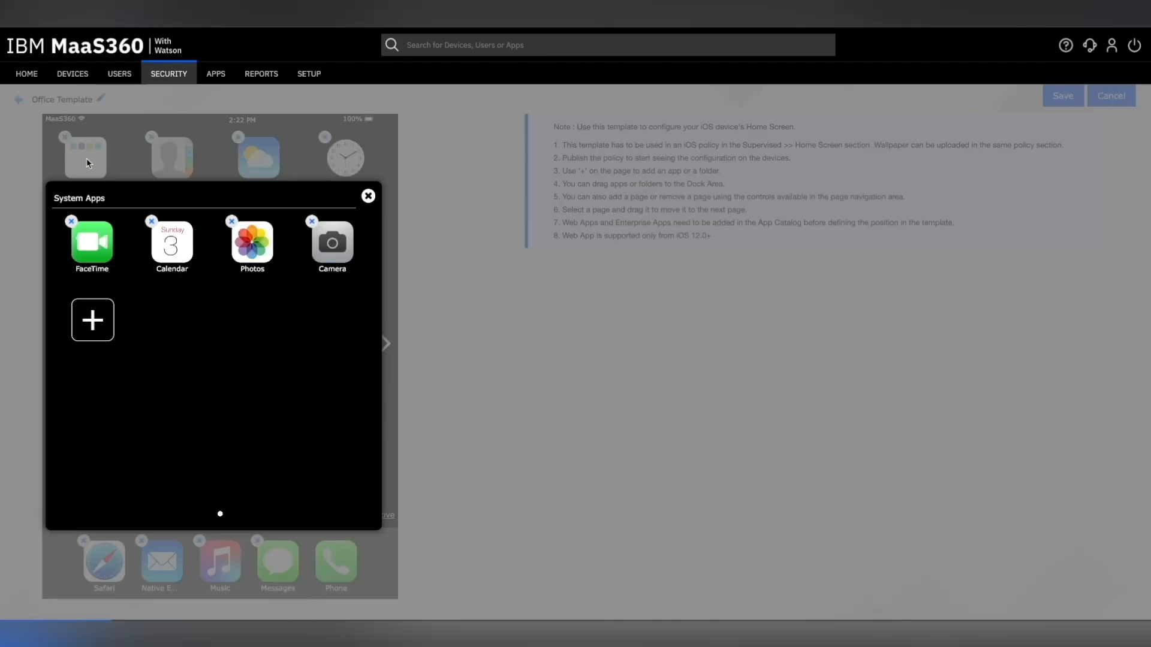
click(368, 196)
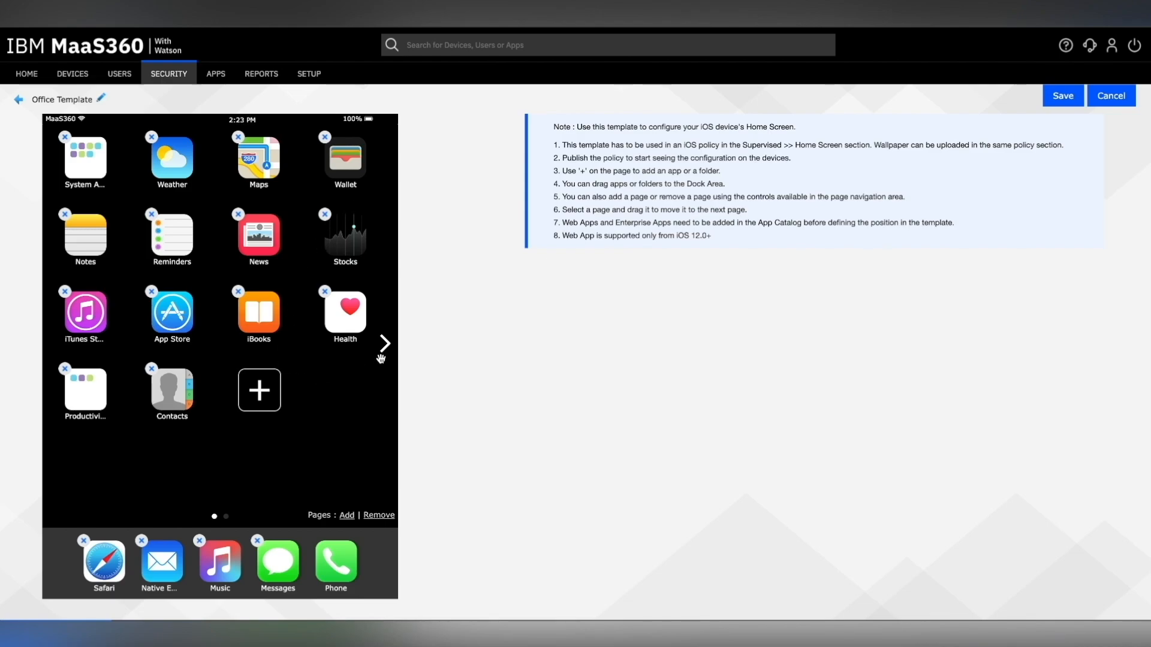
Add a third page containing a new folder named 'Entertainment'
click(383, 346)
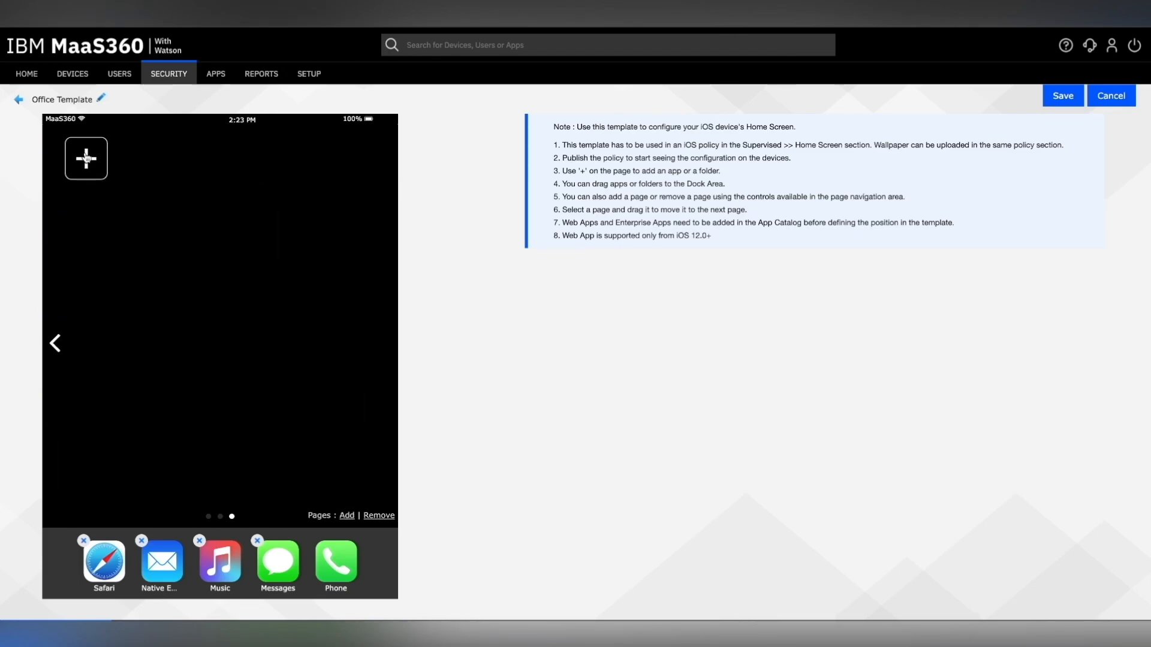
click(85, 159)
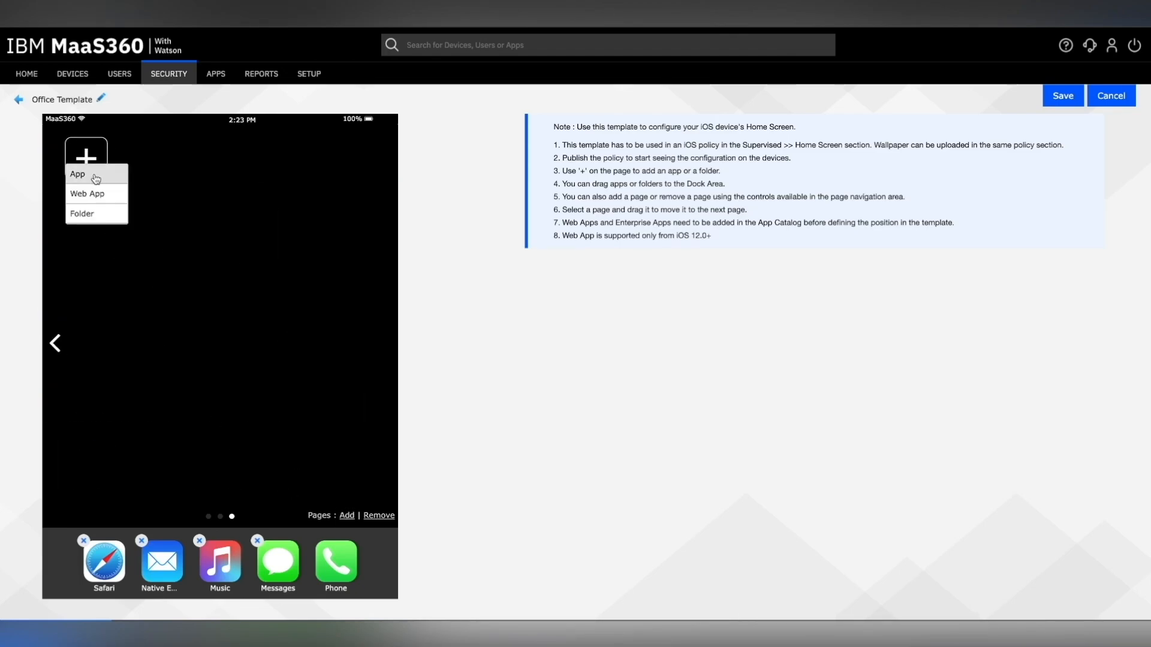
click(81, 213)
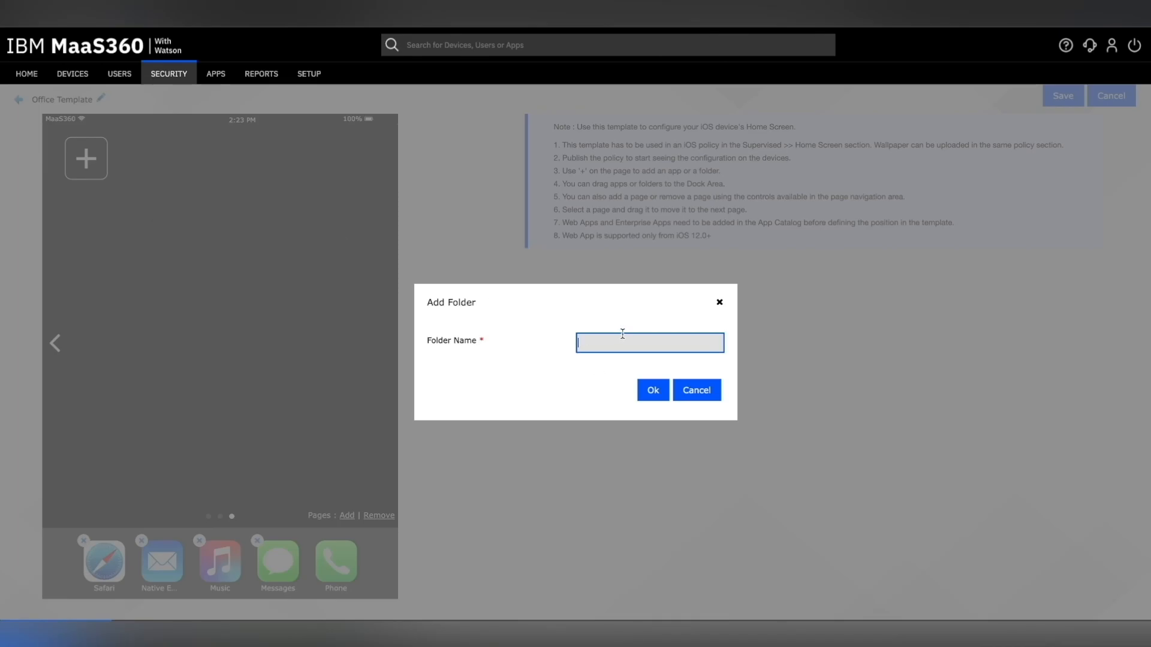
text(Entertainment)
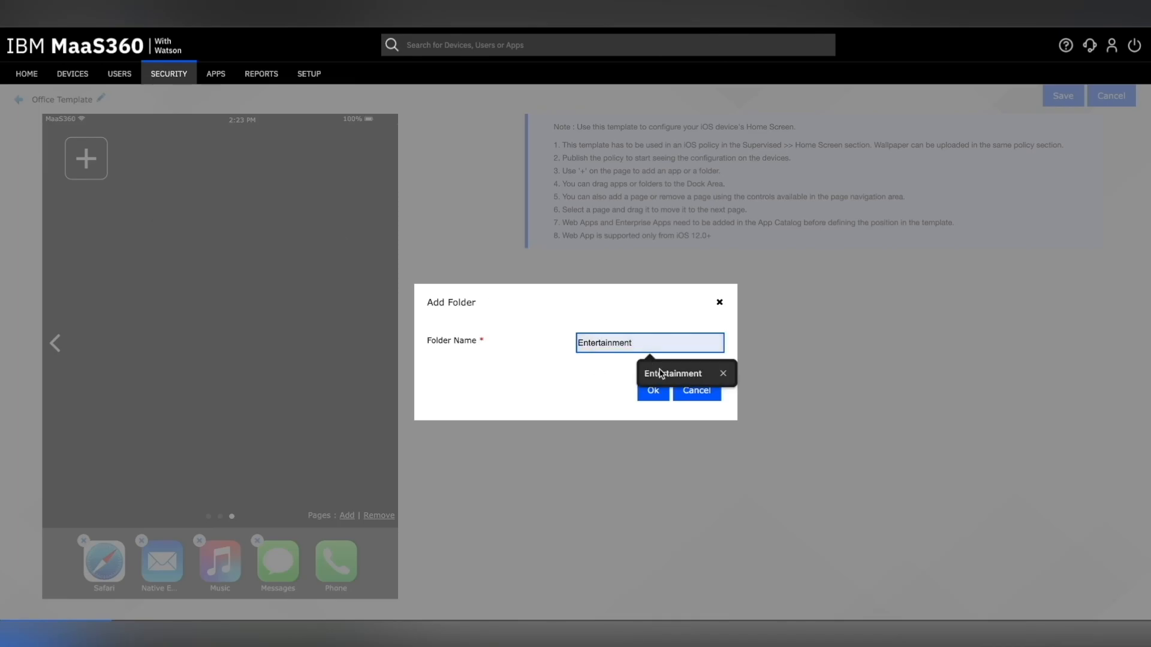
click(652, 390)
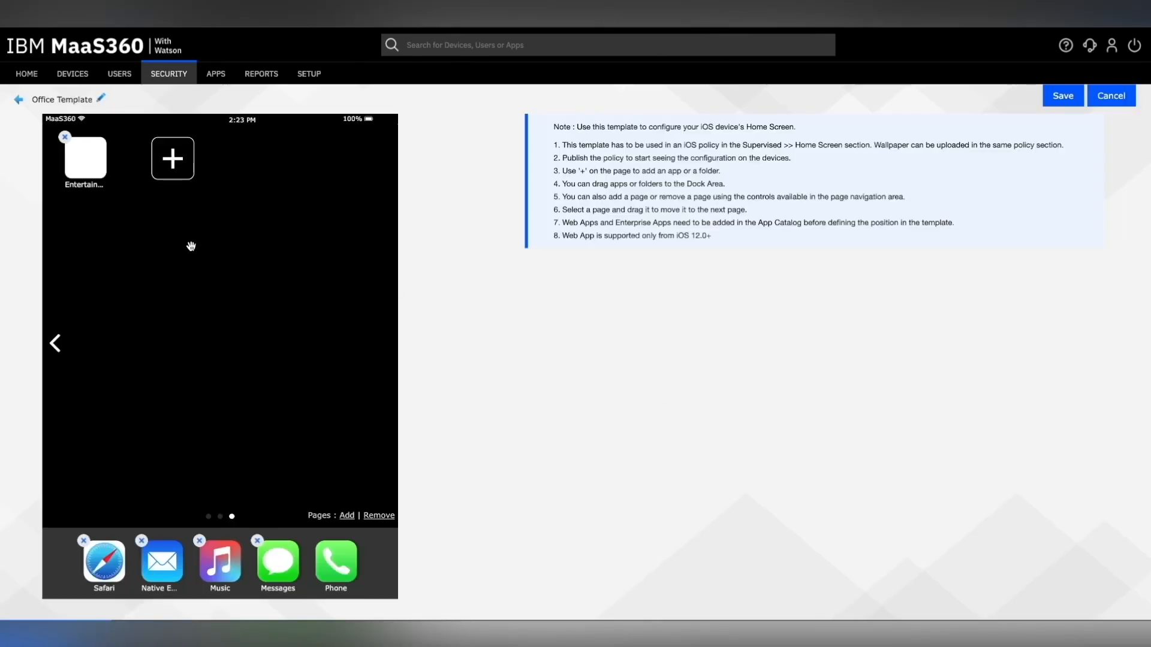
Put YouTube and Amazon Music in the Entertainment folder, then return to page one
click(83, 152)
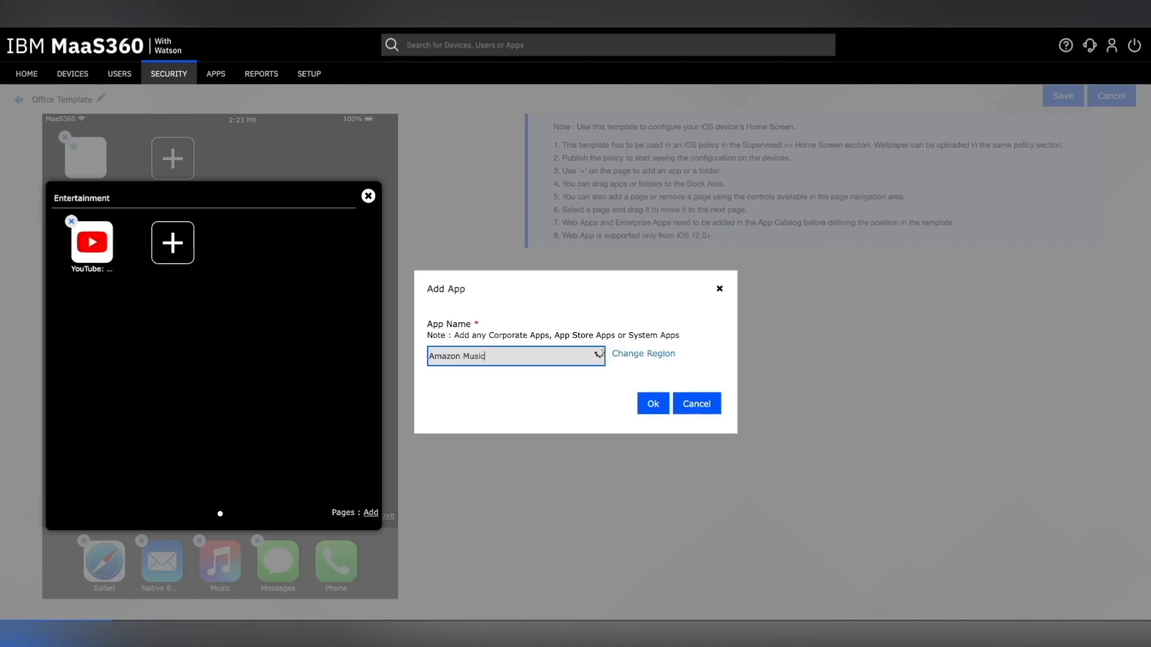
click(650, 404)
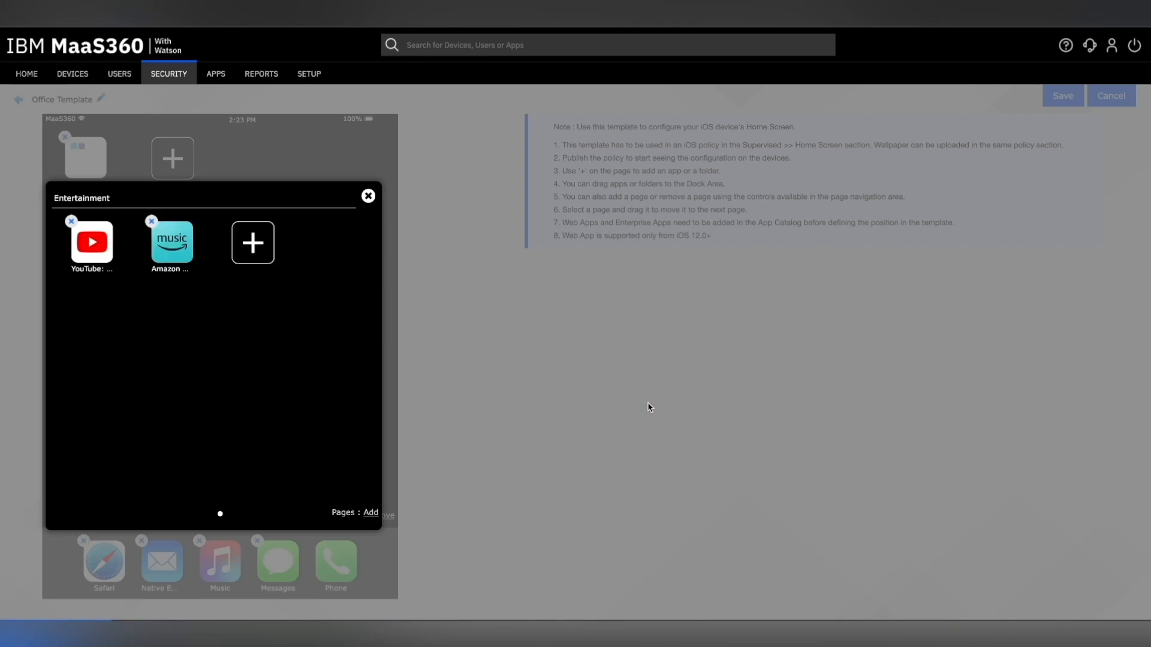
click(368, 196)
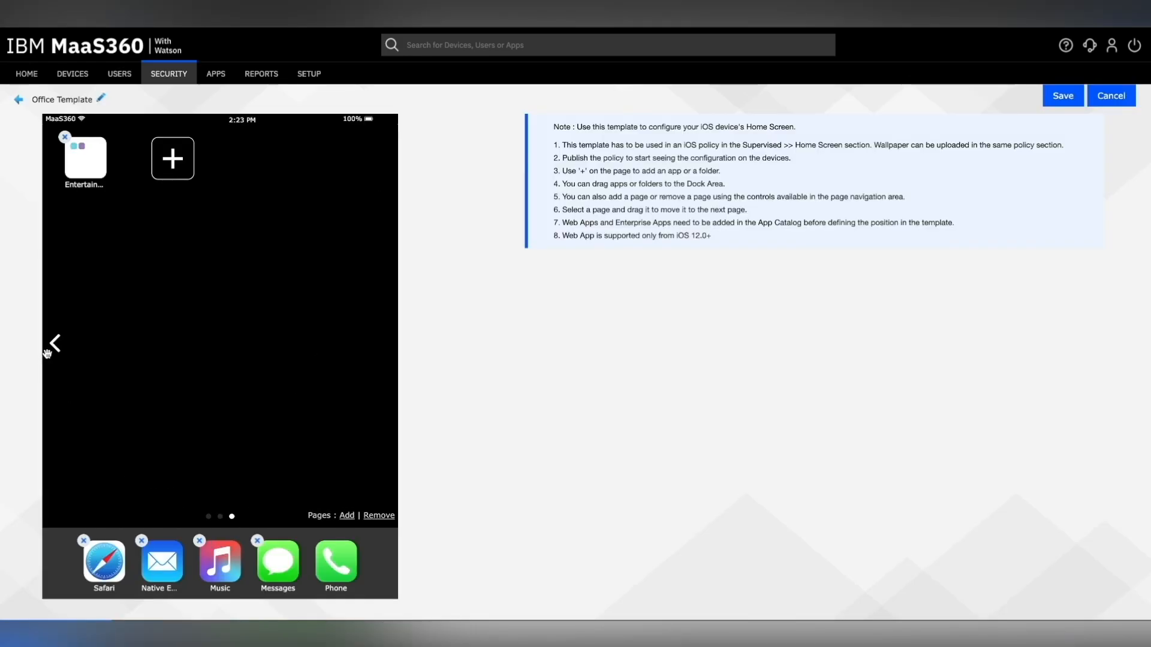
click(54, 343)
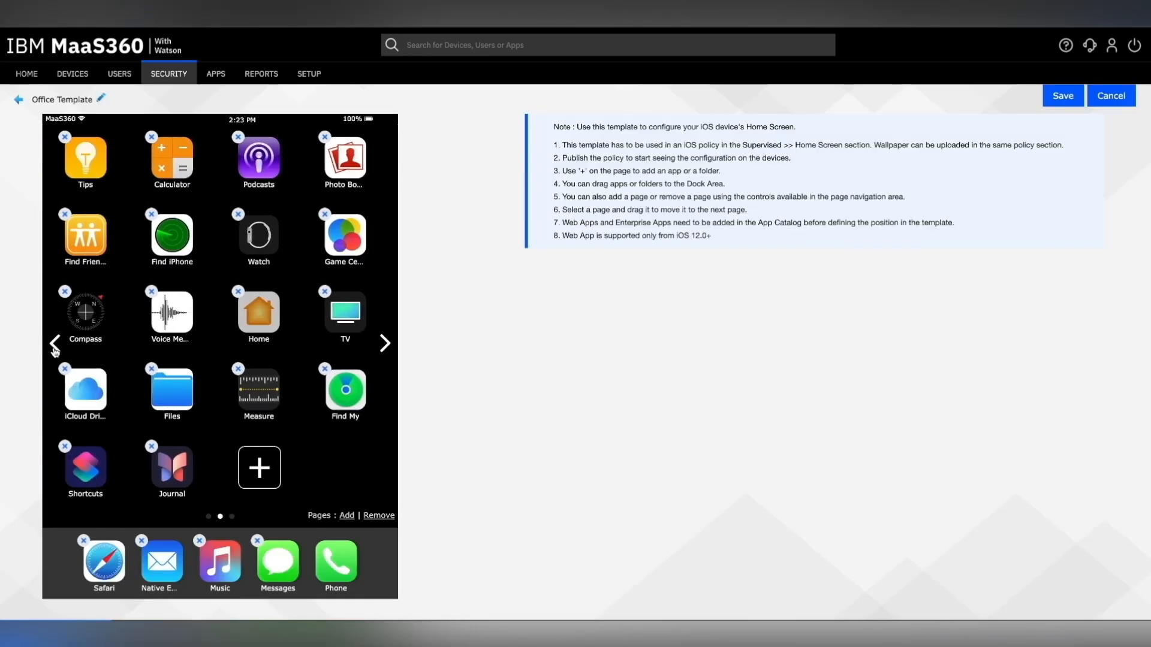
click(53, 343)
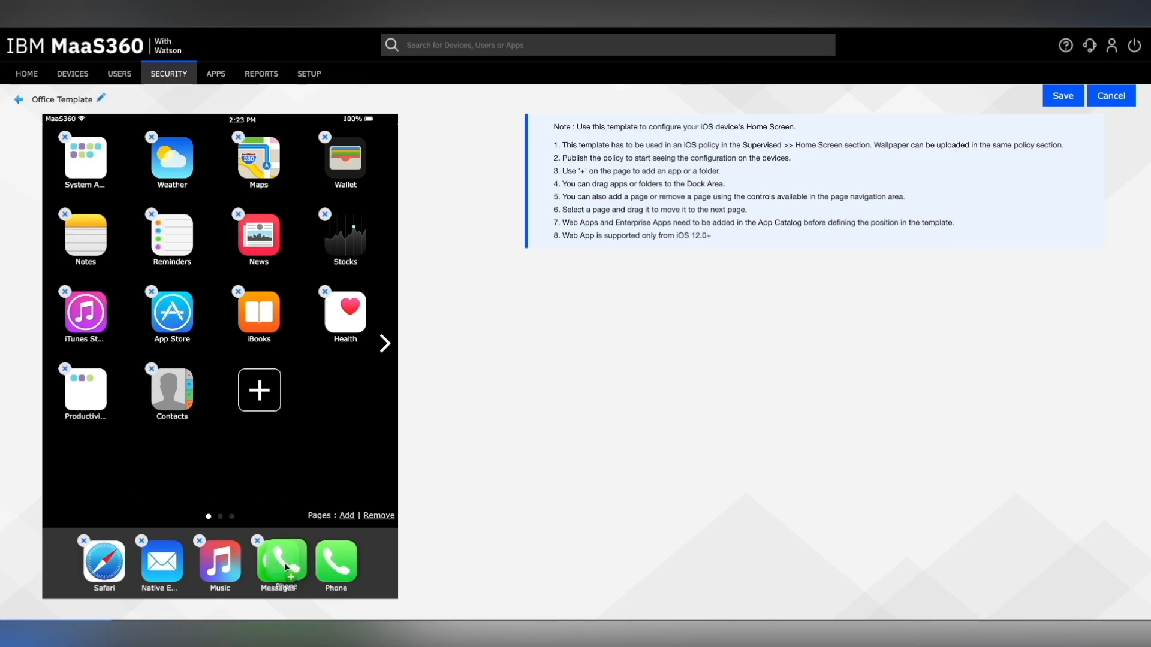
Group Messages and Phone in the dock into a folder named 'Phone Apps'
drag(282, 565, 335, 565)
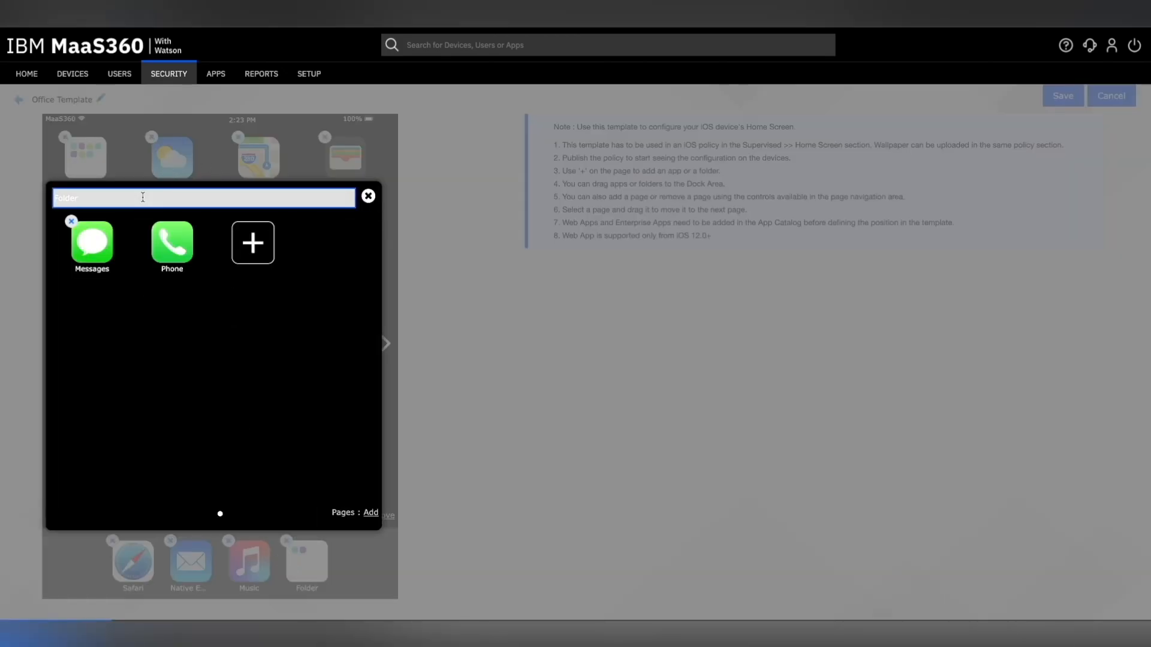
click(202, 197)
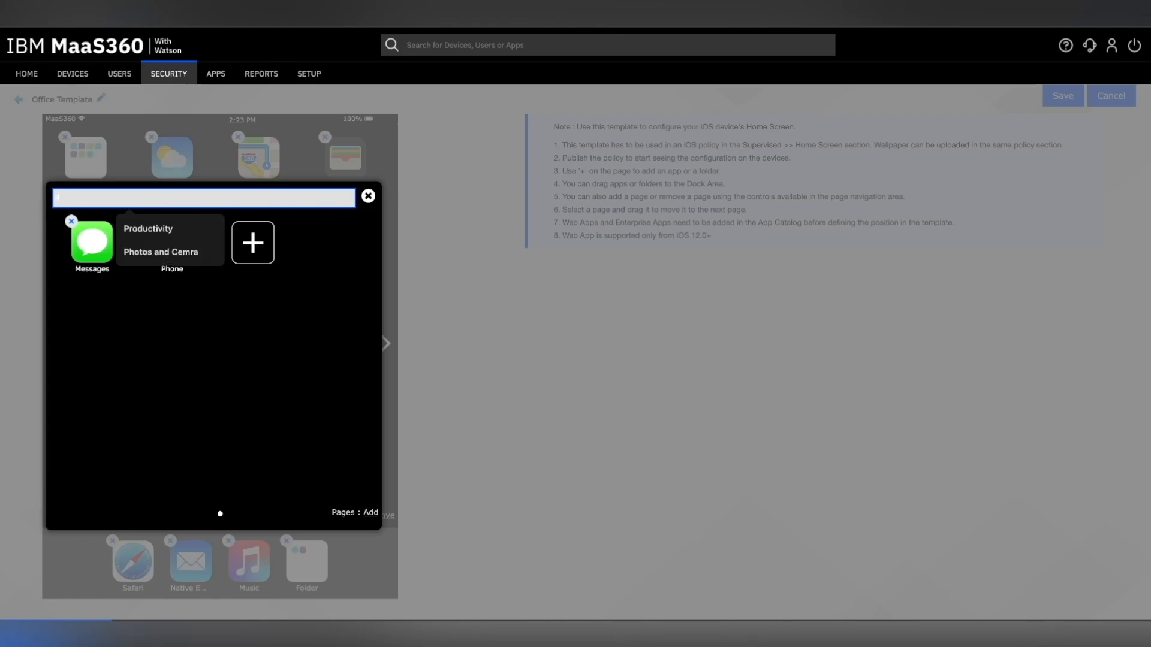
click(172, 252)
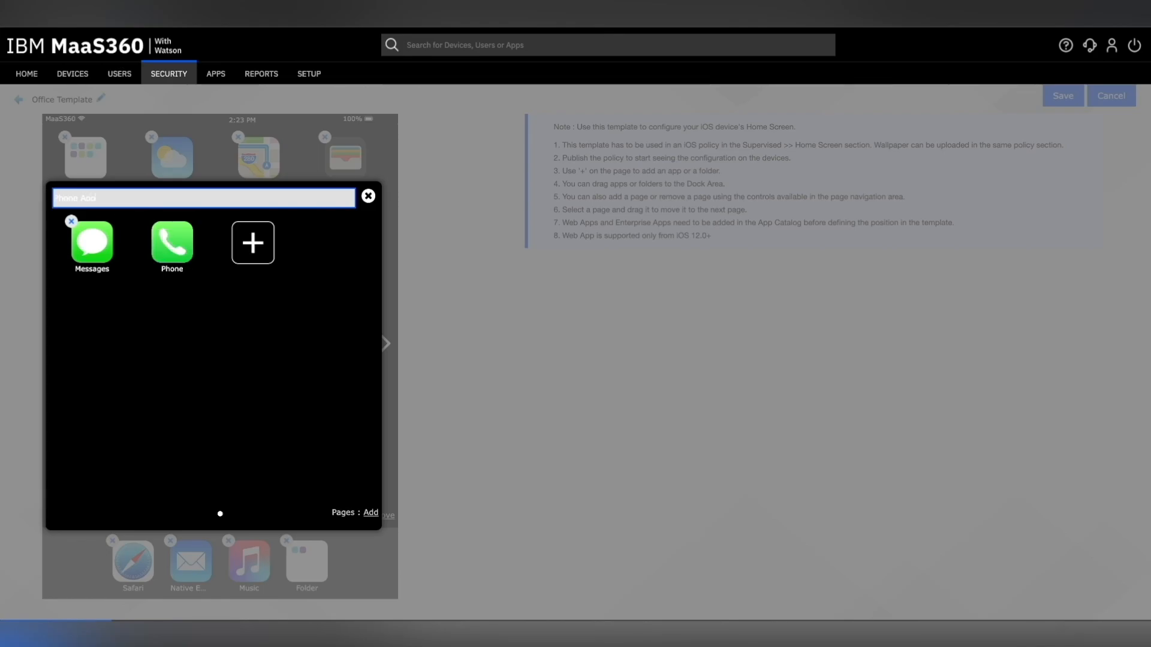
click(369, 196)
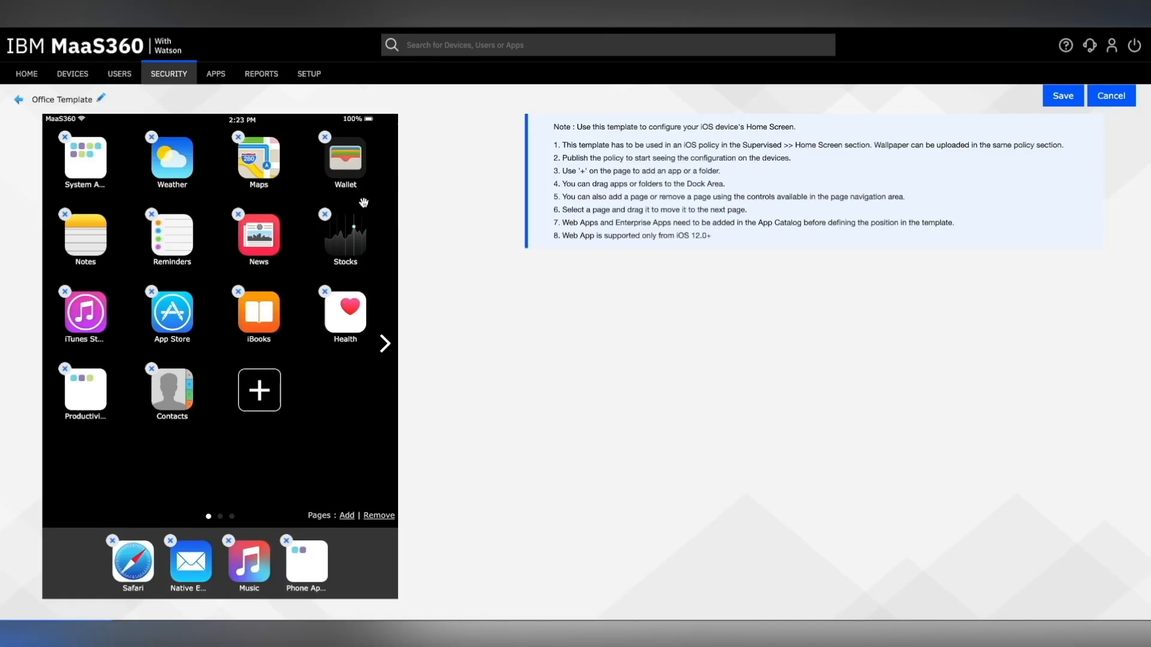
mouse_move(910, 273)
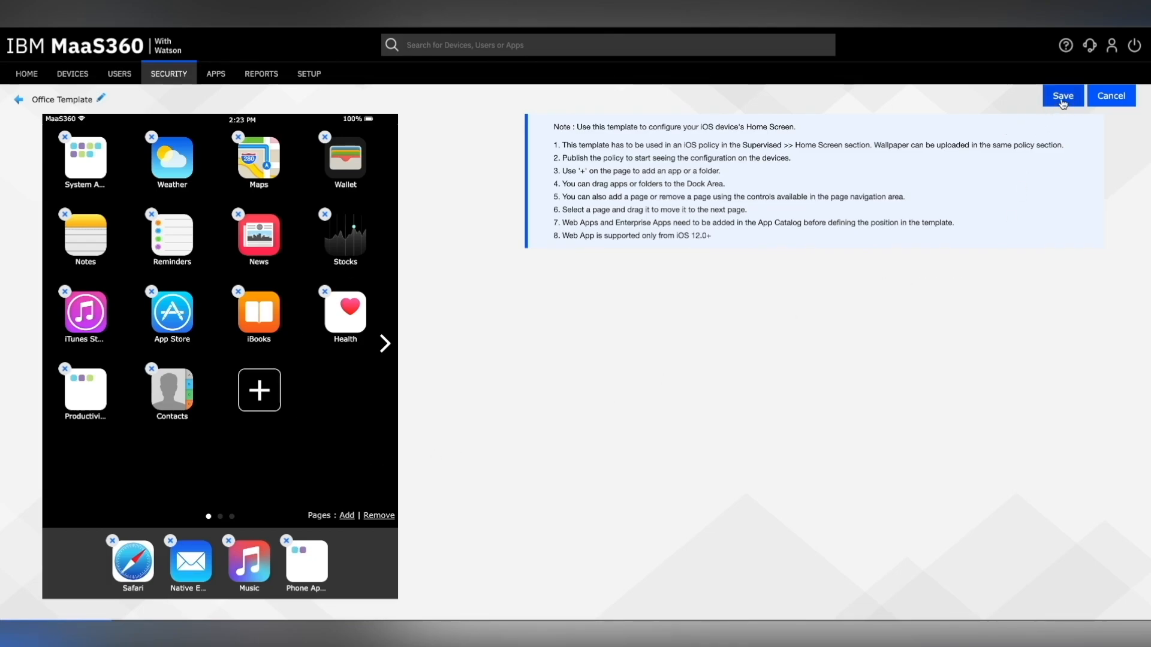
Save the Office Template, confirming in the Save Template dialog
click(1062, 95)
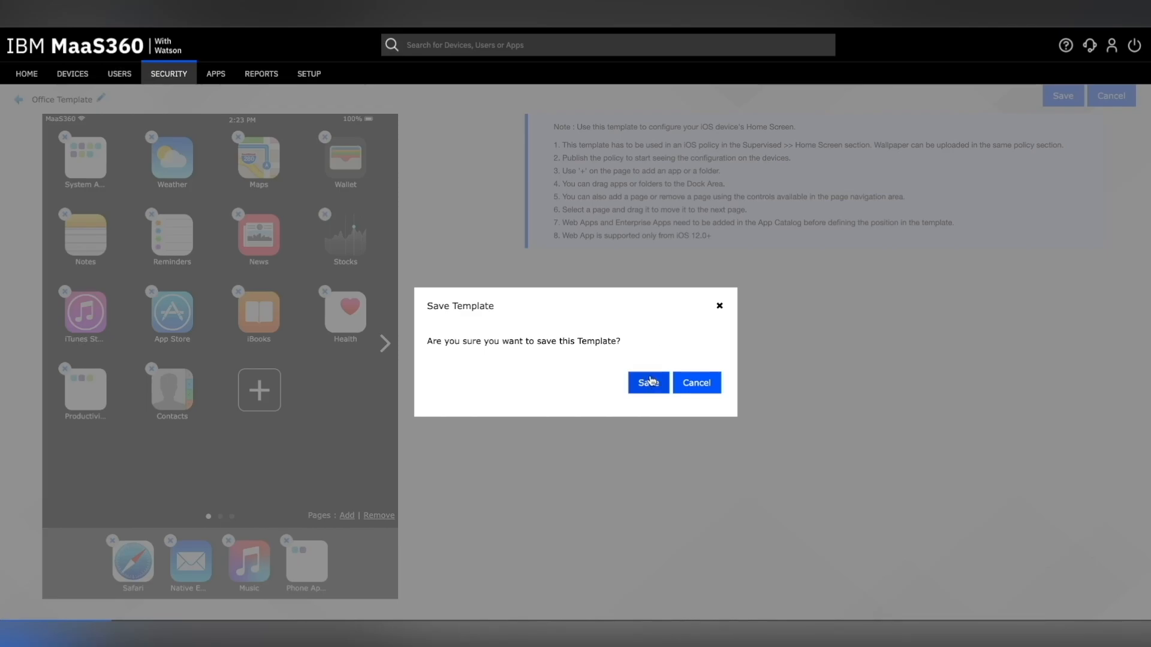
click(648, 382)
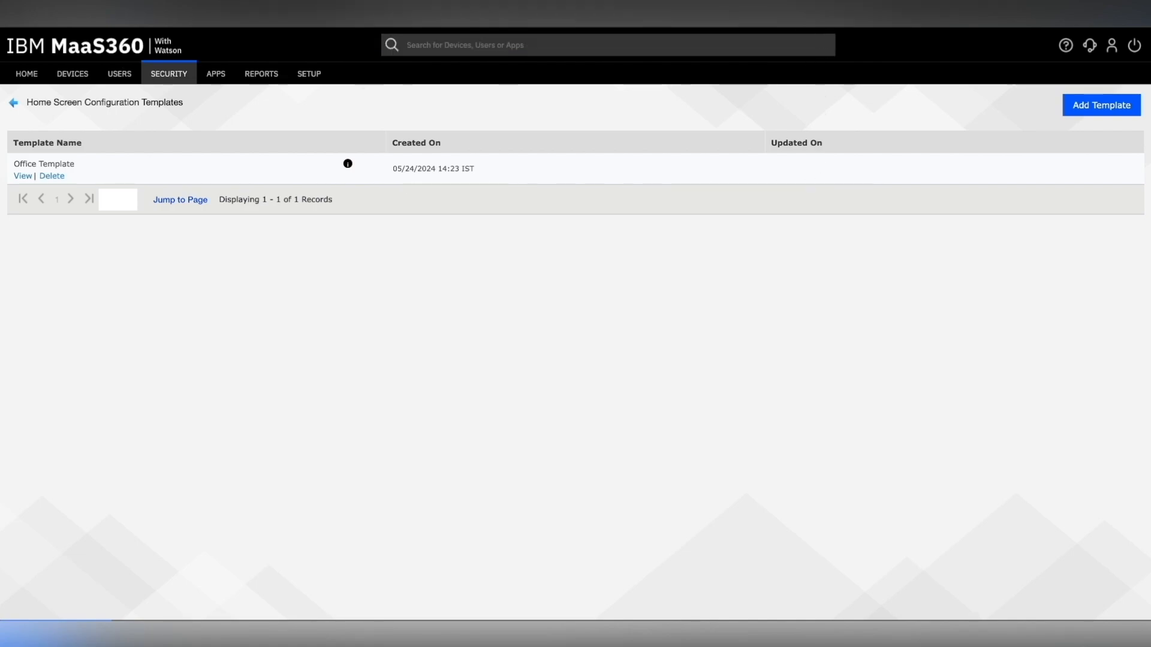
mouse_move(143, 113)
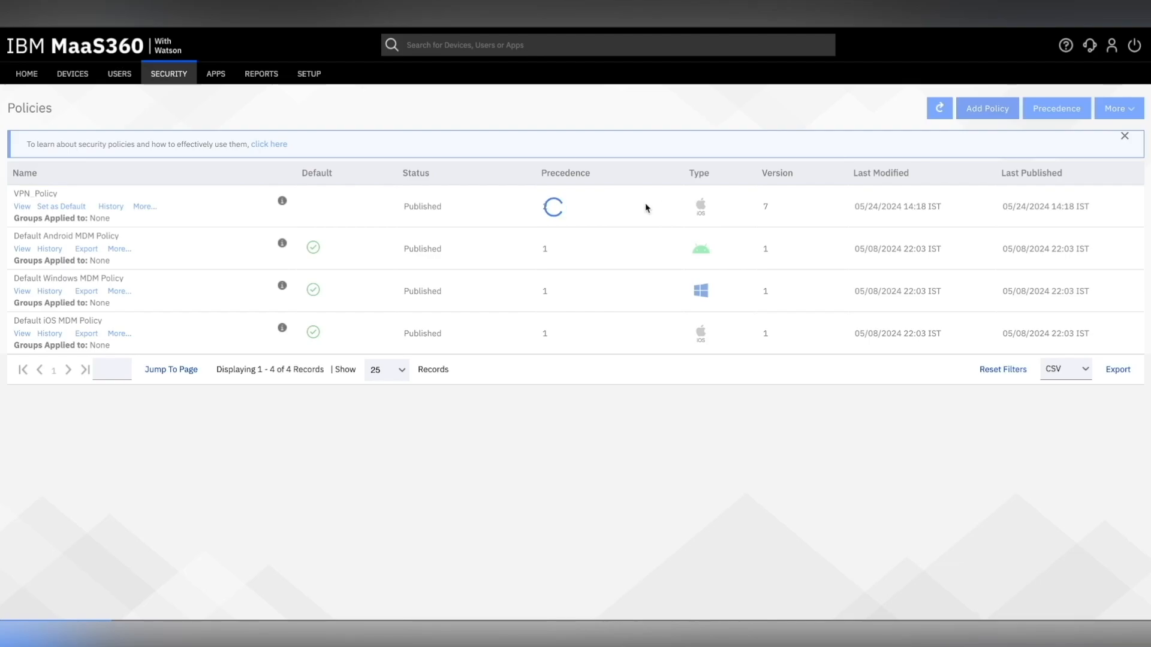
Create iOS MDM policy 'Homescreen Policy' from the Default iOS MDM Policy
click(987, 108)
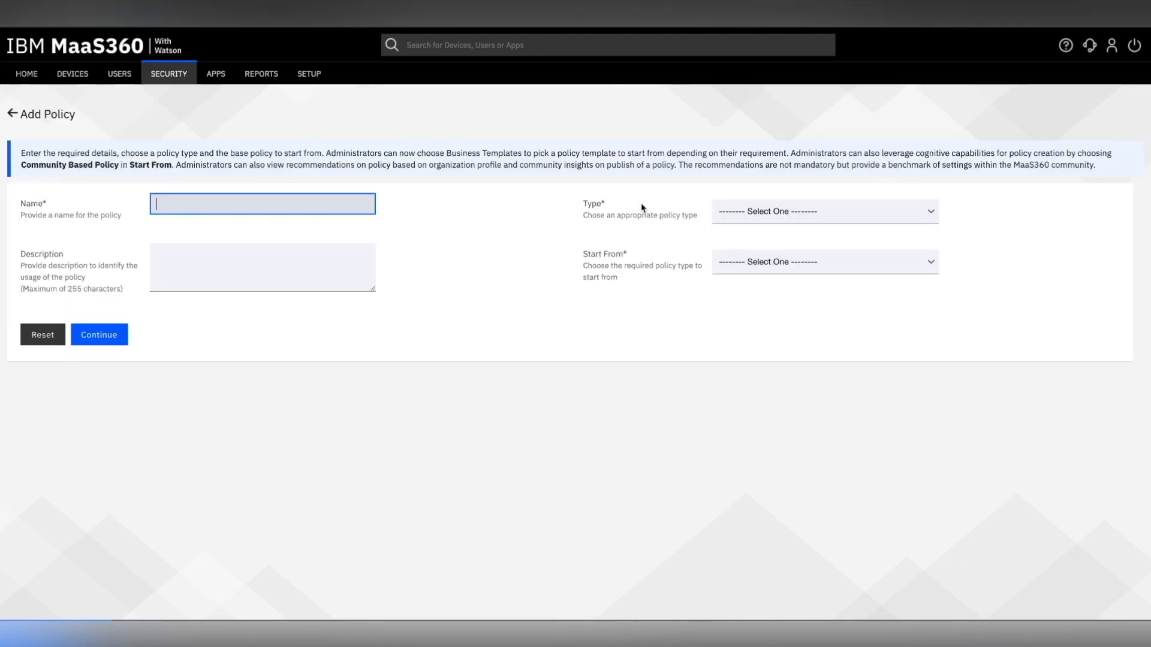
text(Home)
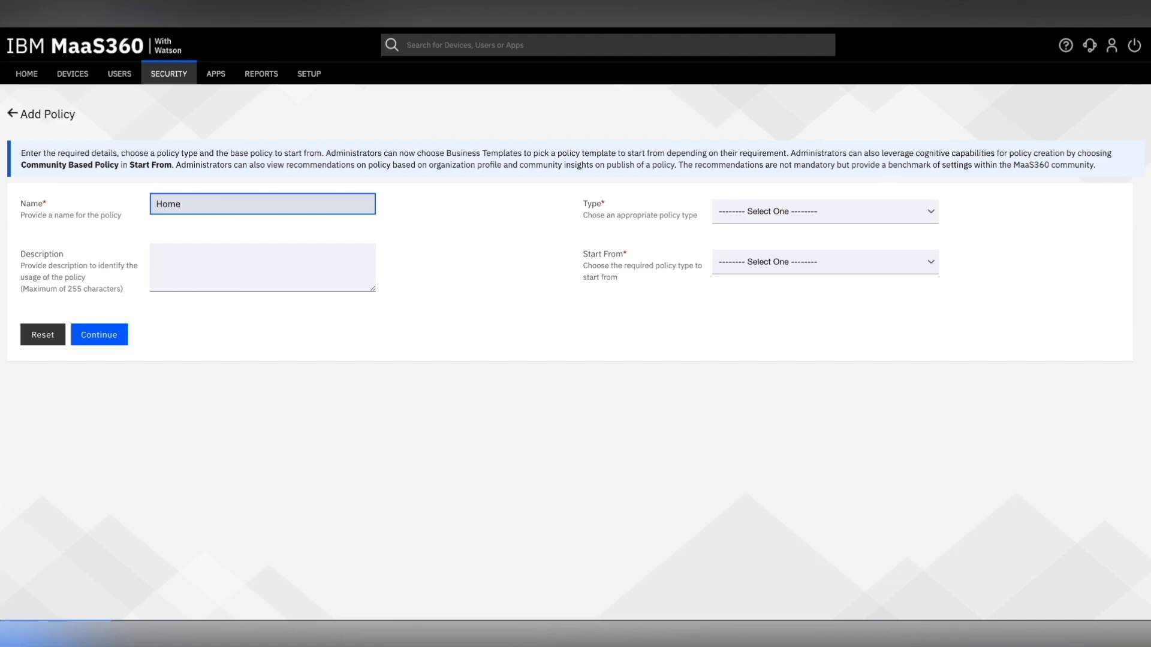
text(screen Policy)
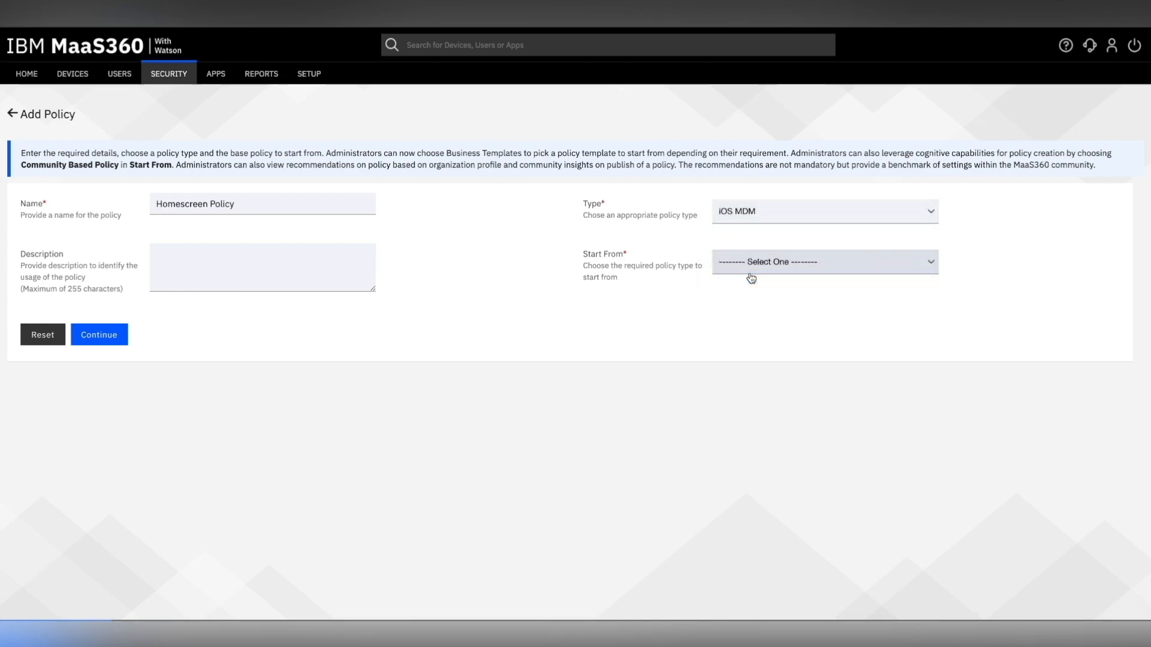
click(821, 262)
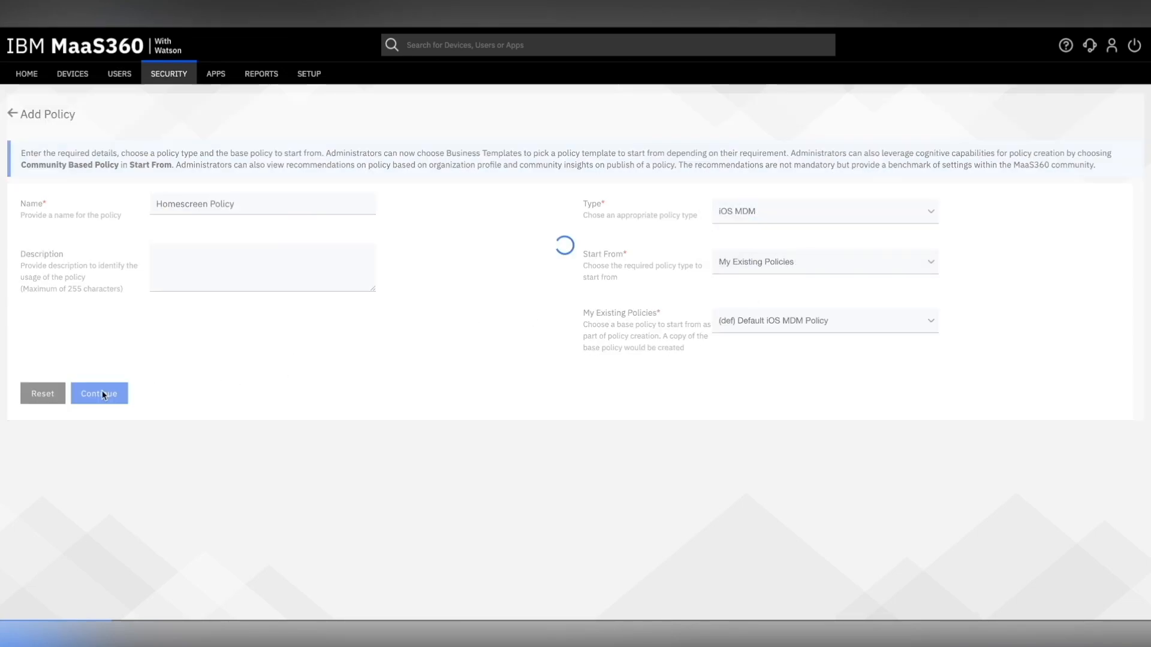
click(99, 393)
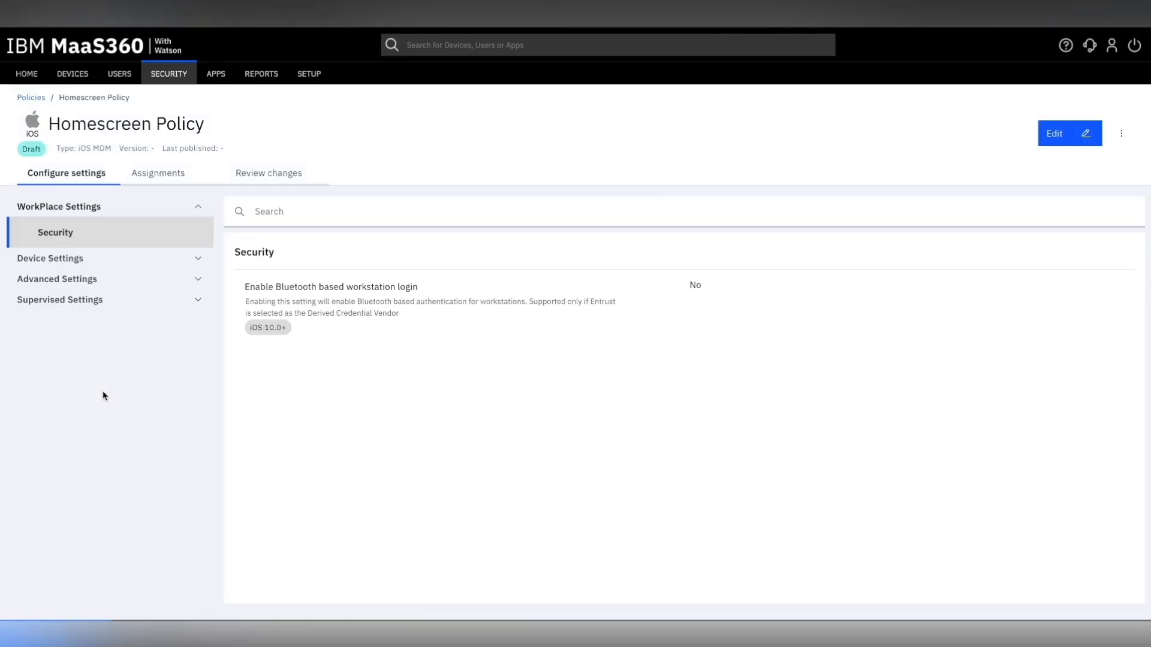
Enable Configure Home Screen Layout with Office Template under Supervised Settings > Home Screen
click(60, 300)
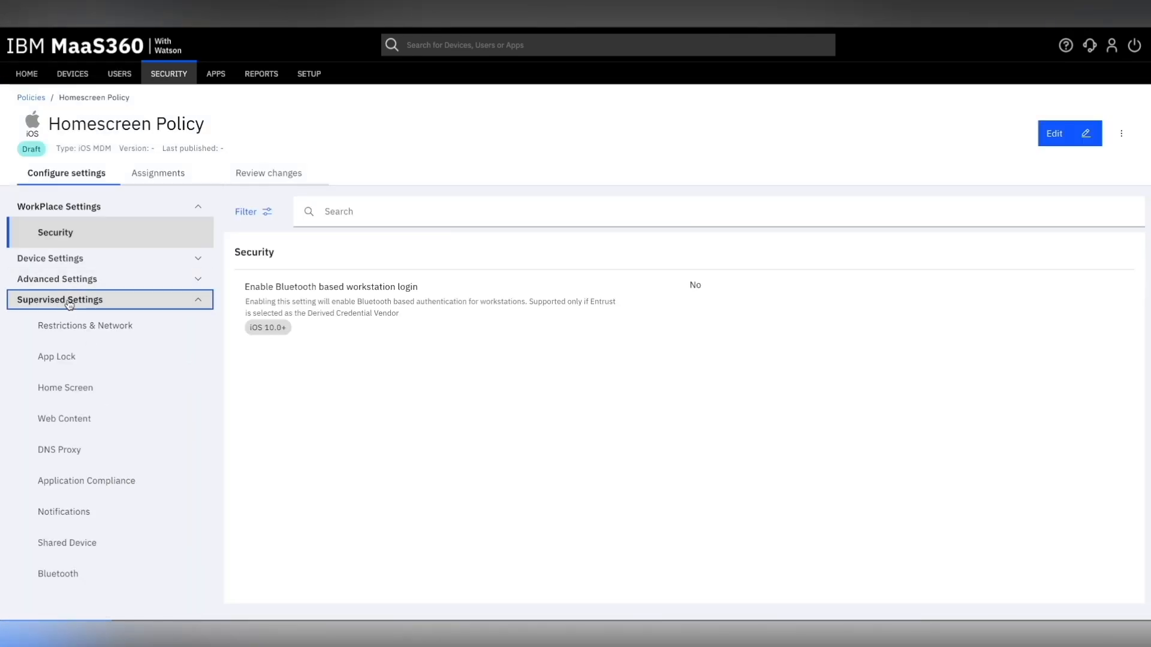
click(65, 388)
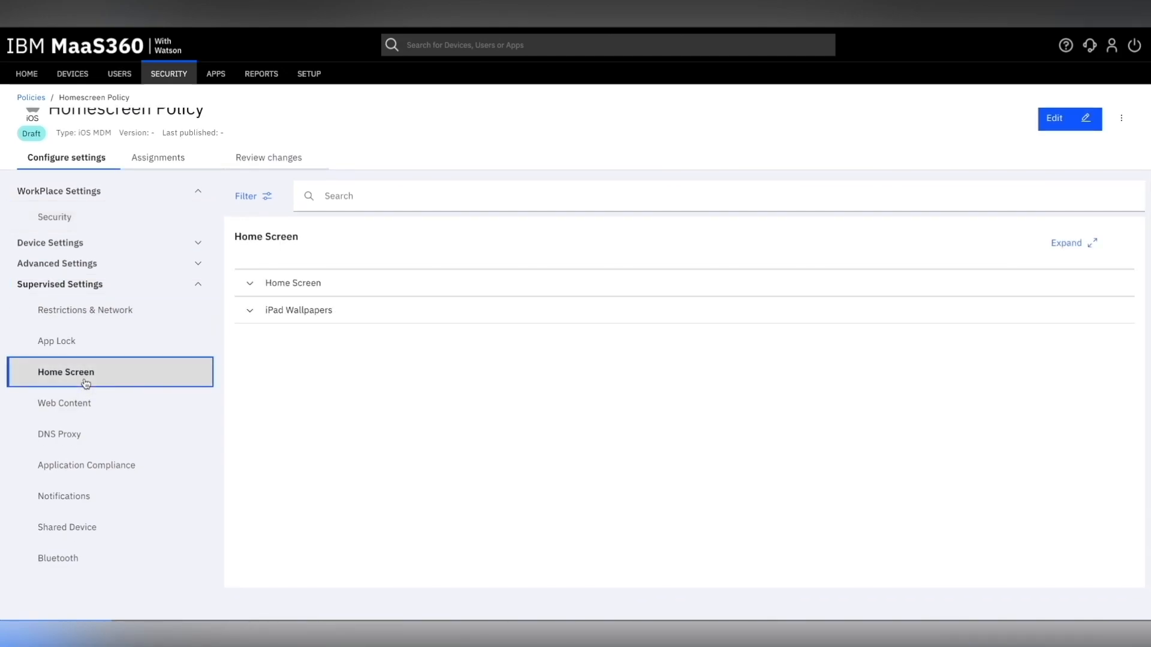
click(292, 282)
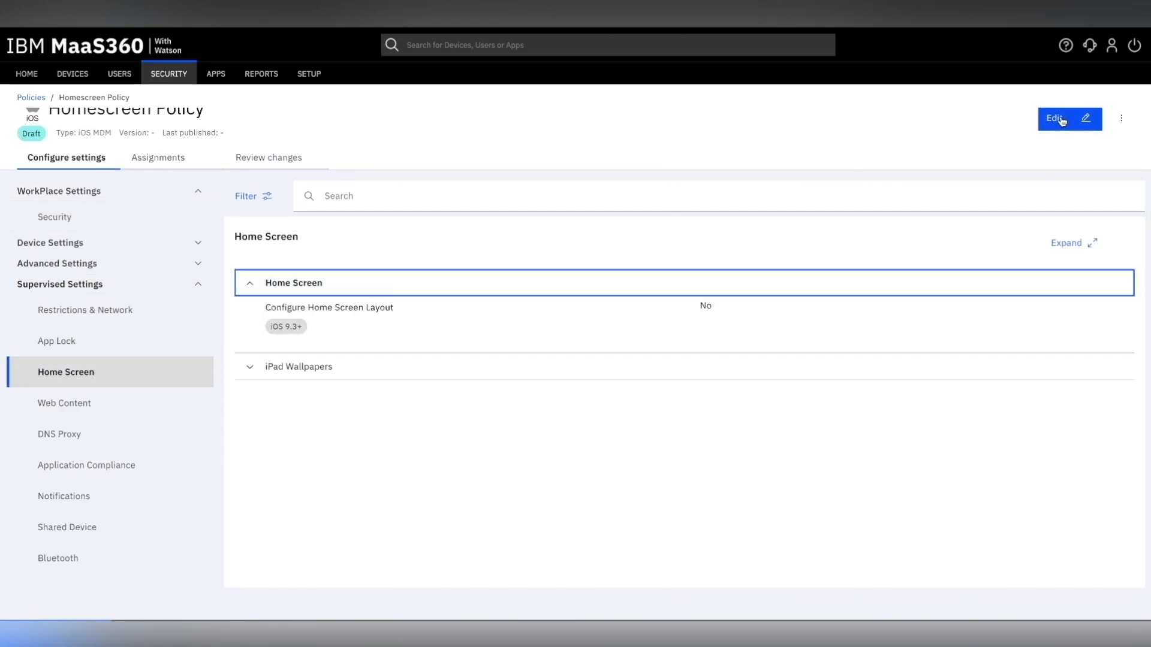
click(1063, 118)
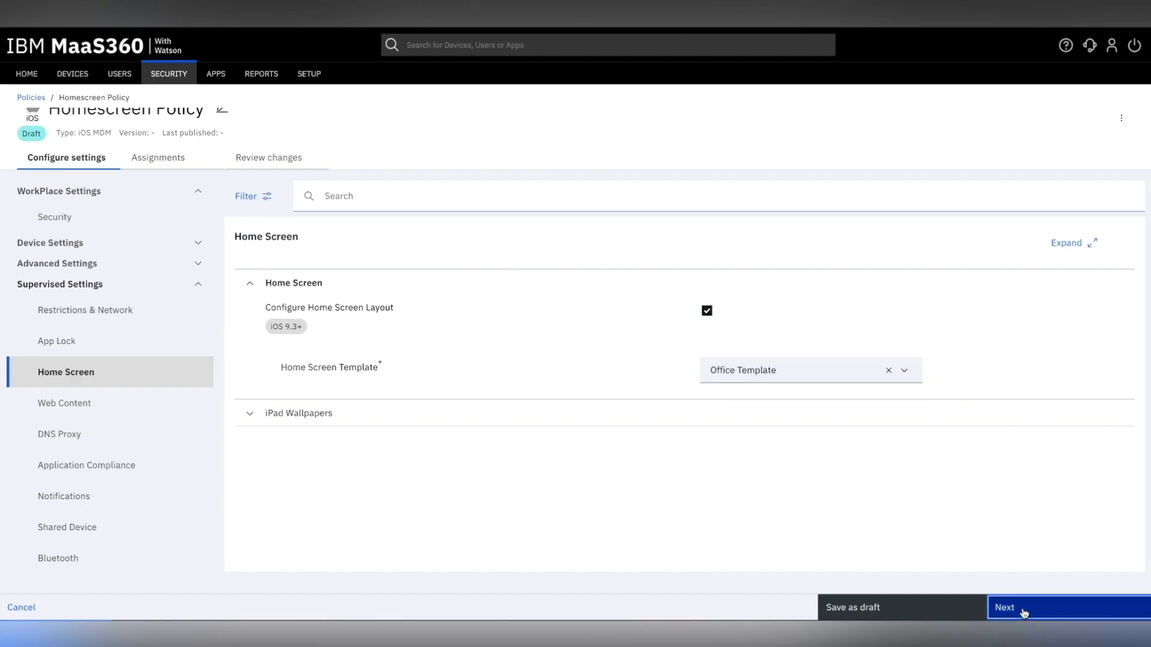
click(1004, 607)
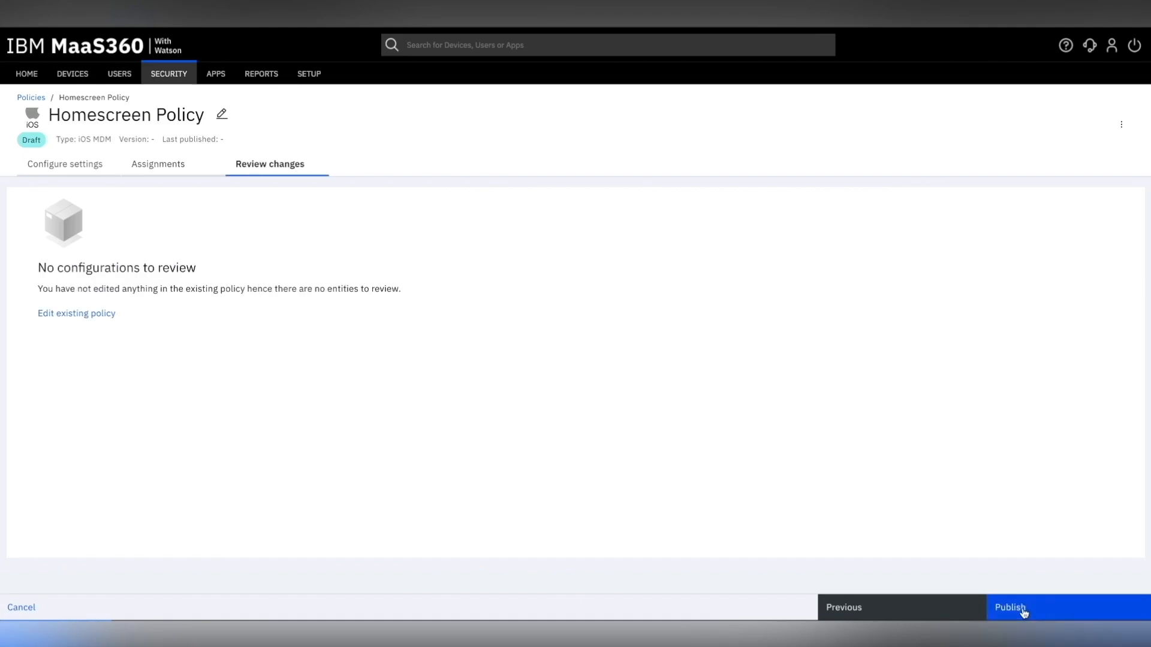
Publish Homescreen Policy, confirming and passing the password security check
click(1010, 607)
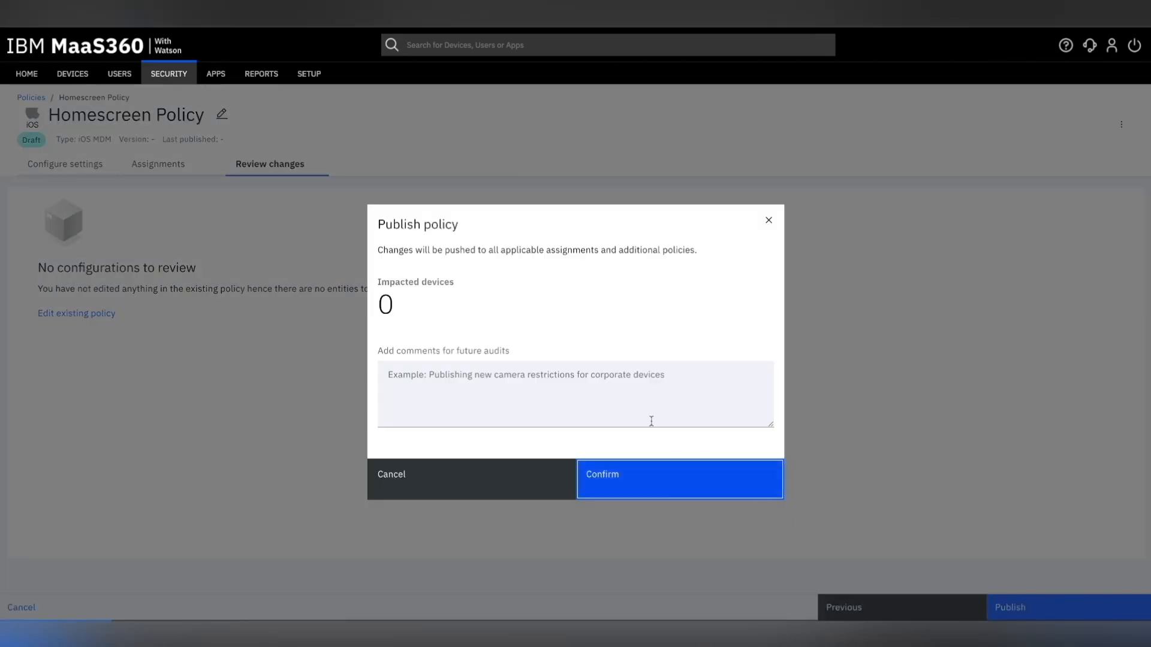
click(678, 474)
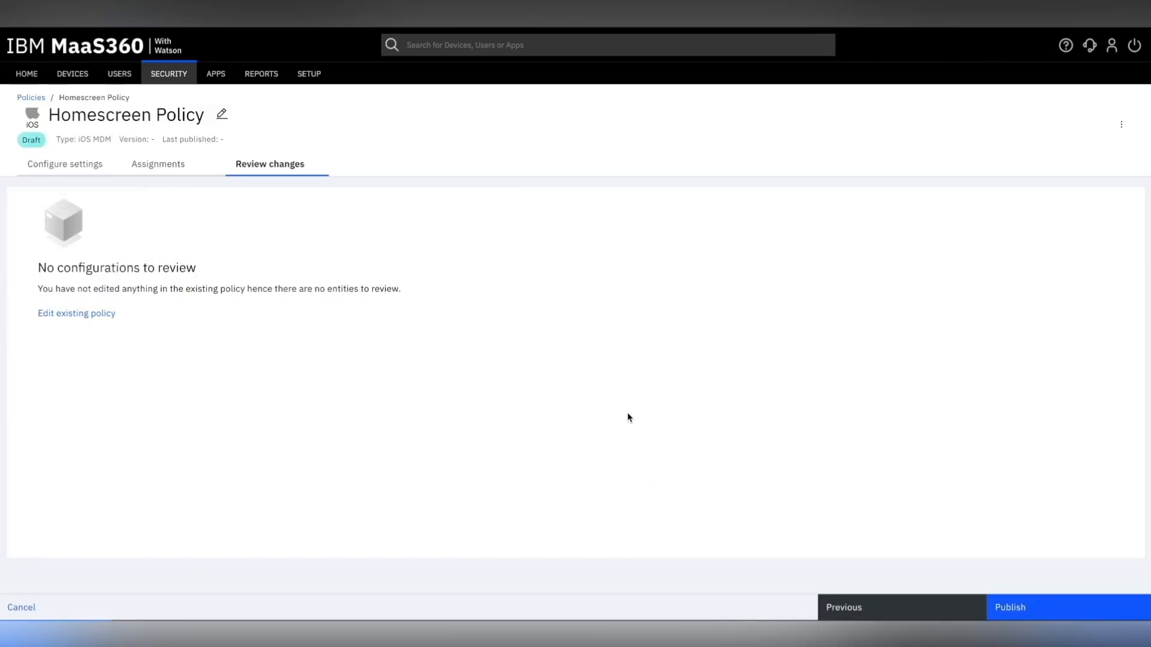
click(1010, 607)
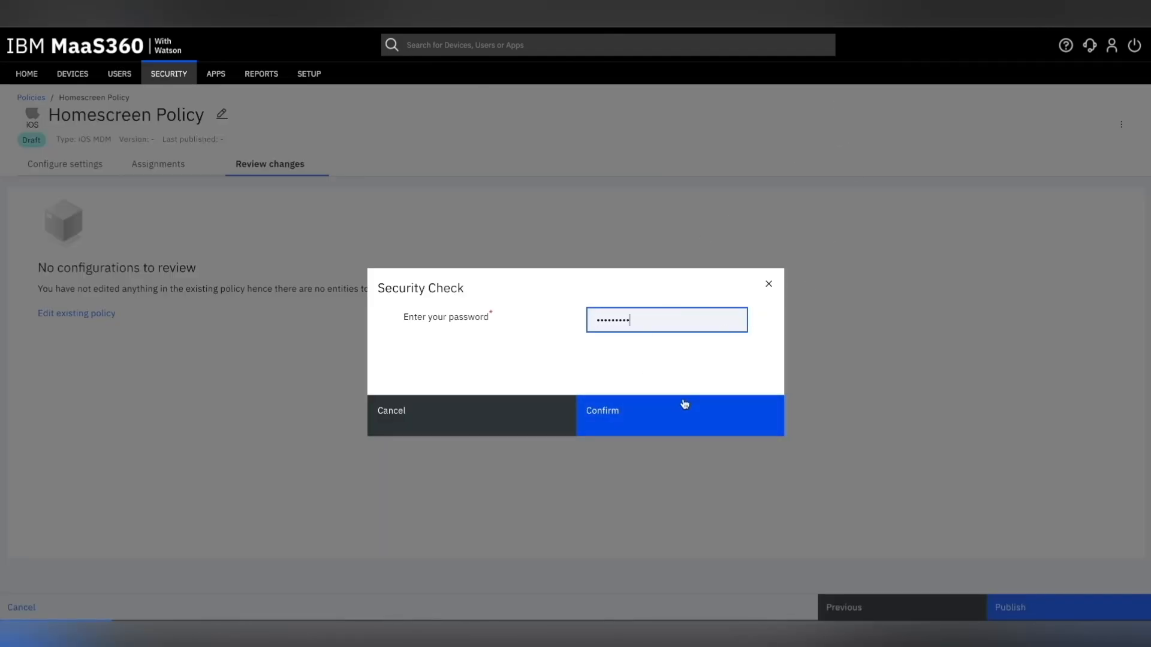
click(679, 410)
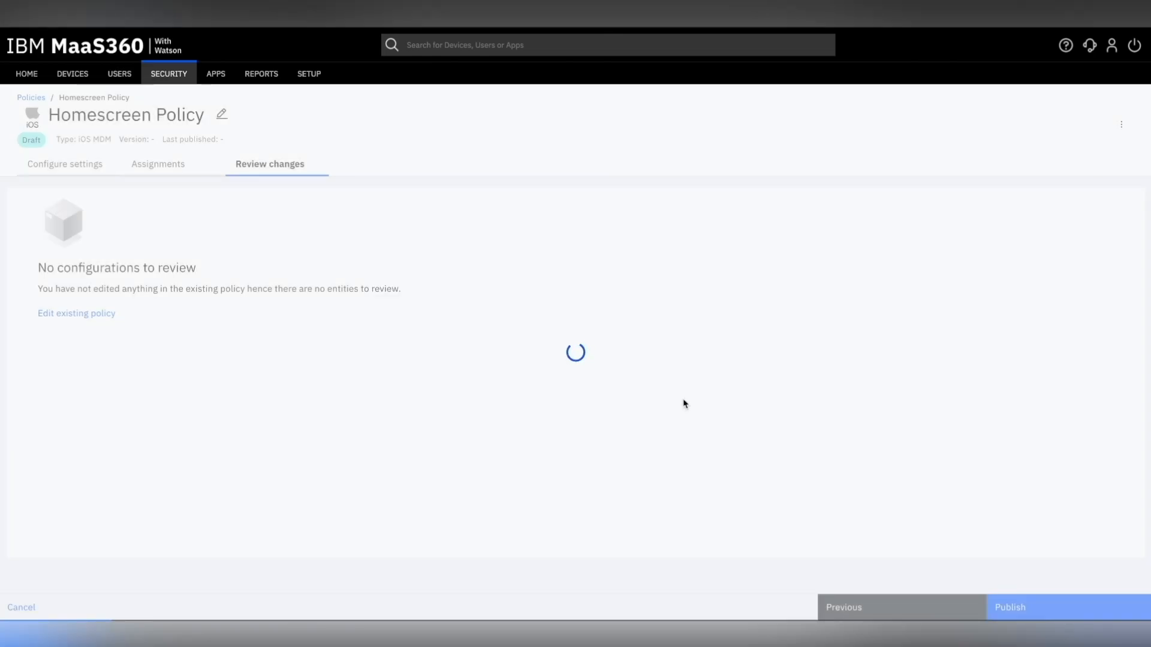
click(1010, 607)
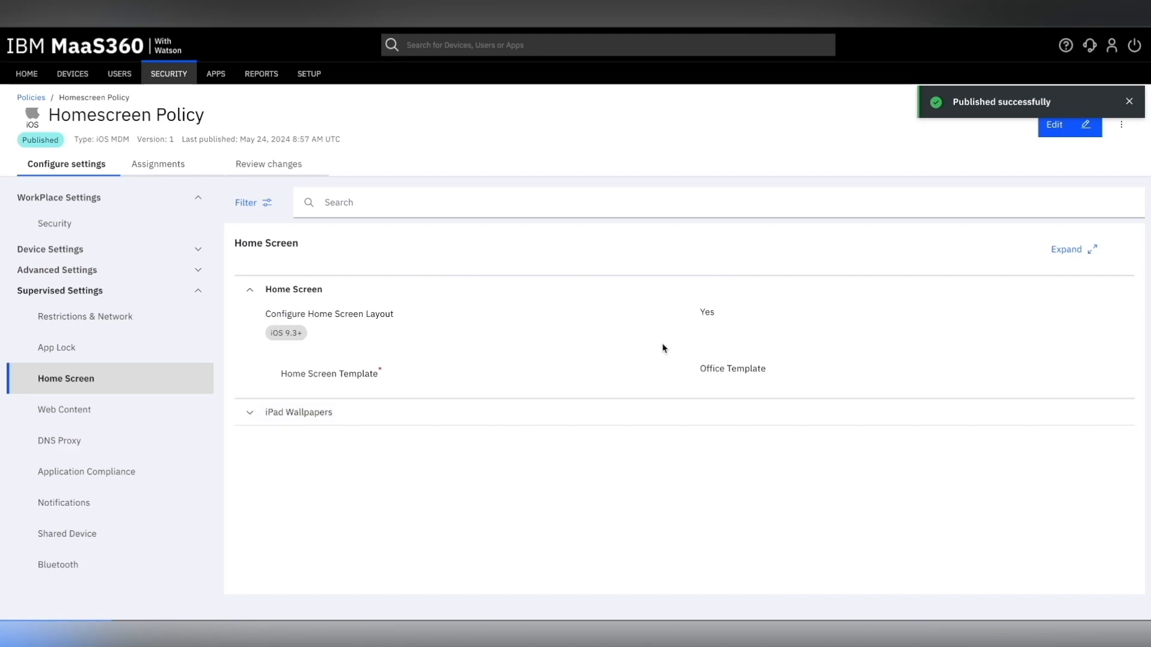
click(55, 223)
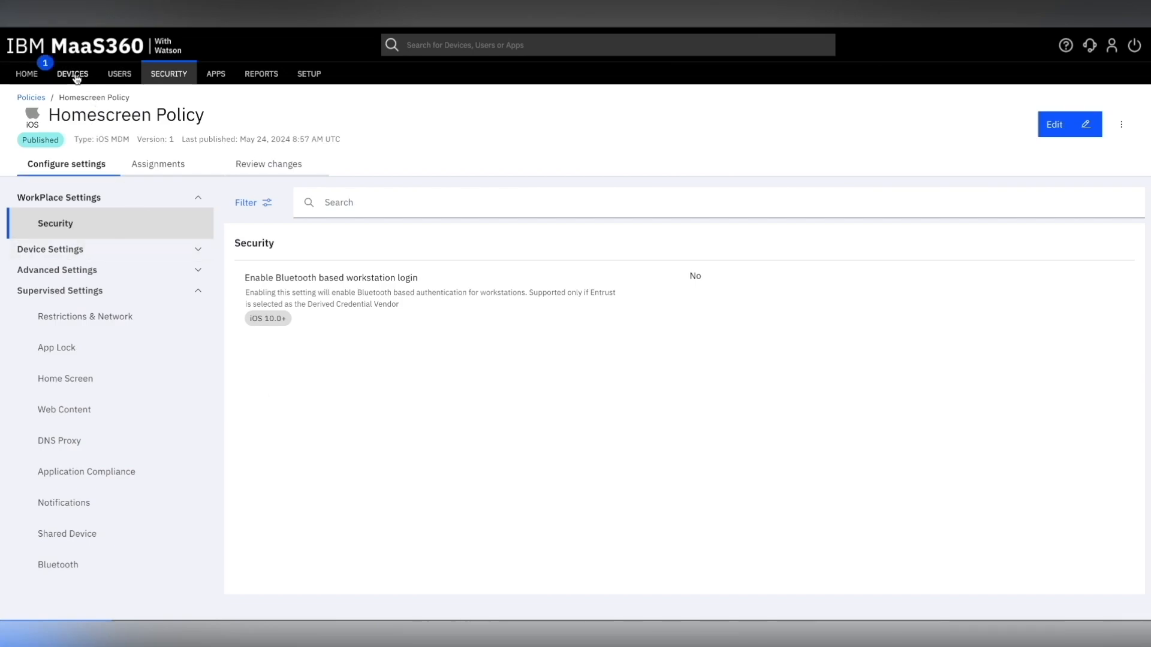
Switch the iPhone from Default iOS MDM Policy to Homescreen Policy, confirming with the password
click(72, 73)
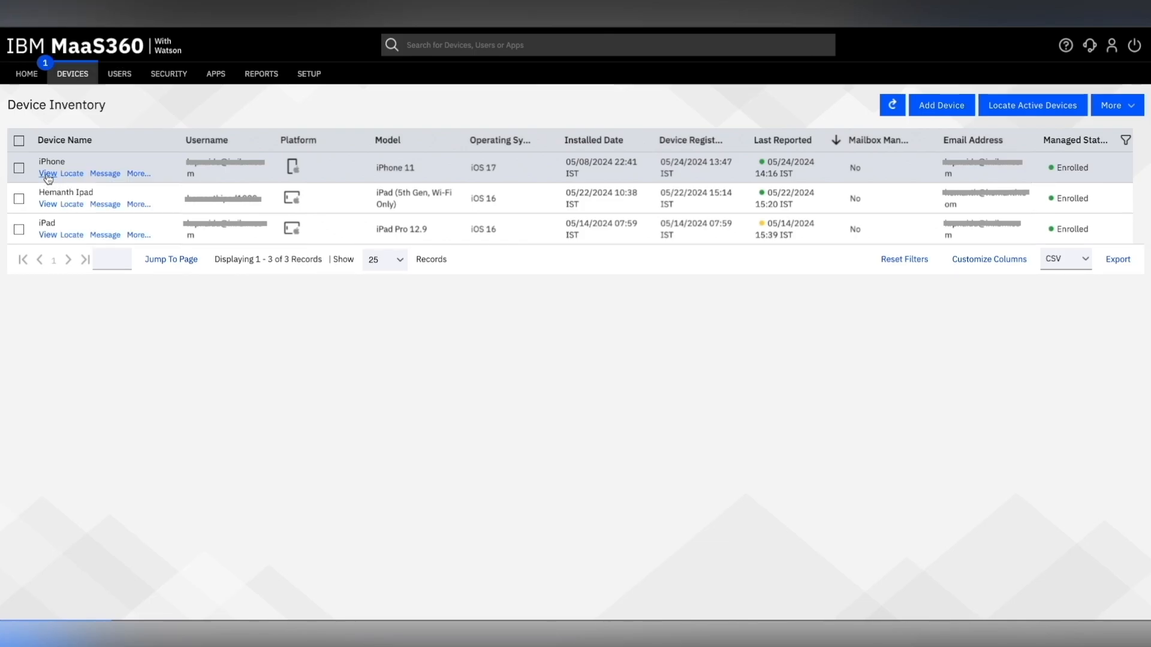
click(47, 173)
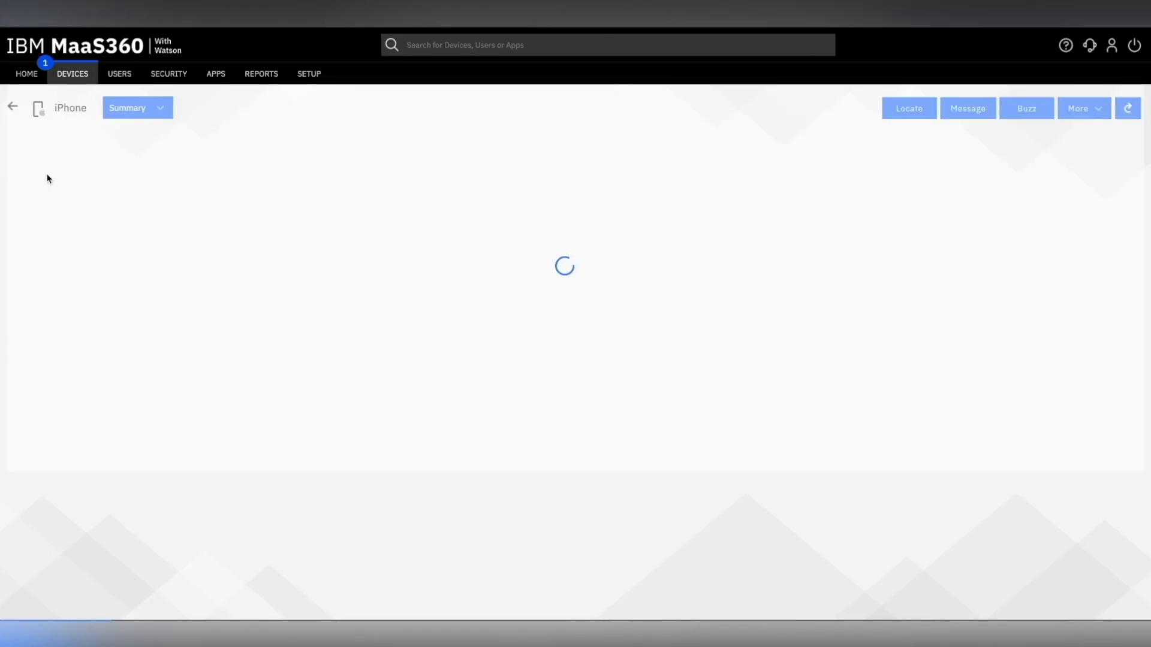
click(1083, 108)
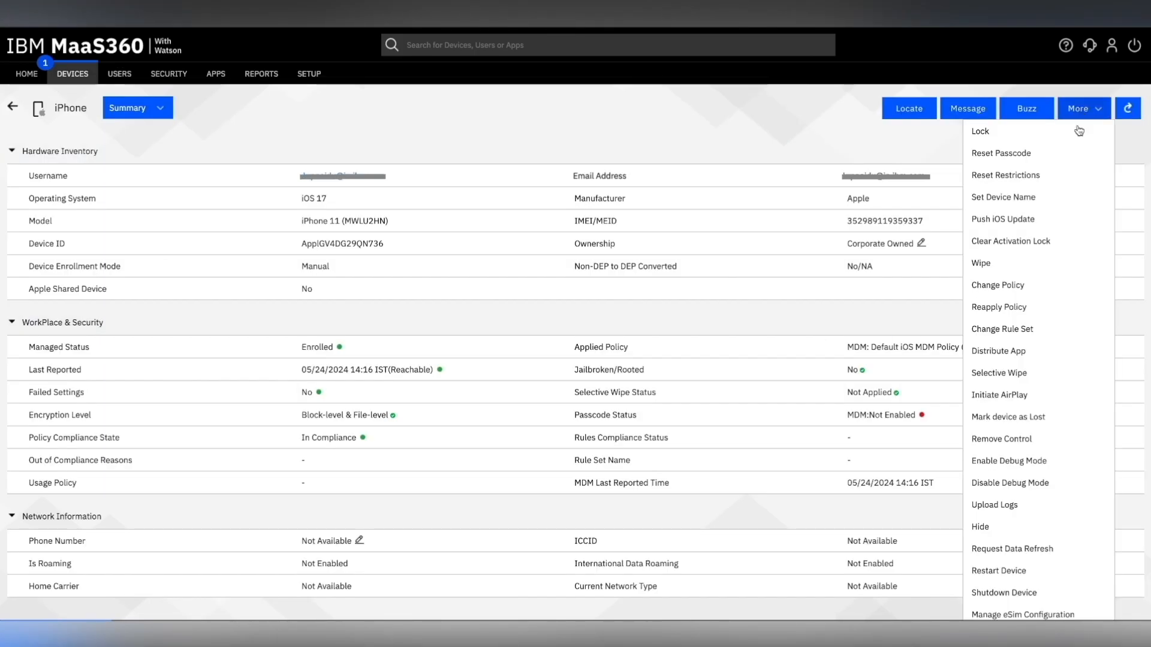
mouse_move(997, 284)
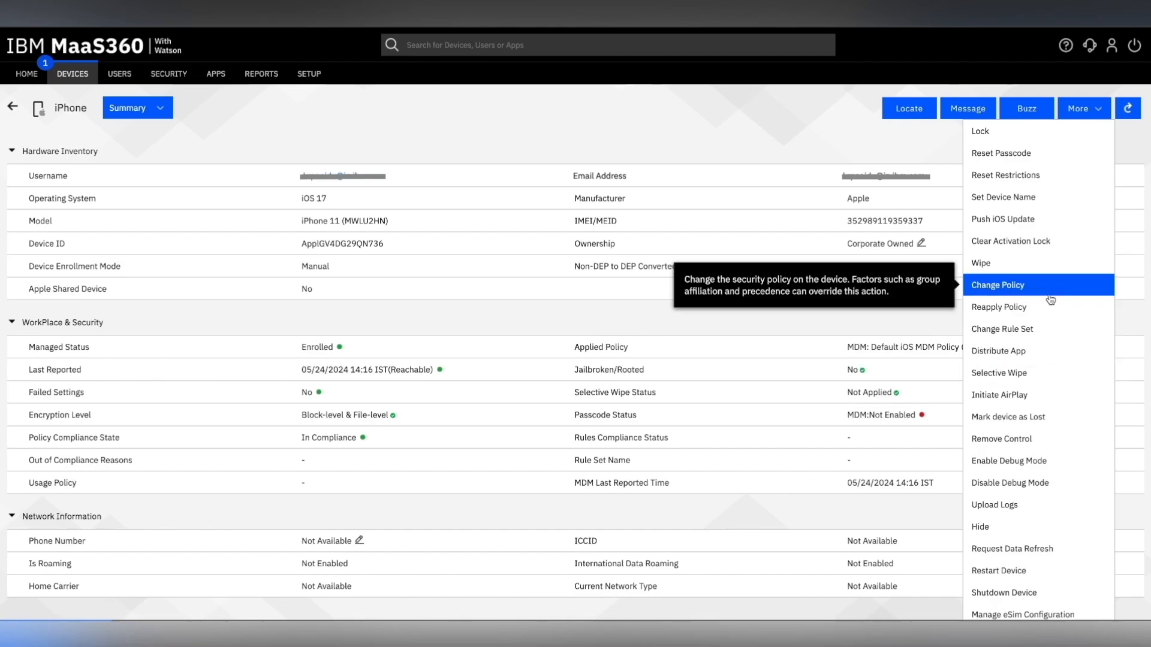
click(998, 285)
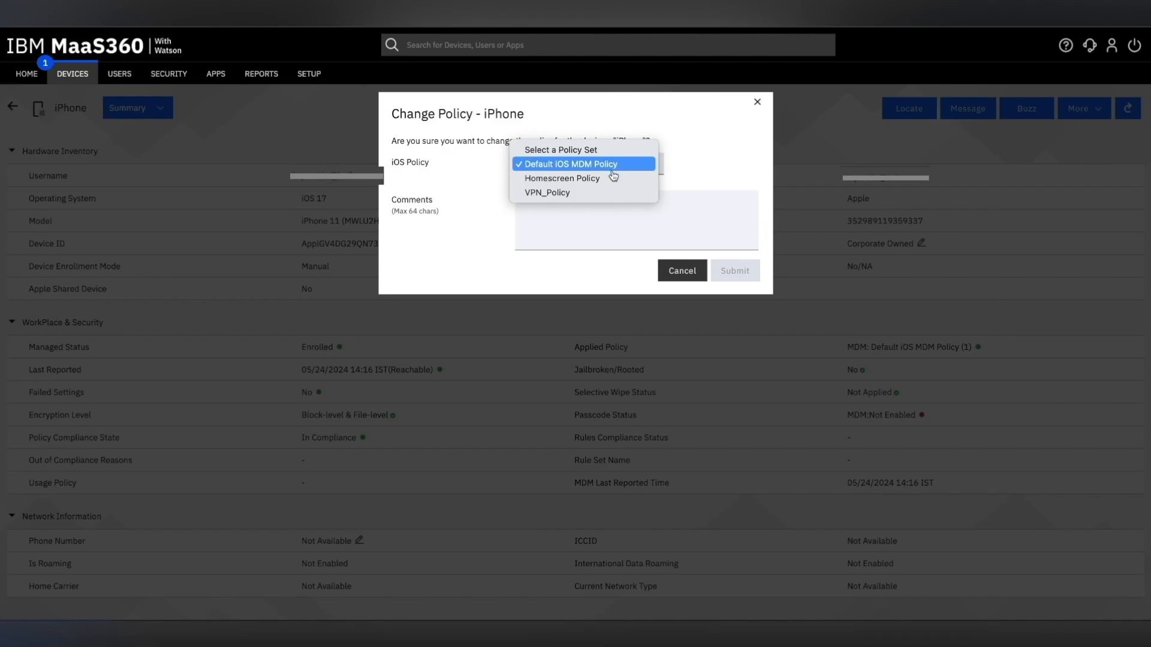
click(561, 178)
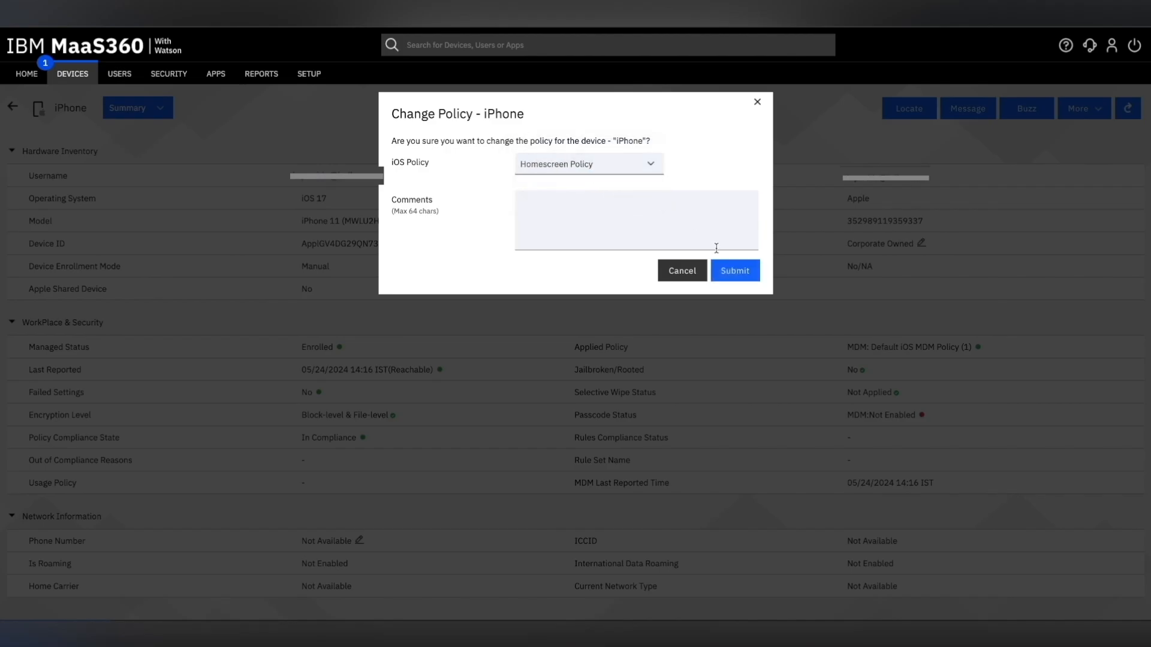
click(734, 270)
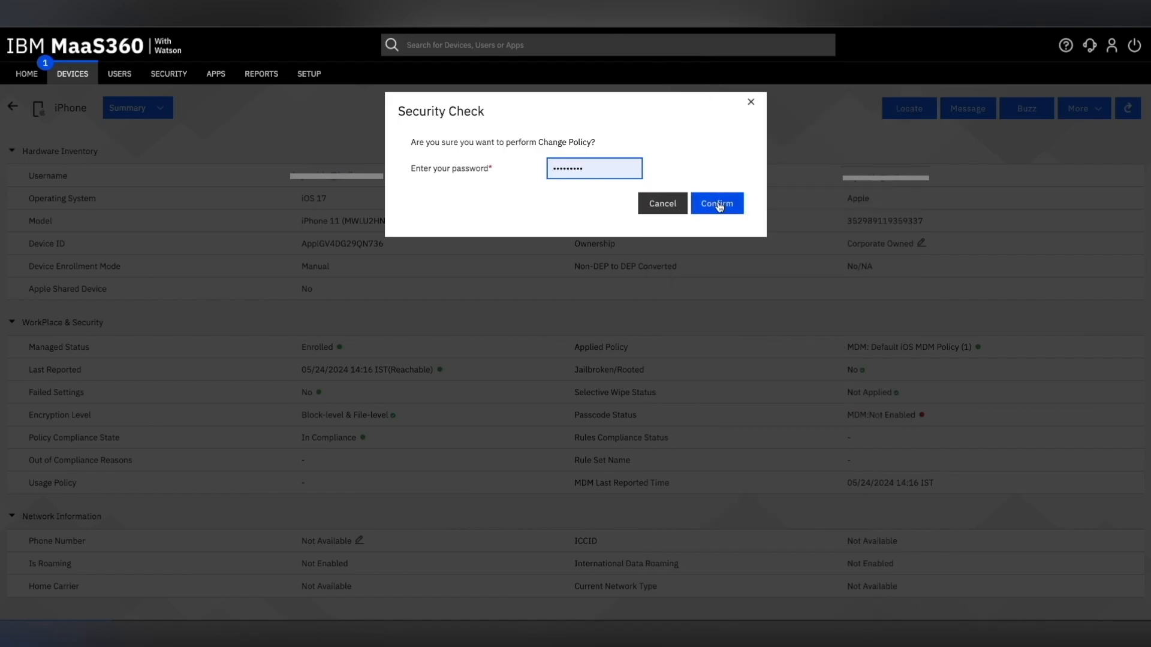
click(717, 203)
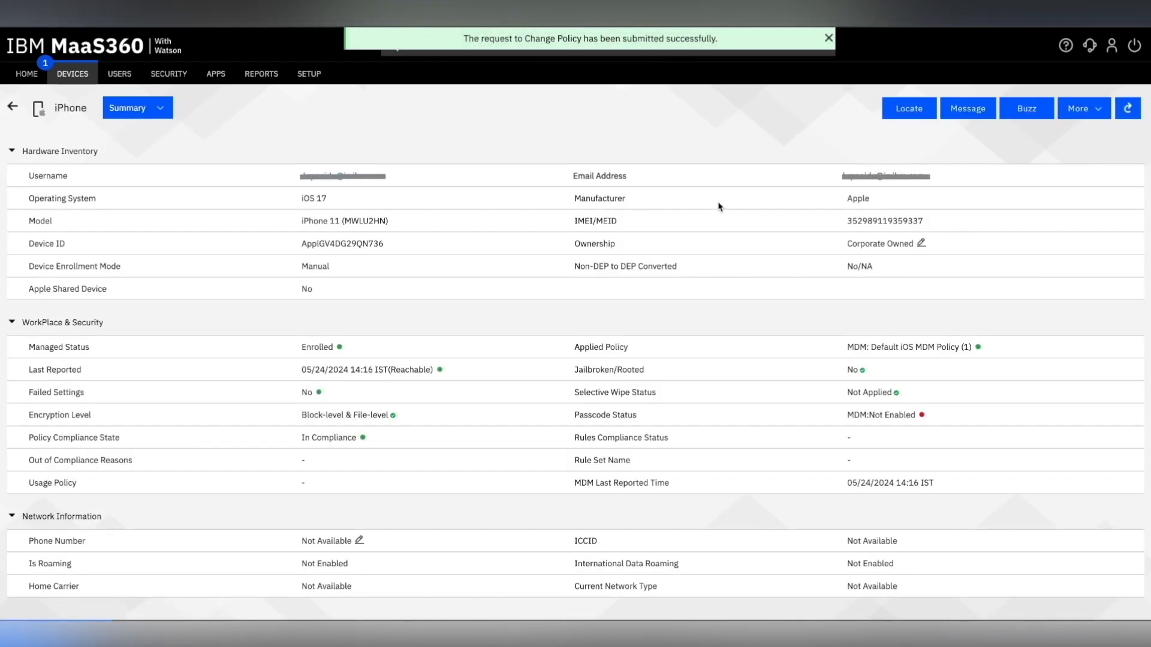
click(828, 38)
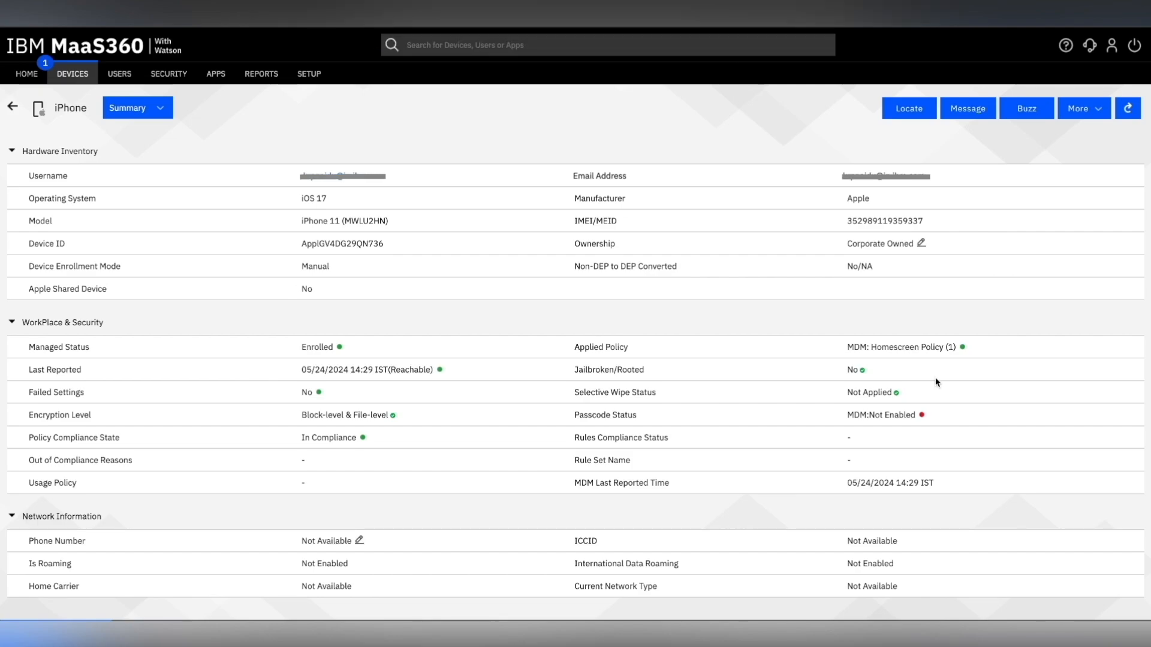
mouse_move(957, 359)
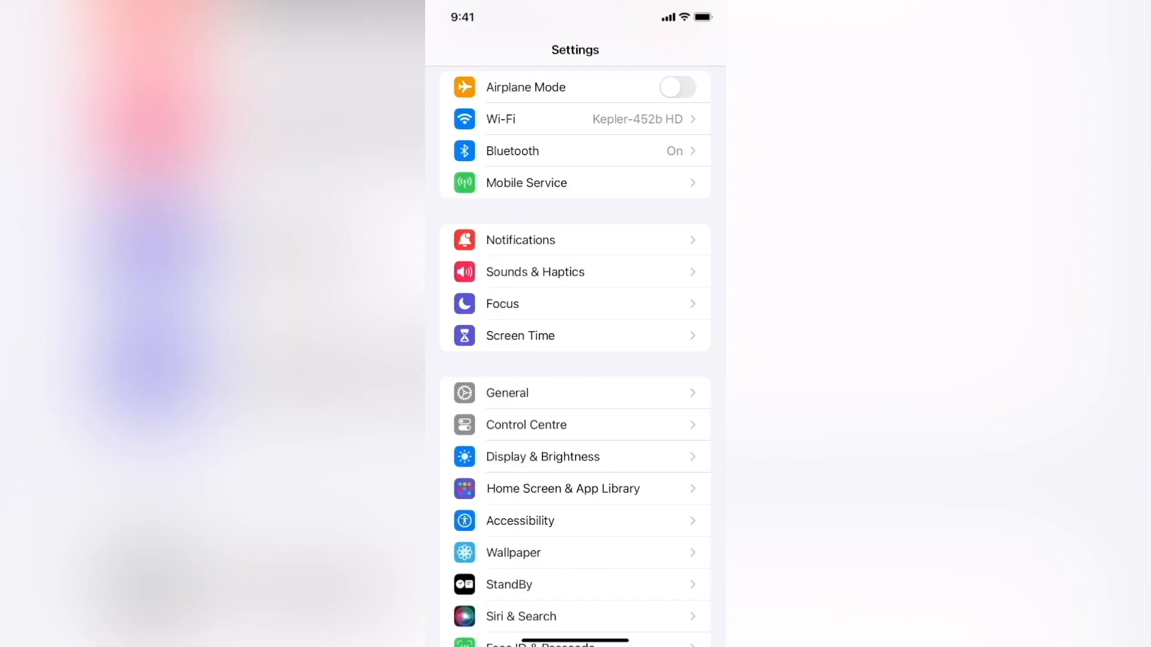
Inspect the MaaS360 MDM Profile details to find its Homescreen-Layout-Configuration payload
scroll(down, 3)
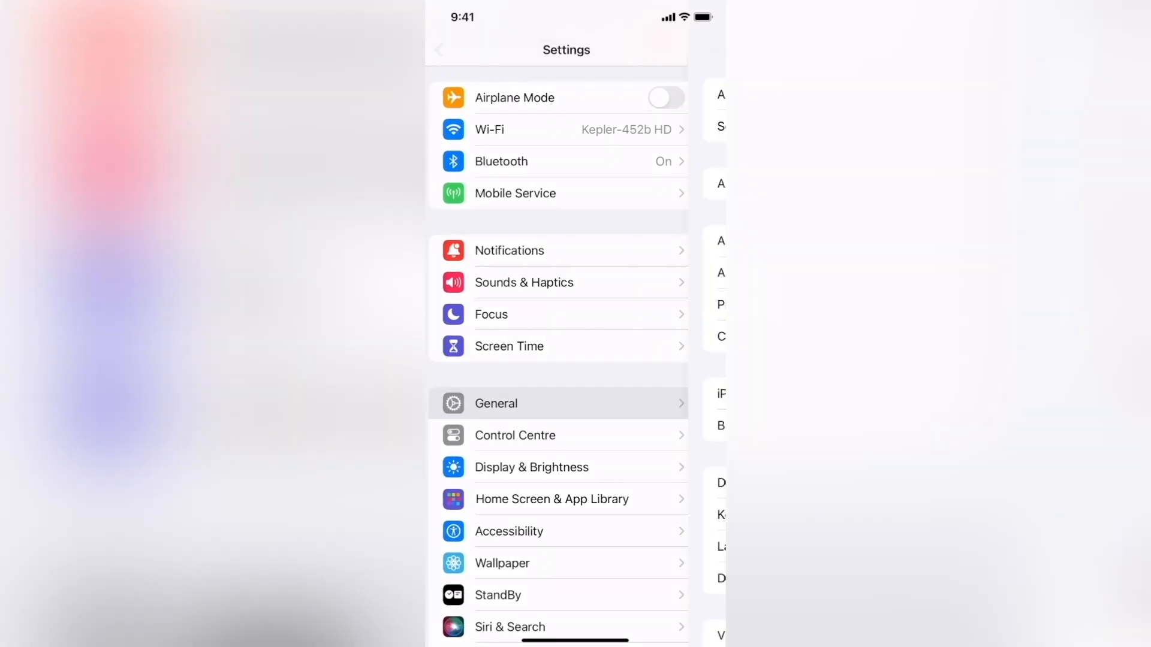
click(495, 402)
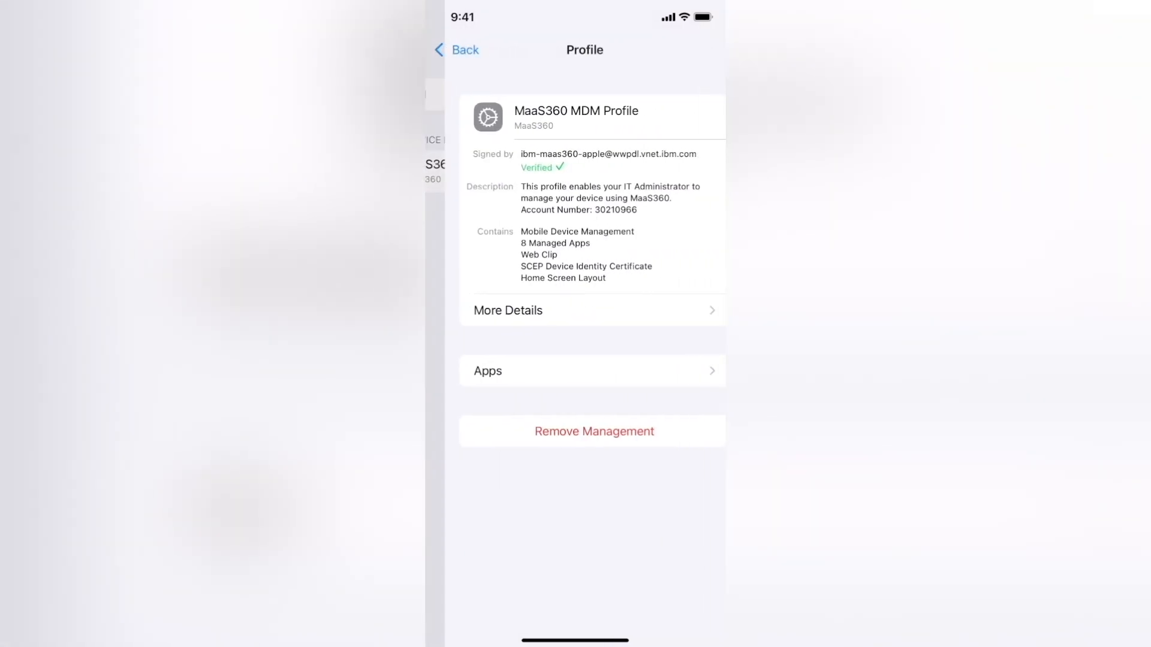
click(591, 310)
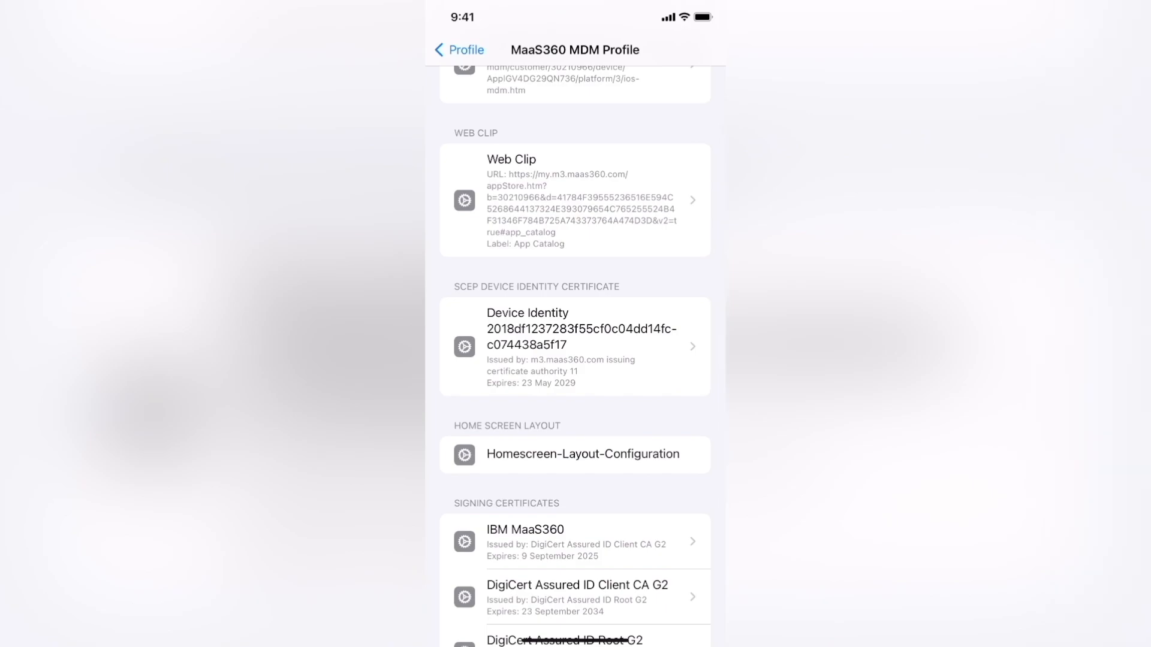
scroll(down, 3)
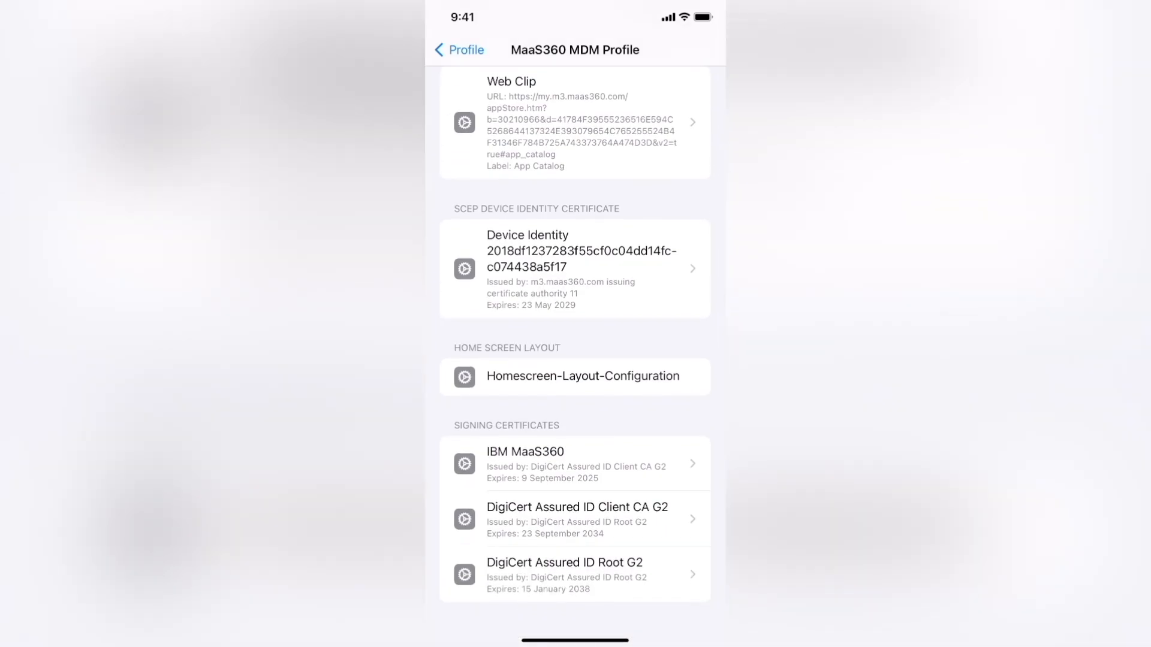
Browse the iPhone home screen pages showing Weather, Notes, Health and the Productivity folder
click(459, 49)
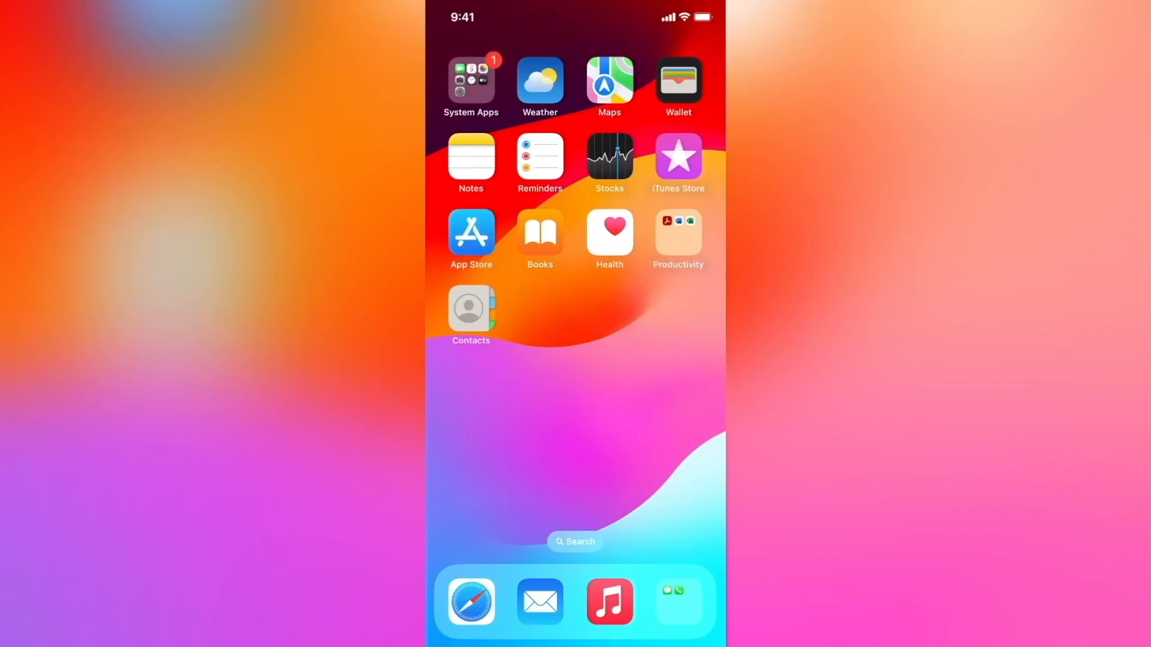
click(470, 79)
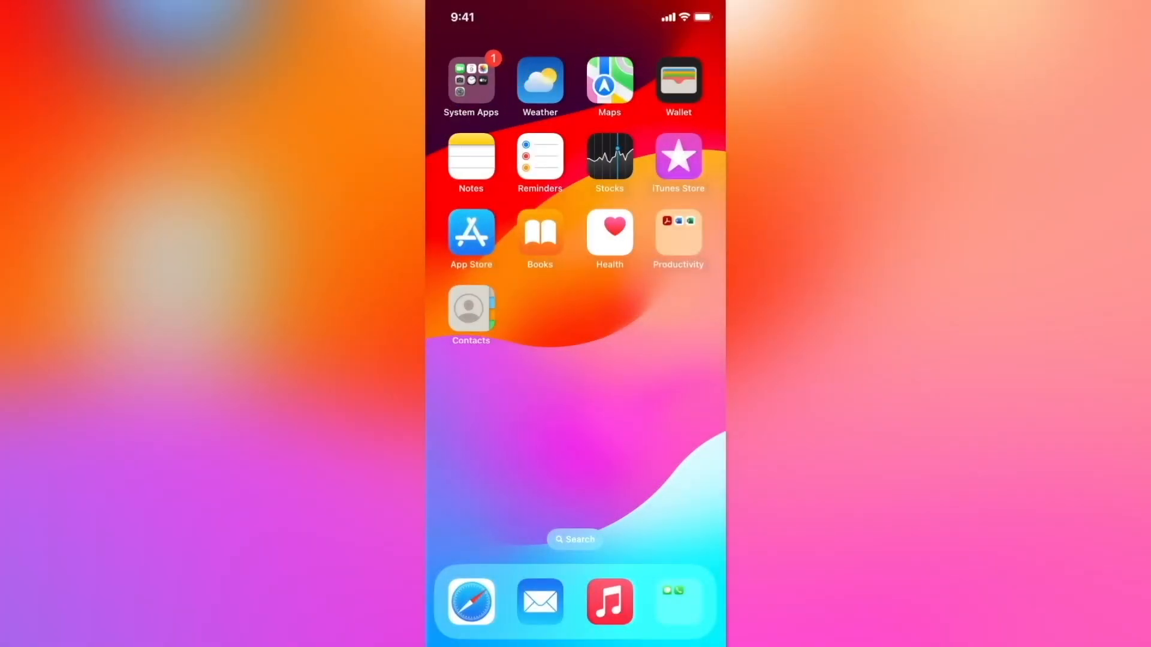
click(677, 236)
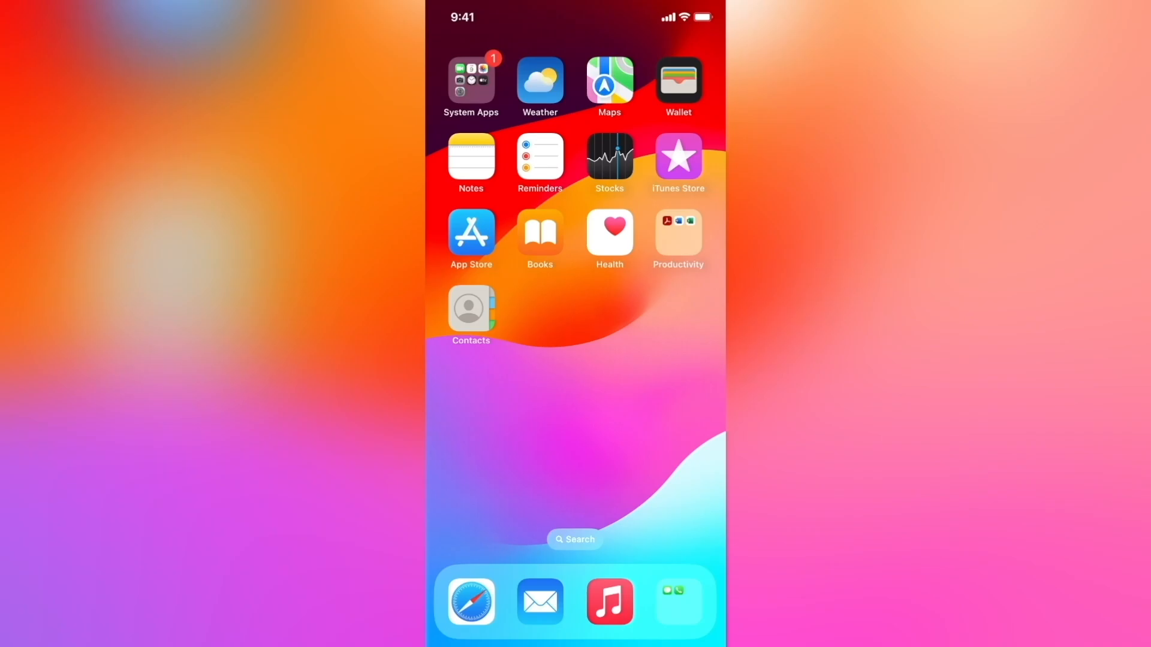
click(676, 601)
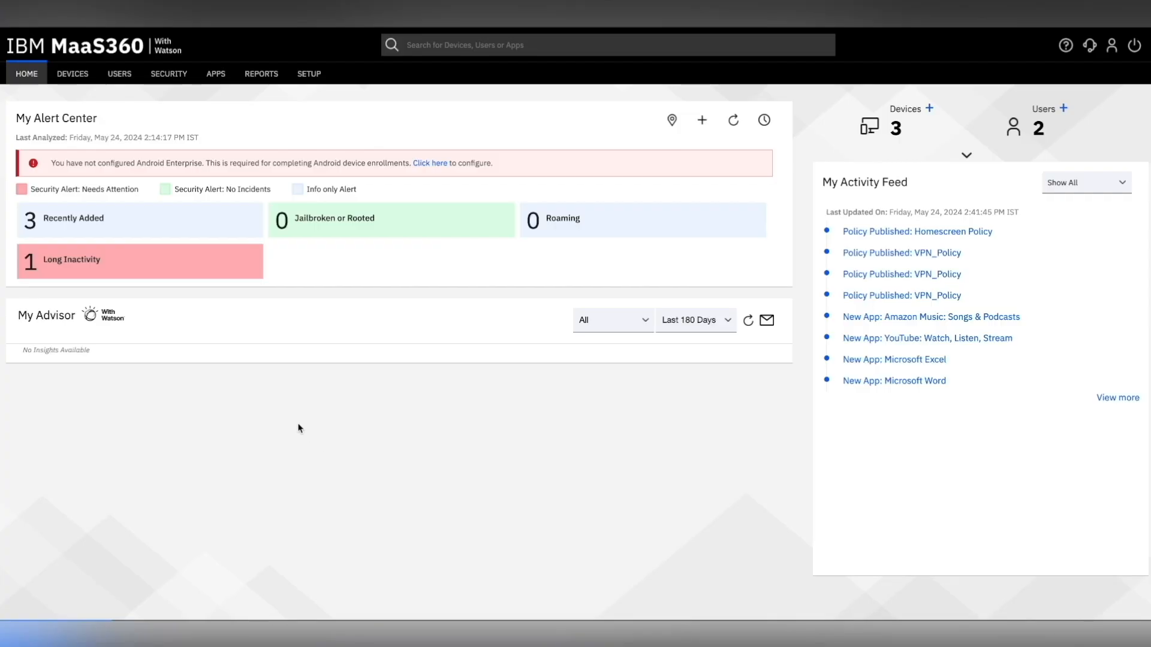
Reopen the Office Template editor via Security > Policies and iOS Home Screen Configuration
click(168, 73)
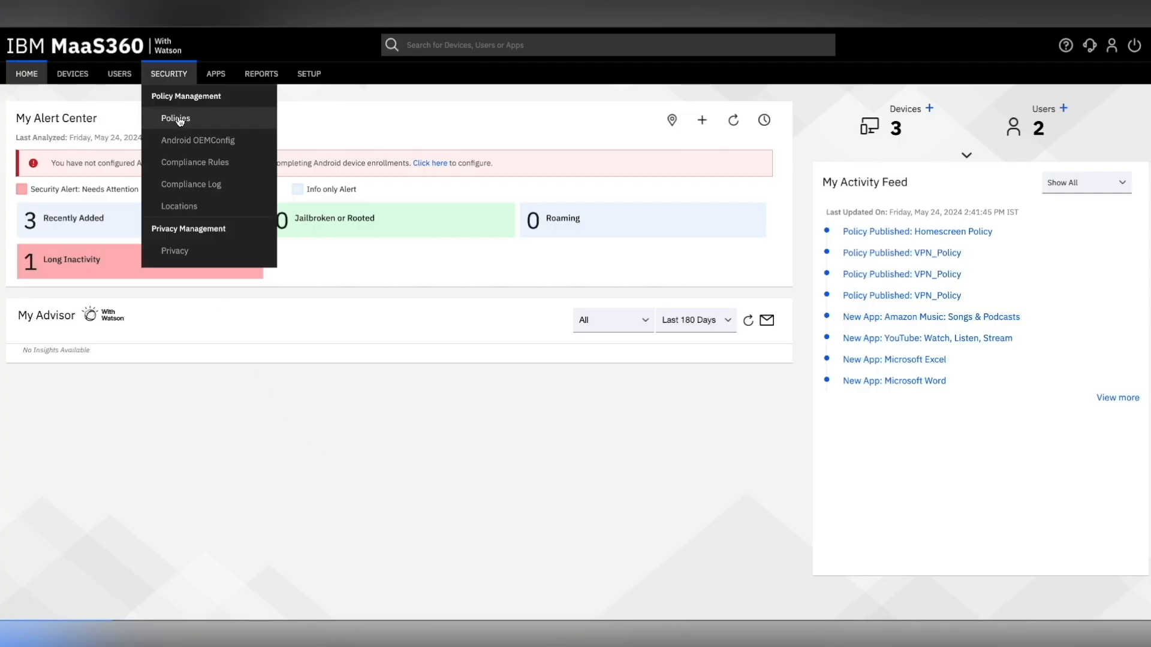
click(176, 118)
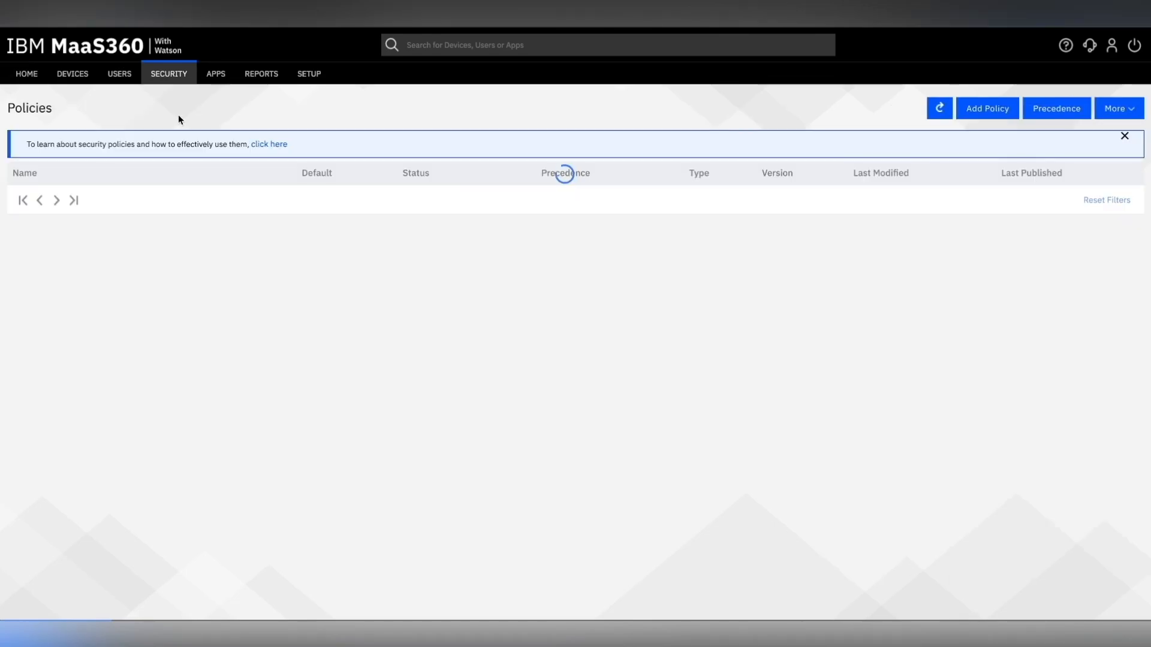
click(1115, 108)
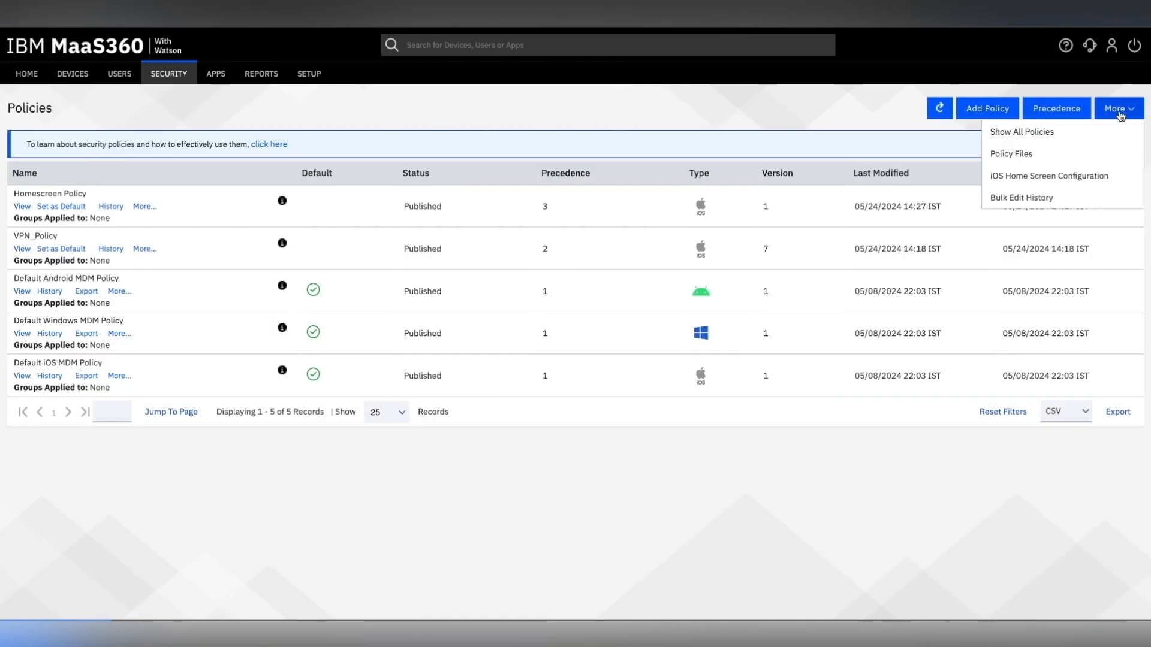
click(1048, 175)
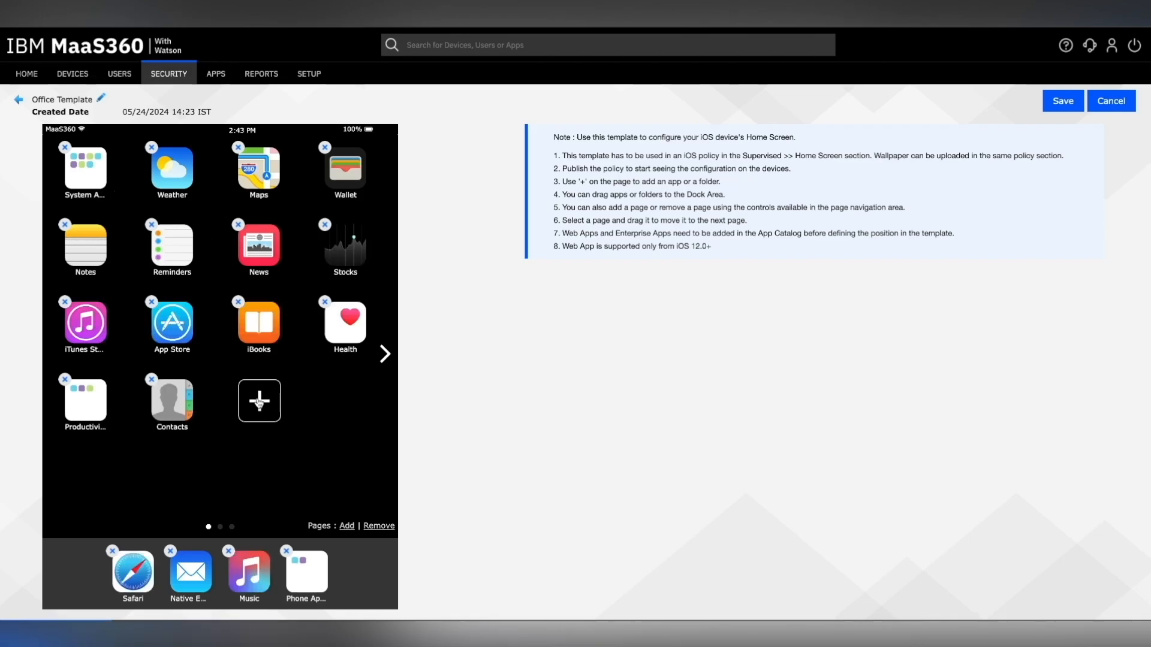
Add the F5 Access app, searched as 'F5 Acc', beside the Entertainment folder on page three
click(258, 401)
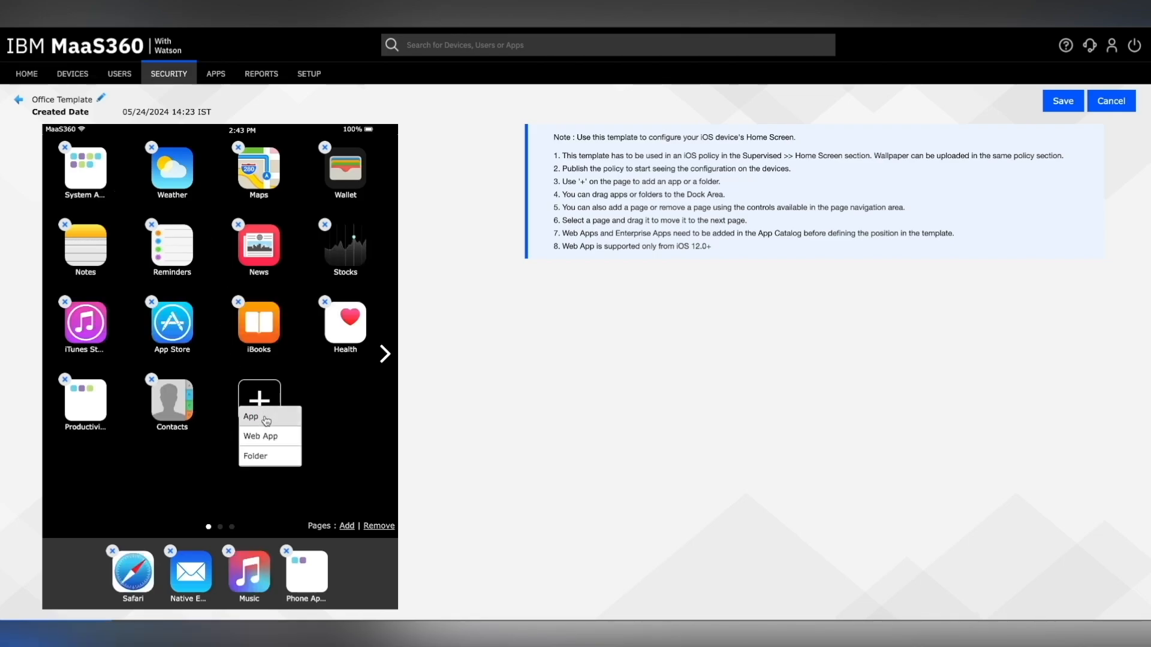
click(250, 416)
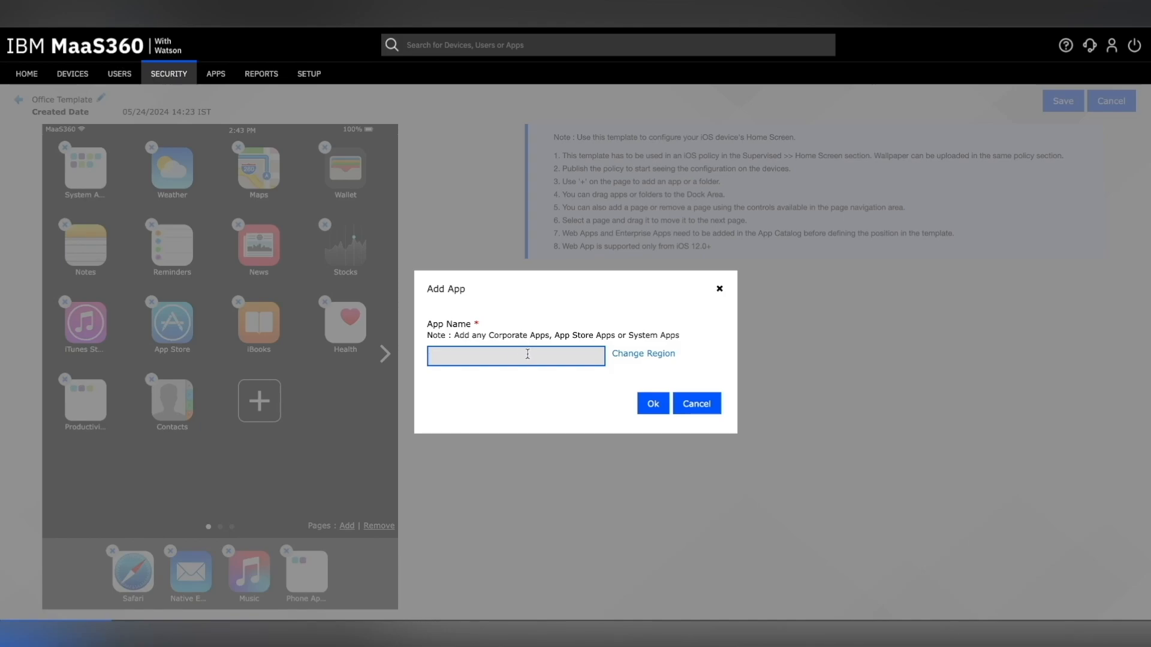
text(F5 Acc)
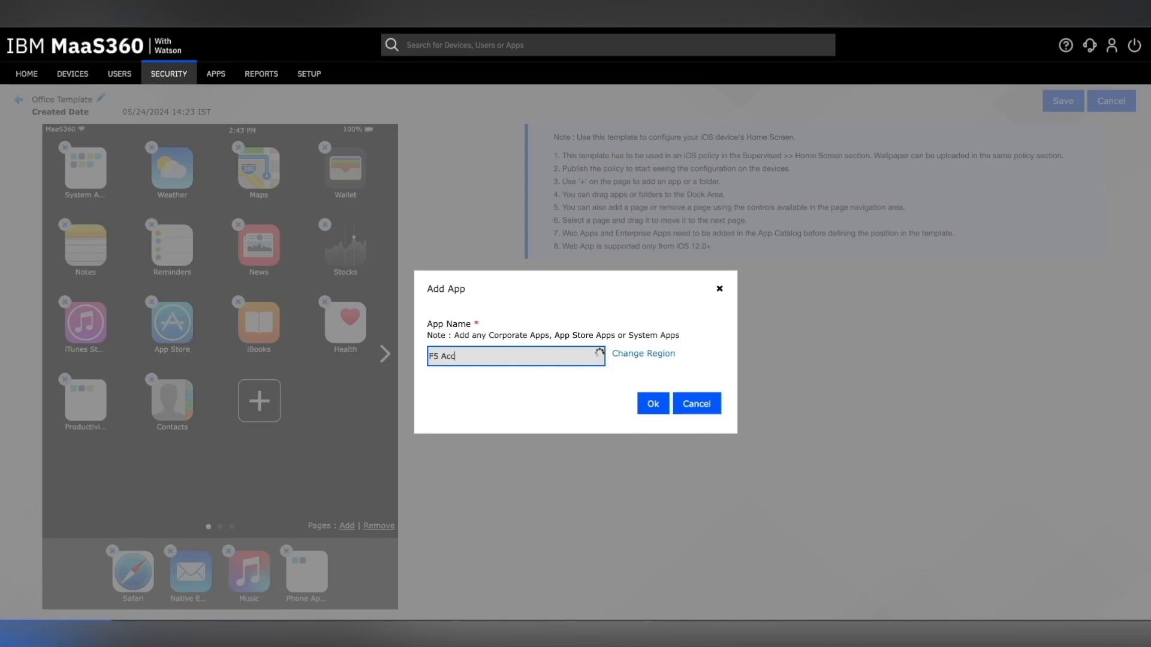
text(F5 Acc)
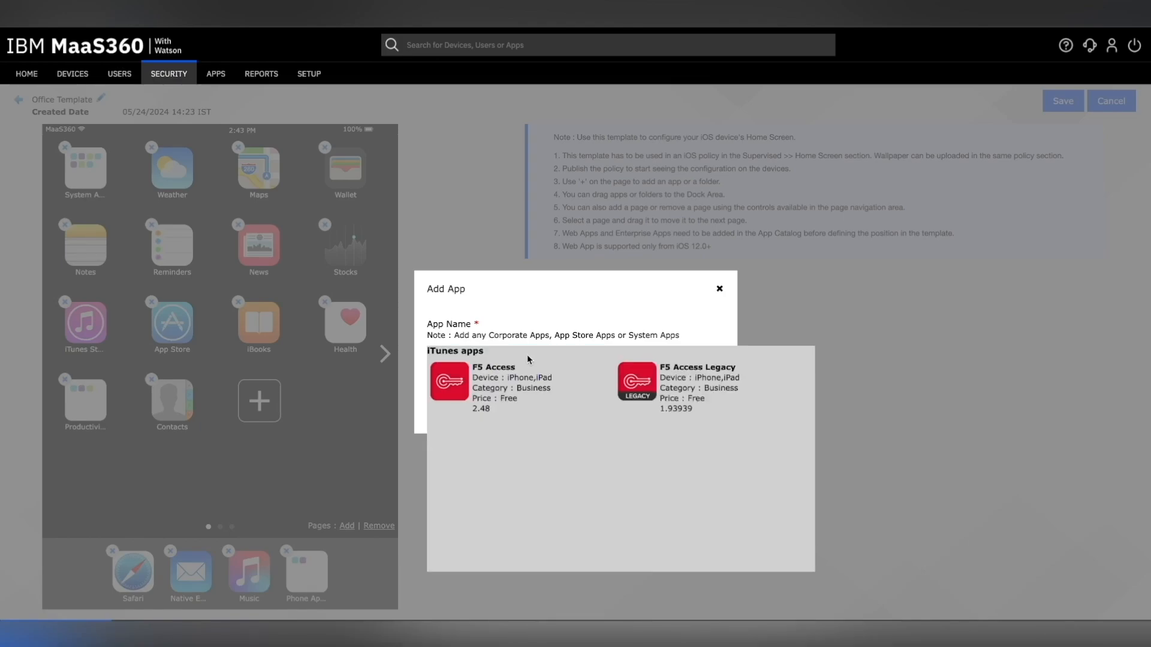
click(480, 382)
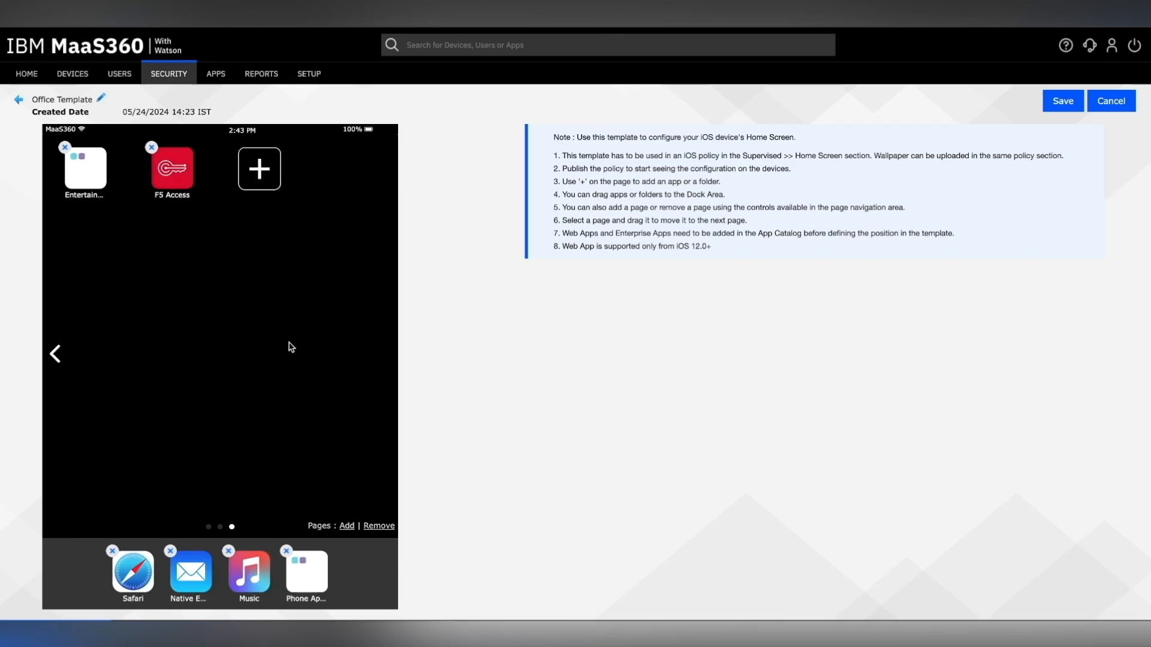
mouse_move(651, 392)
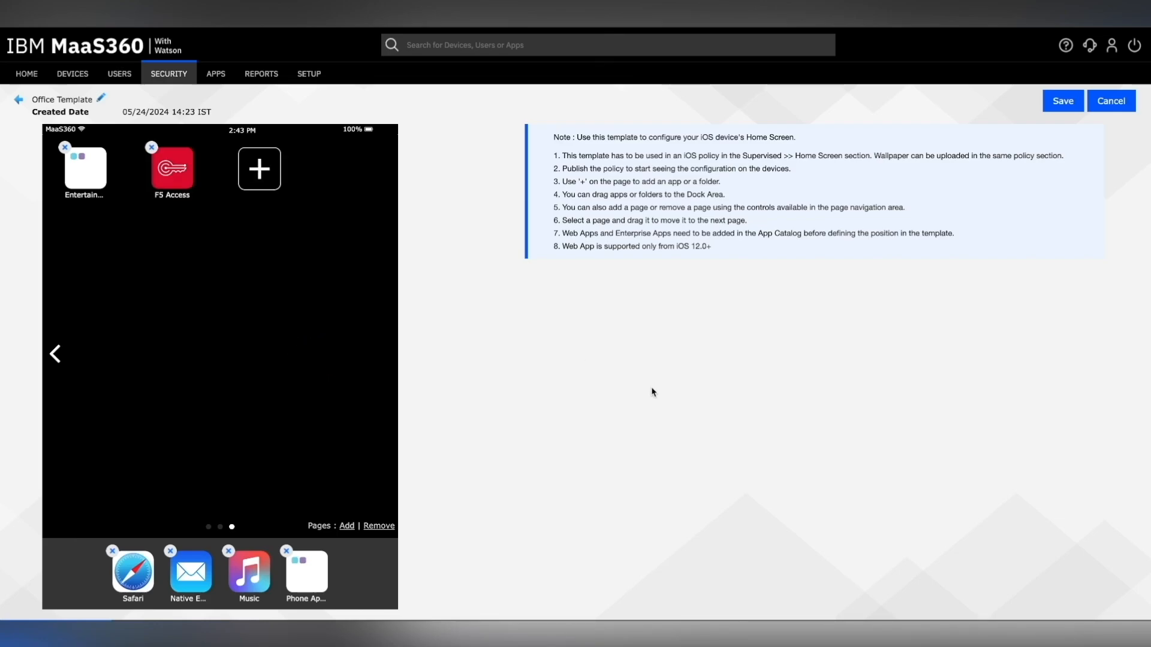
Save the Office Template despite the template-in-use warning
click(1063, 101)
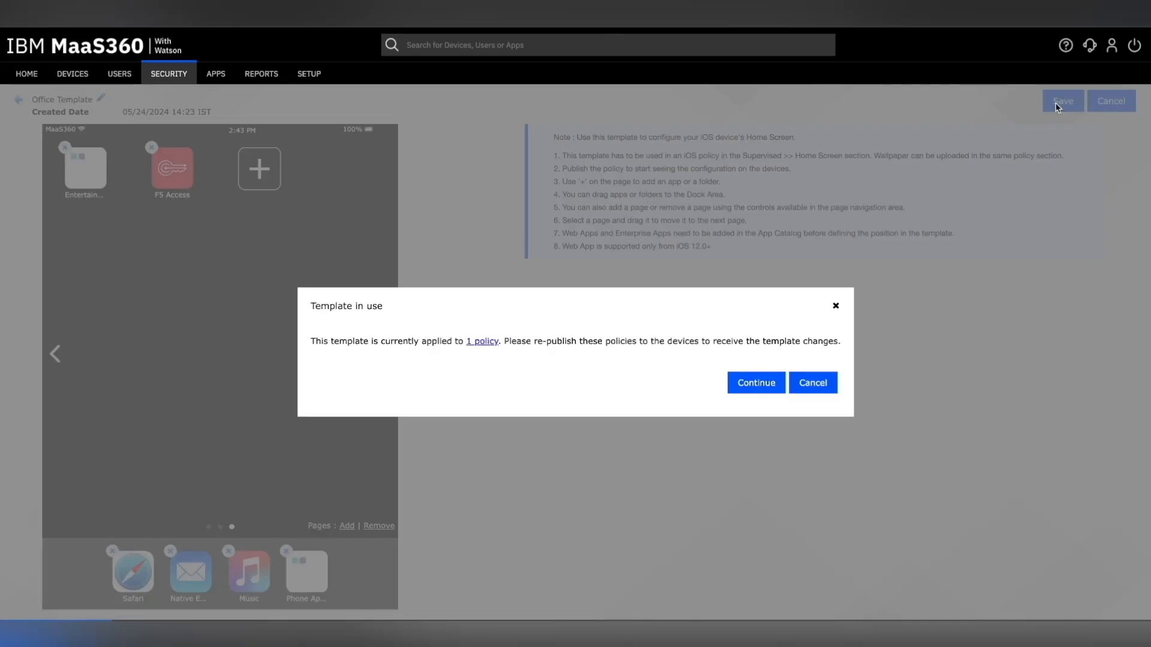
mouse_move(362, 354)
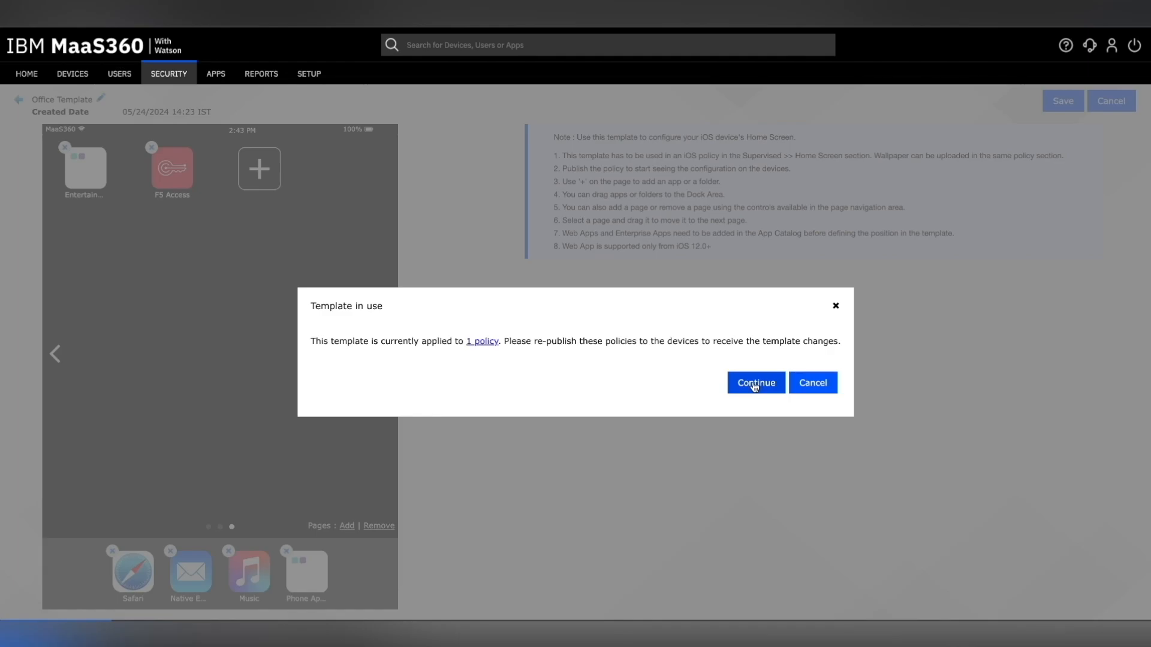
click(755, 382)
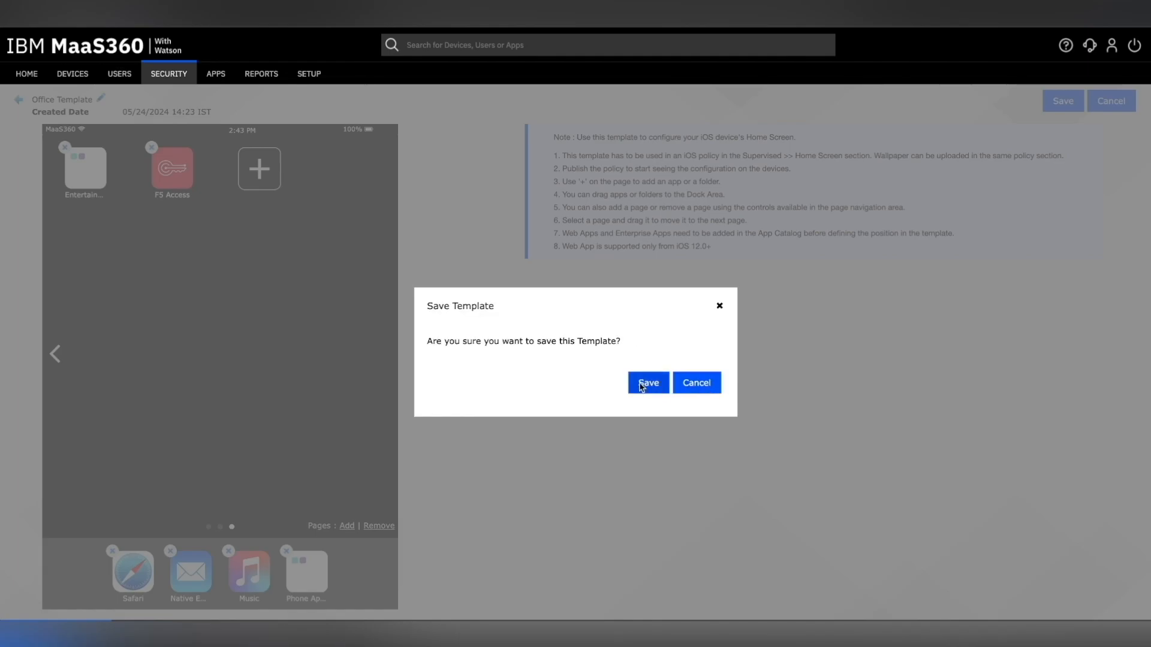
click(647, 383)
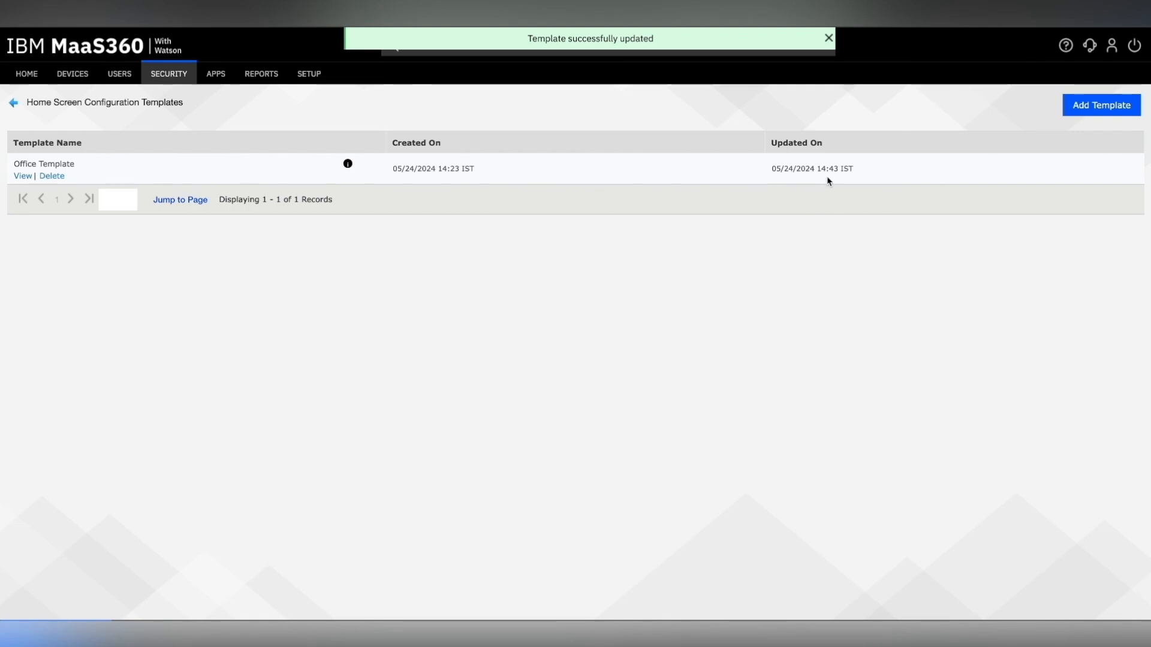
mouse_move(834, 180)
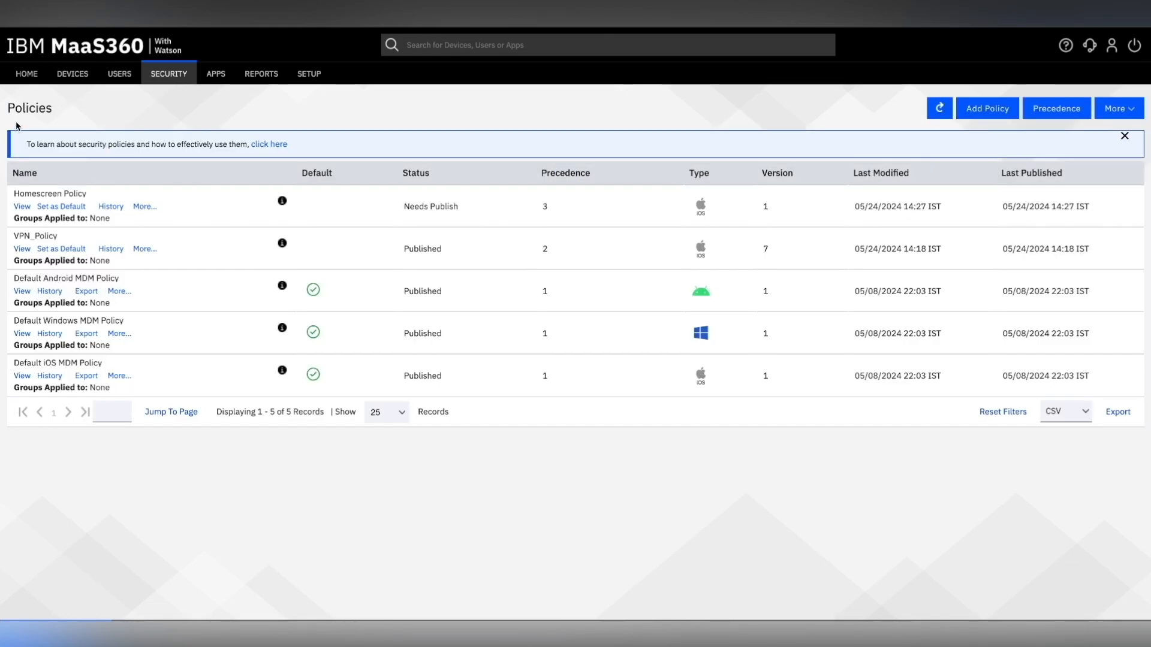
Edit Homescreen Policy, step through Assignments and Review, and start publishing to one device
click(144, 206)
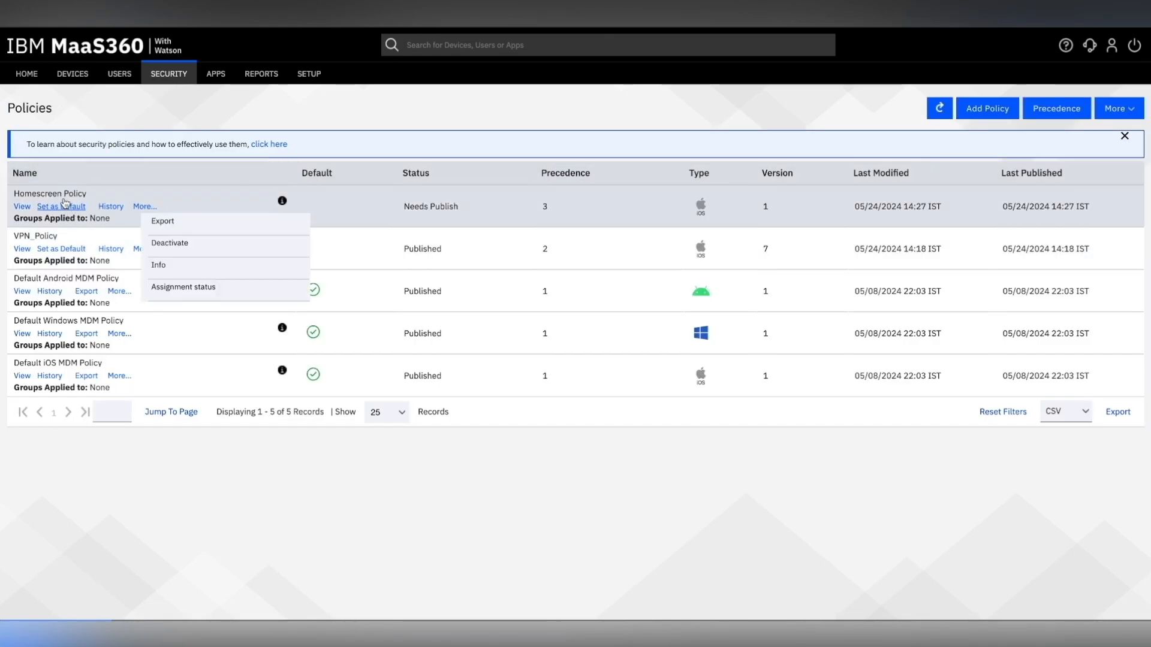
mouse_move(461, 219)
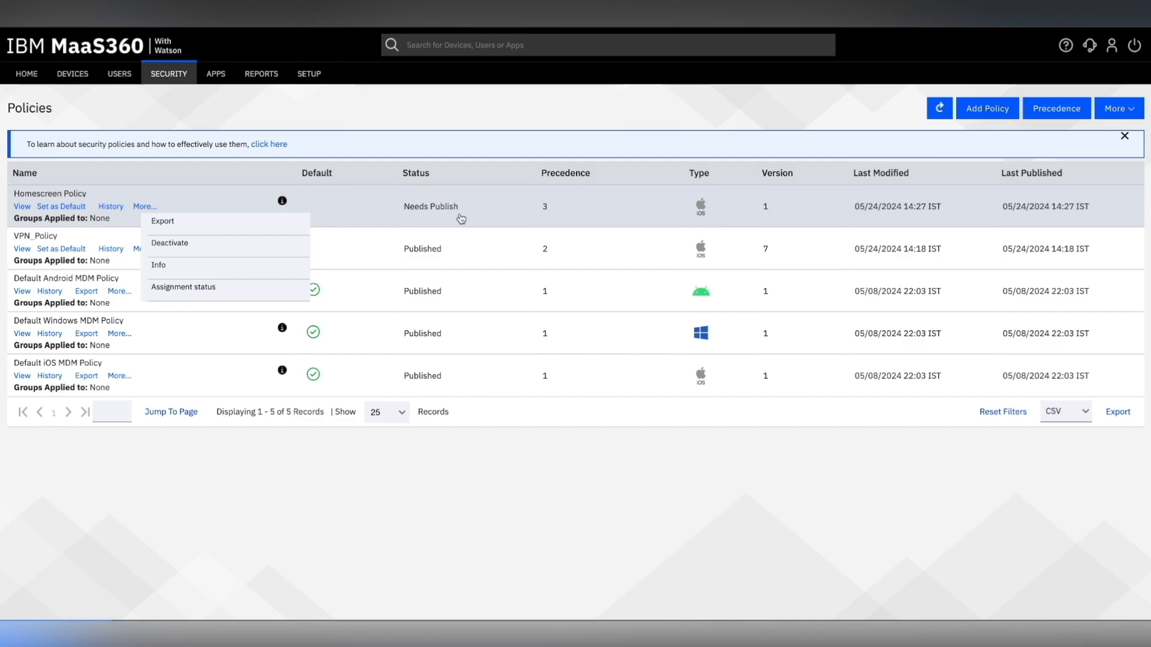
click(183, 287)
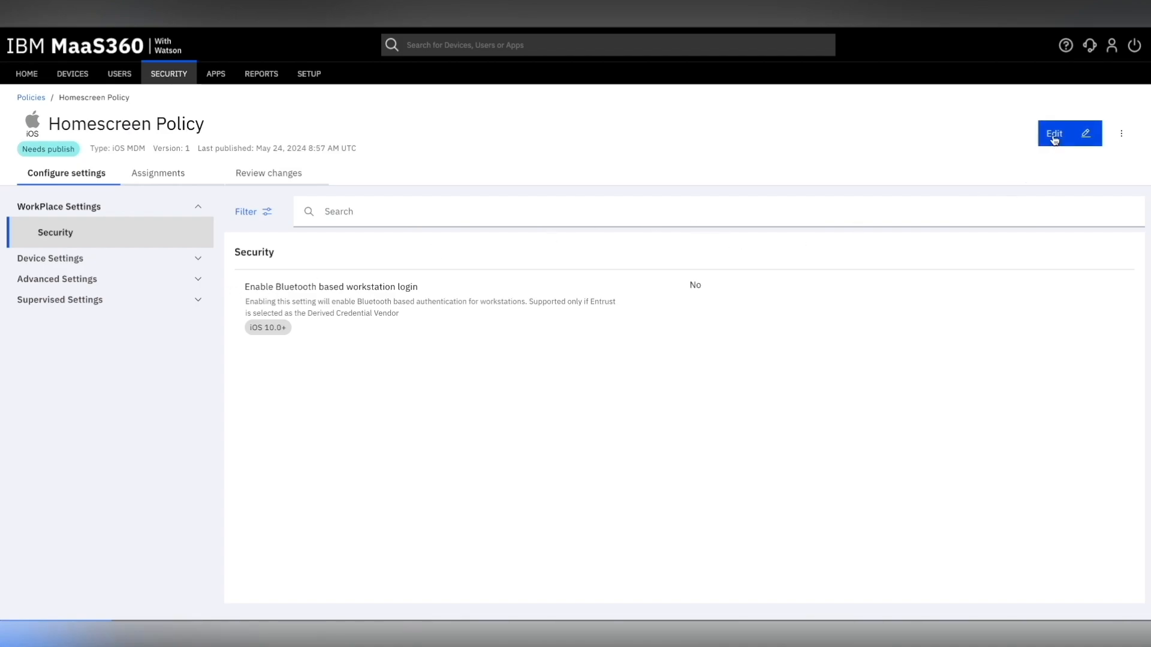
click(1053, 134)
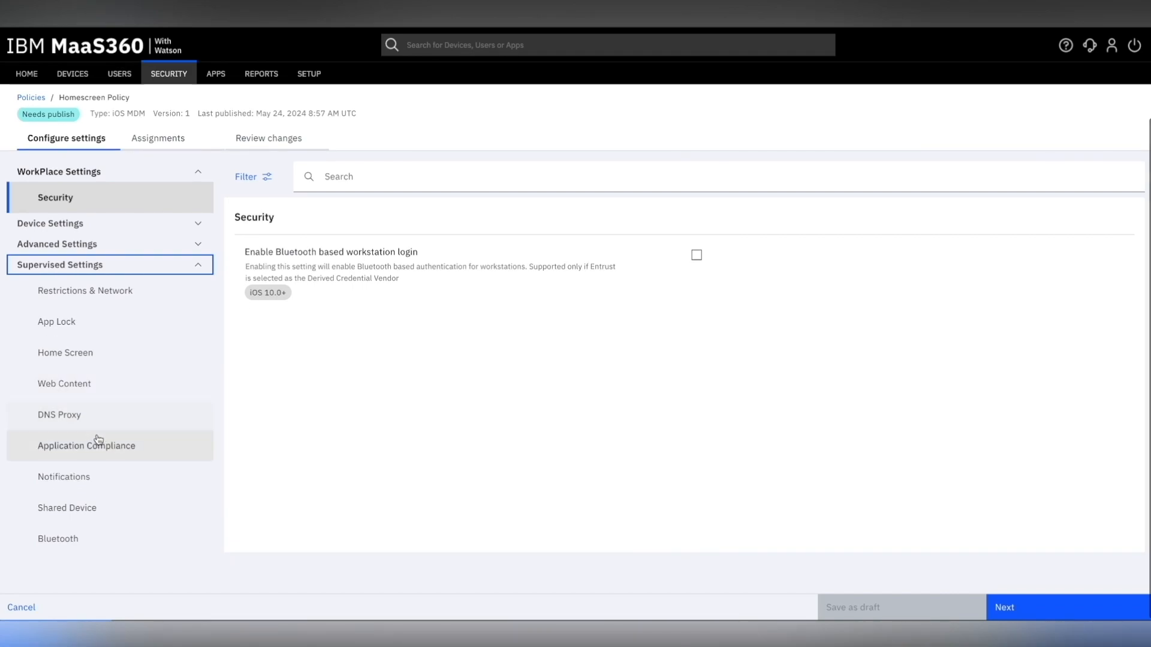
click(65, 352)
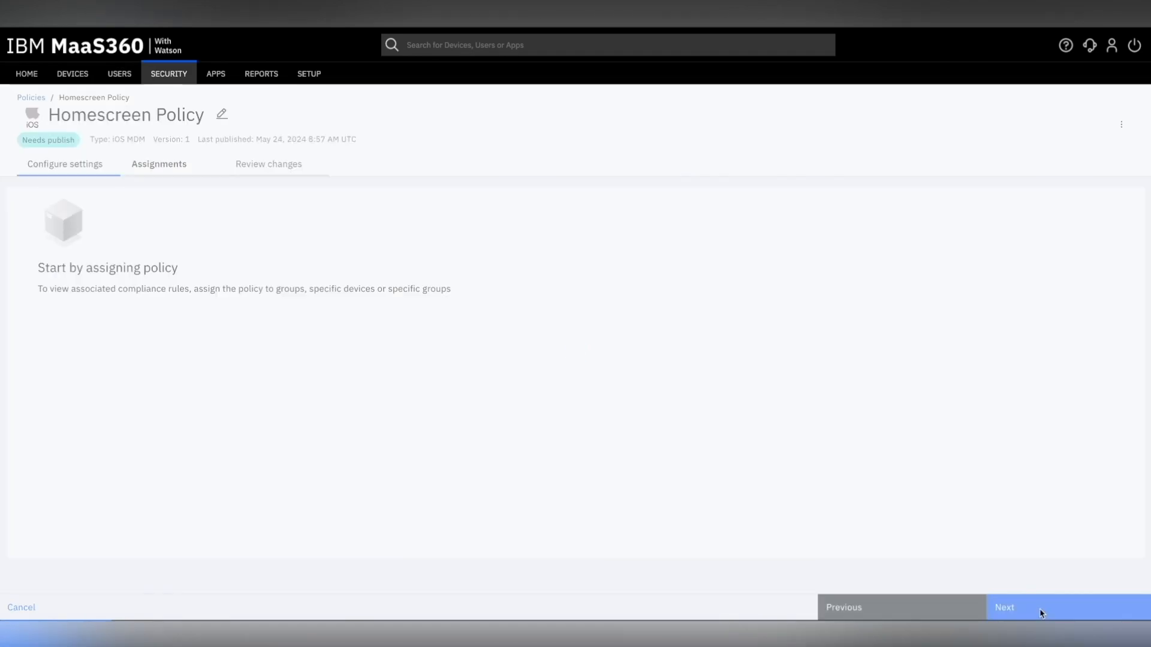
click(1004, 607)
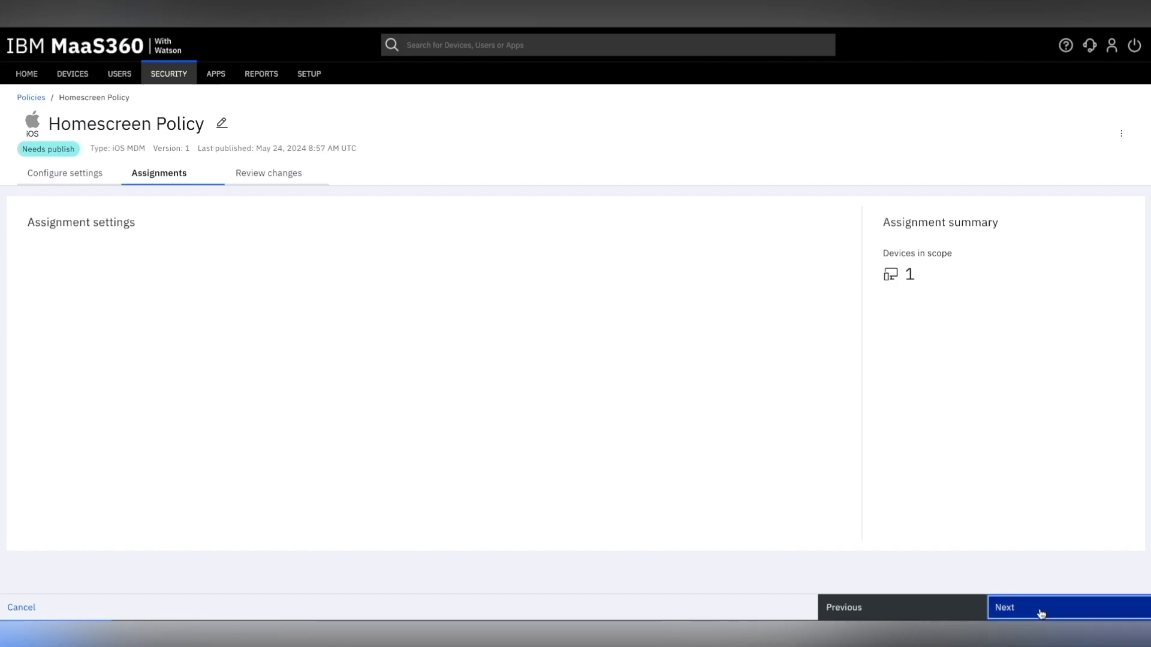
click(1040, 613)
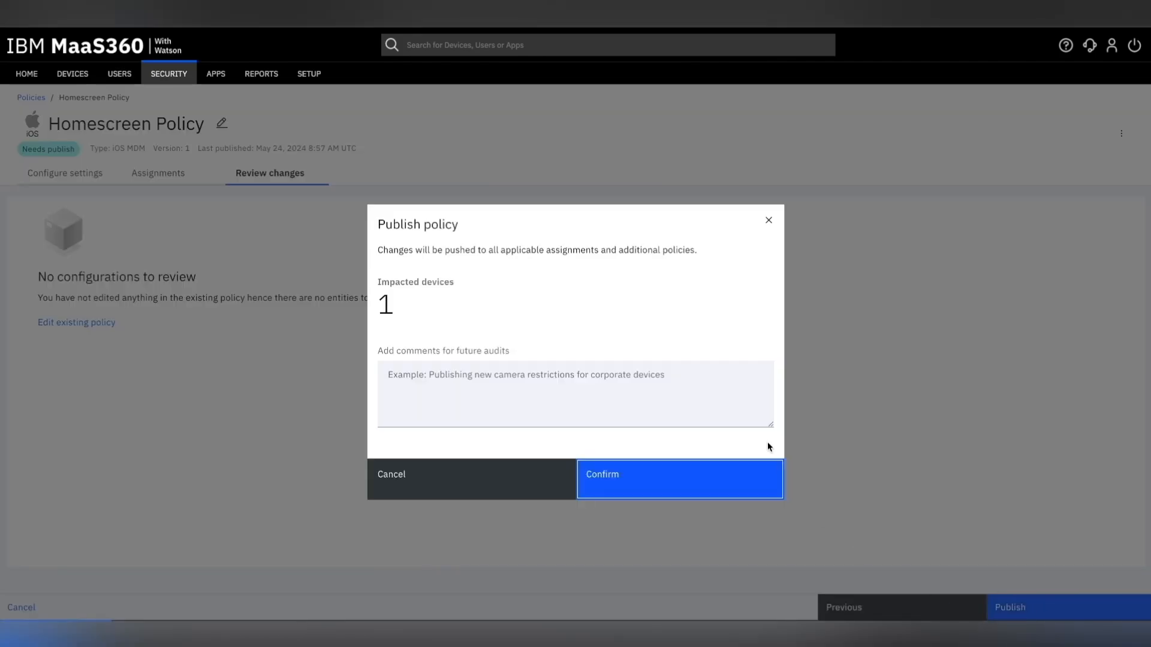
Confirm publishing Homescreen Policy with the admin password and dismiss the success notification
click(678, 474)
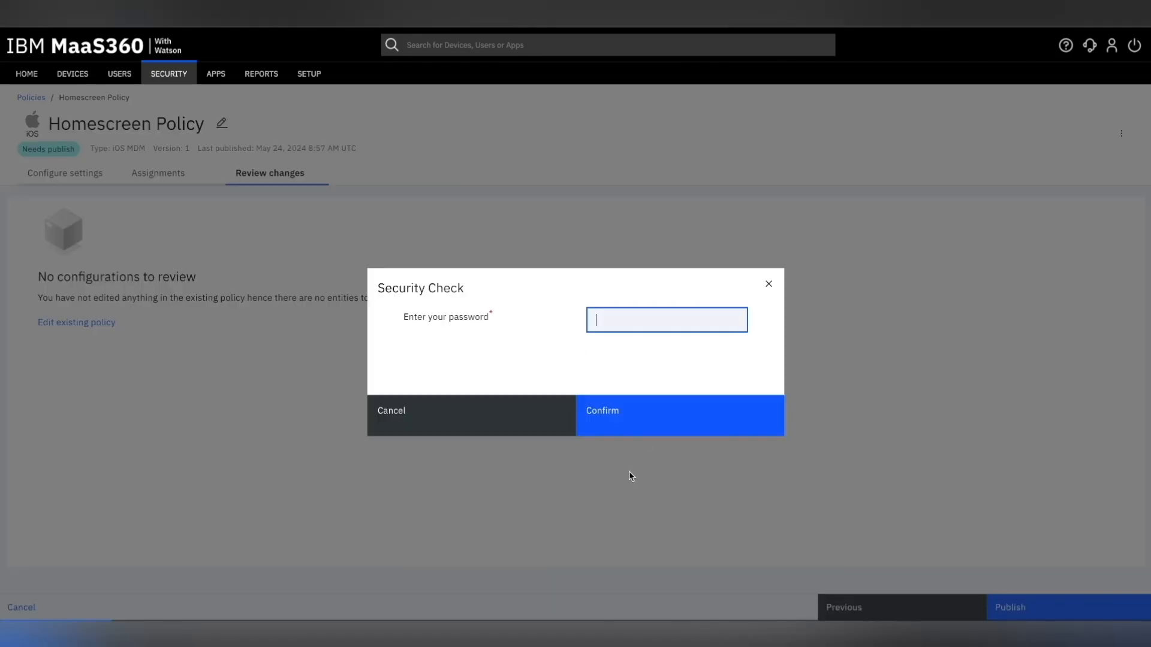
text(password)
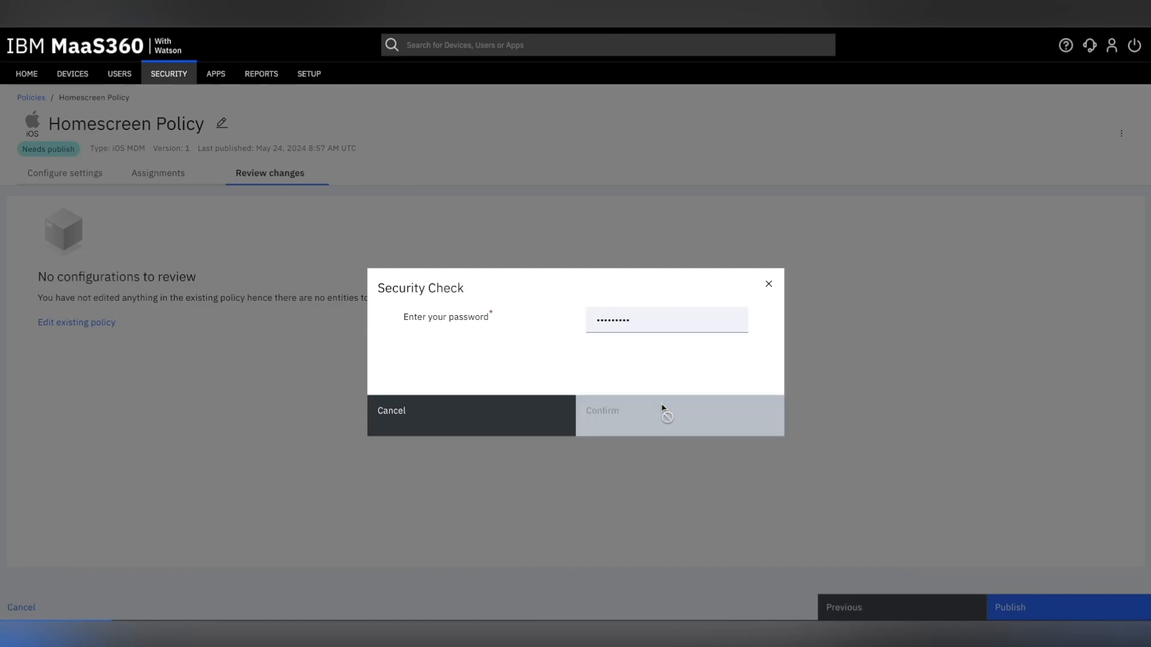
click(677, 410)
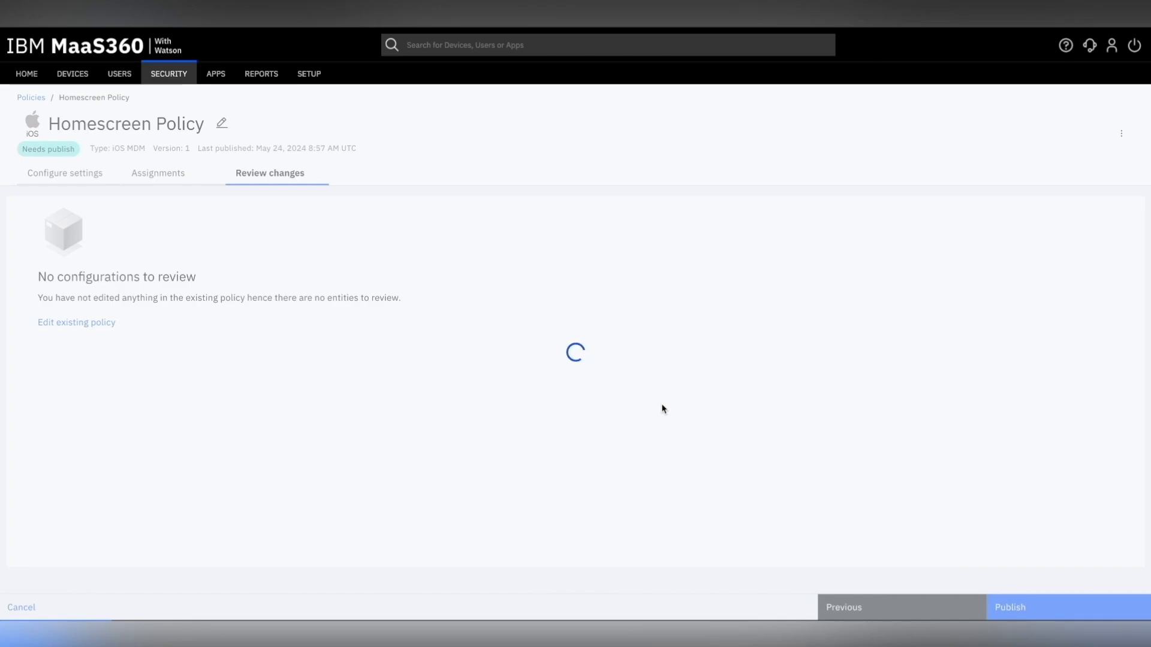
click(1010, 607)
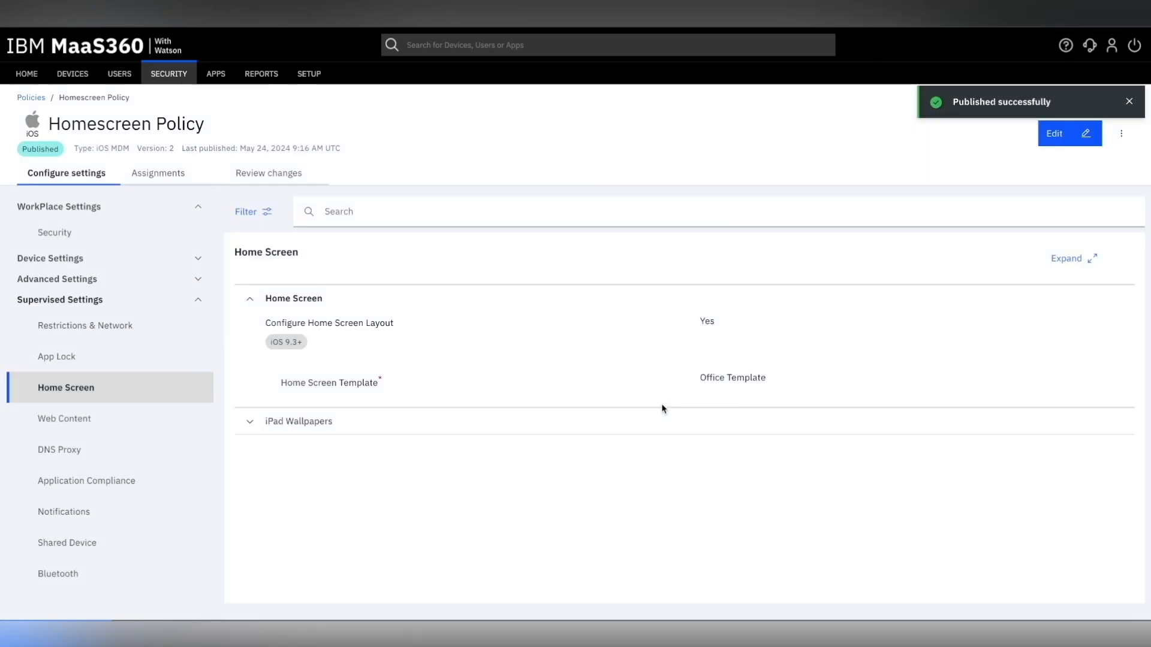
click(55, 232)
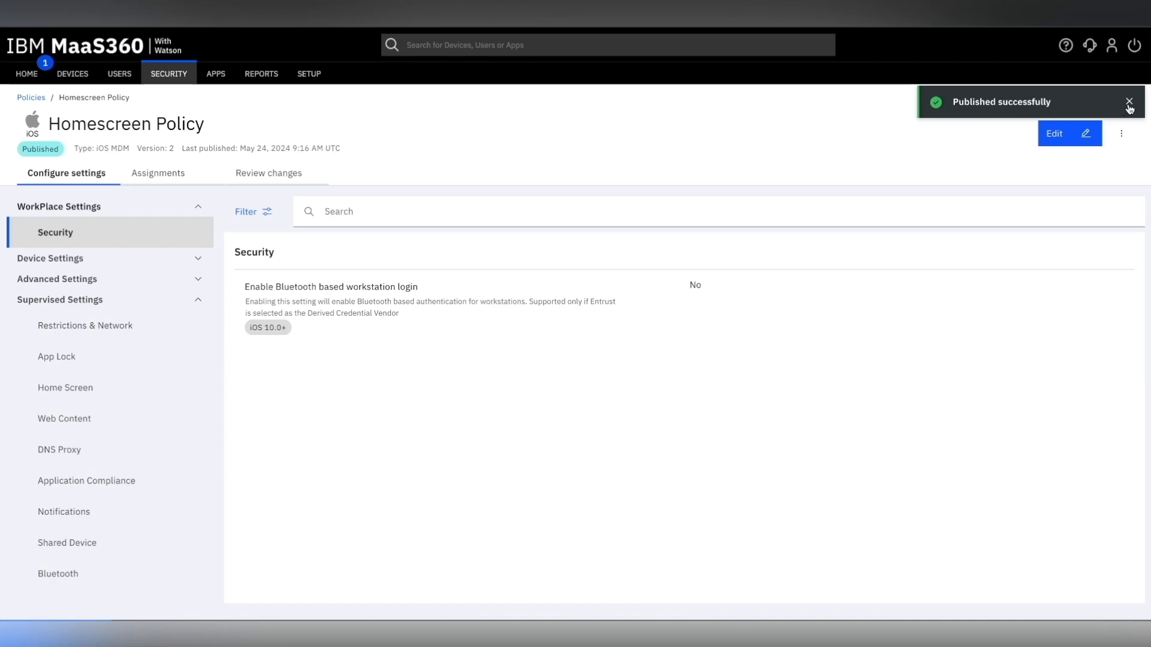
click(1129, 101)
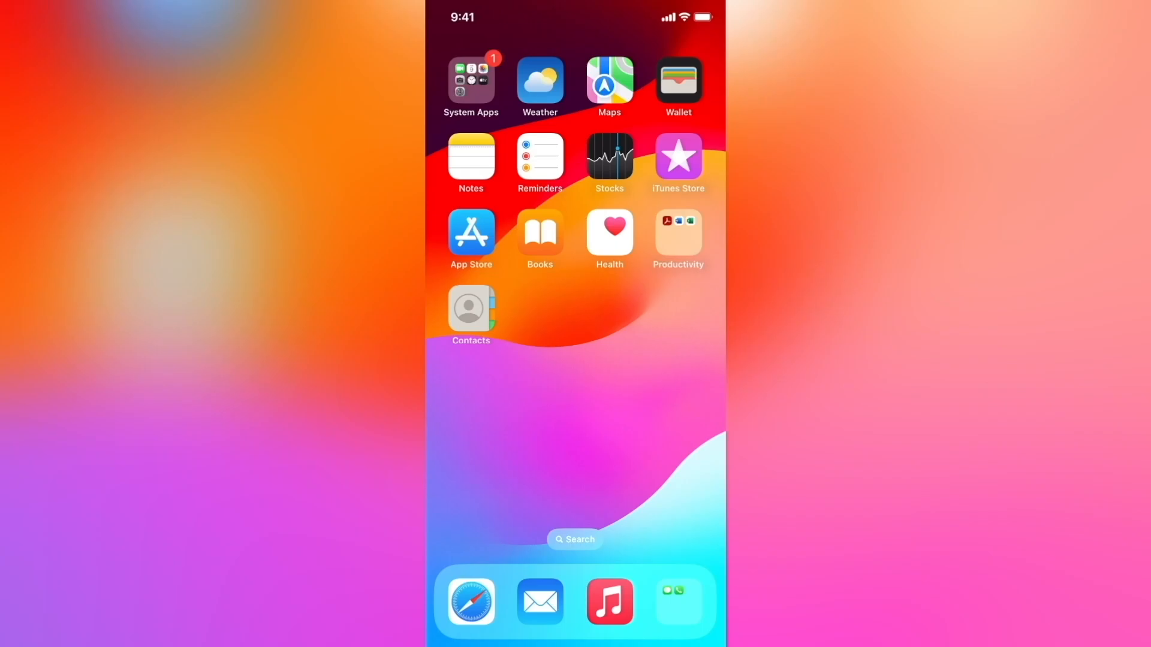
Swipe to the F5 Access home-screen page, then open the MaaS360 app's quick actions
scroll(left, 3)
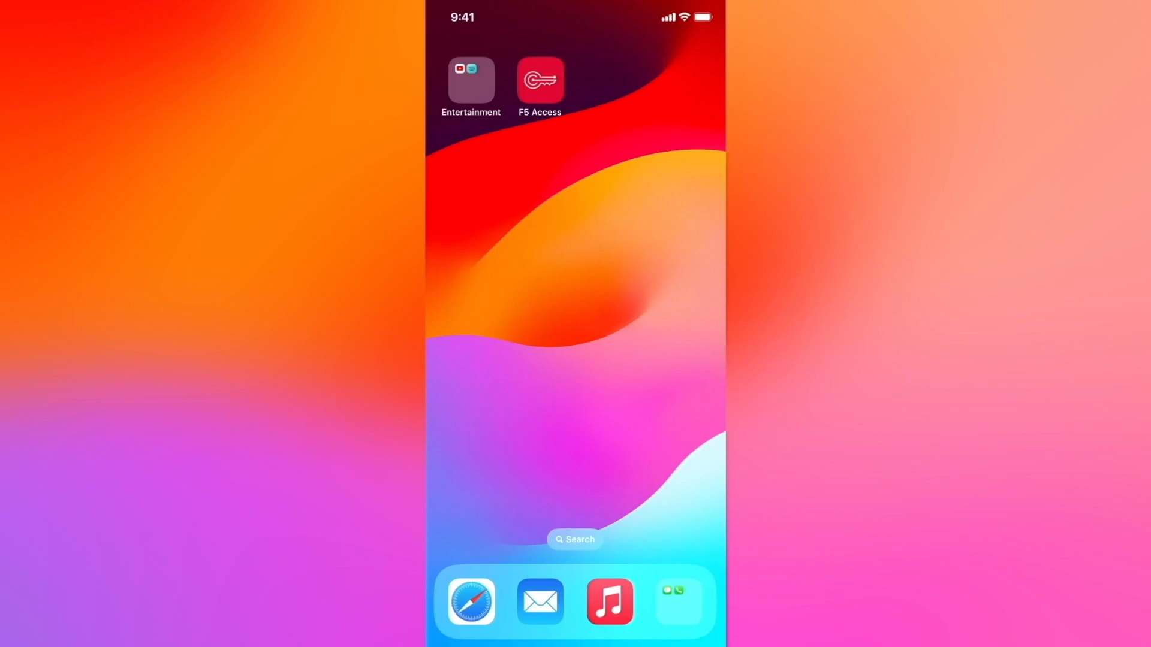
scroll(left, 3)
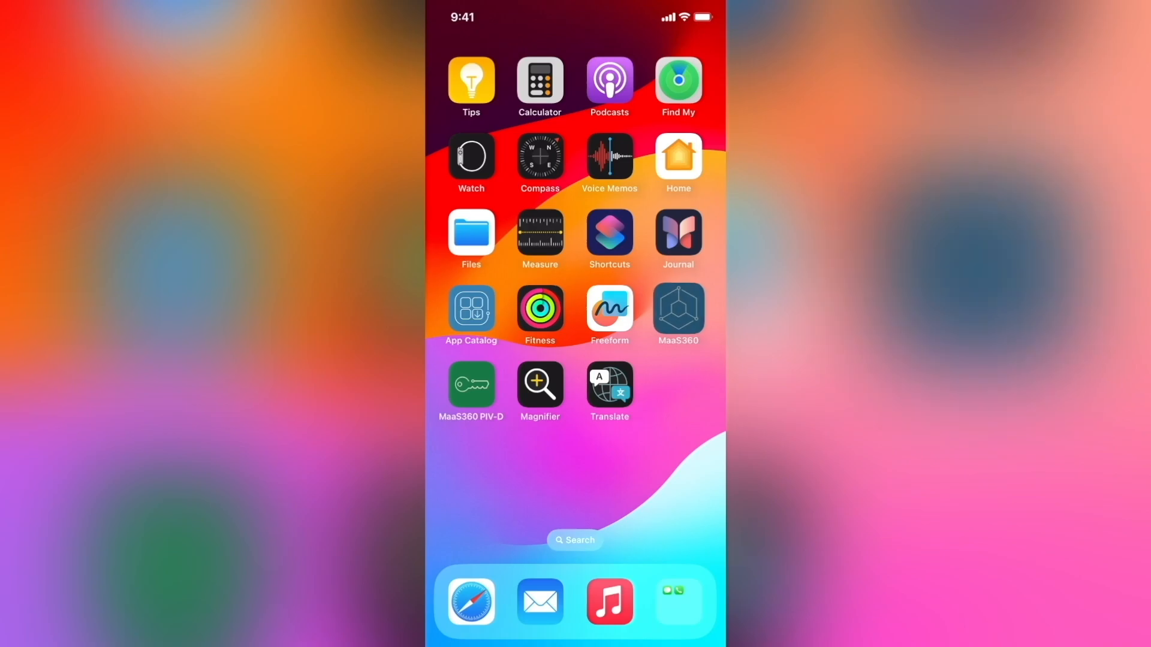
click(678, 308)
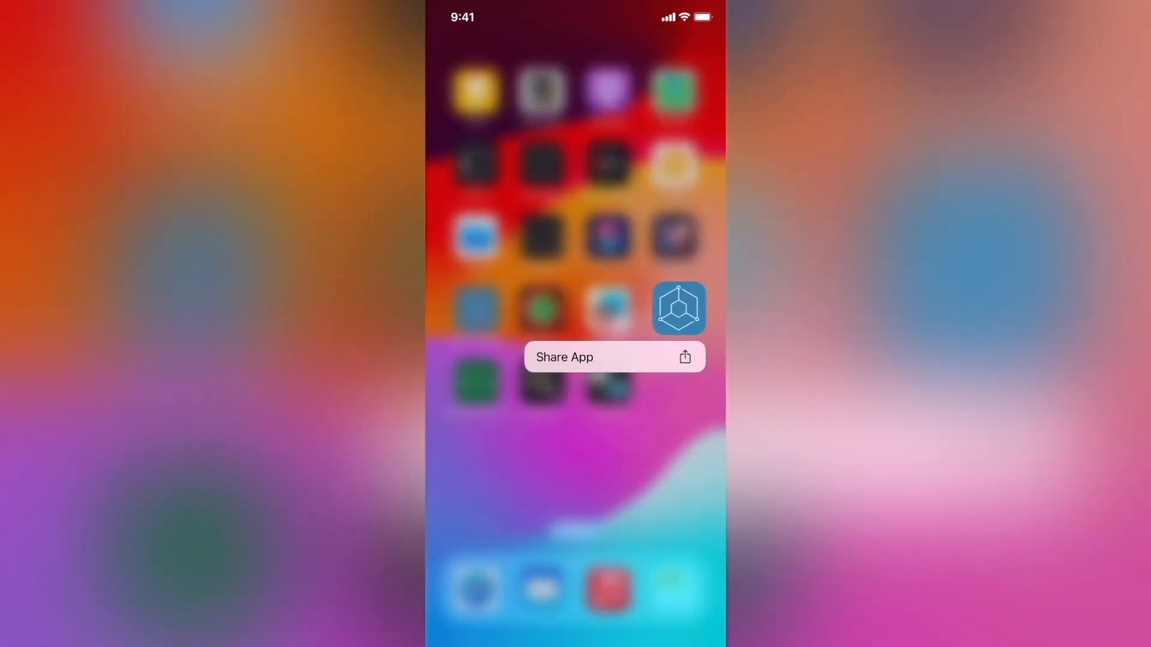